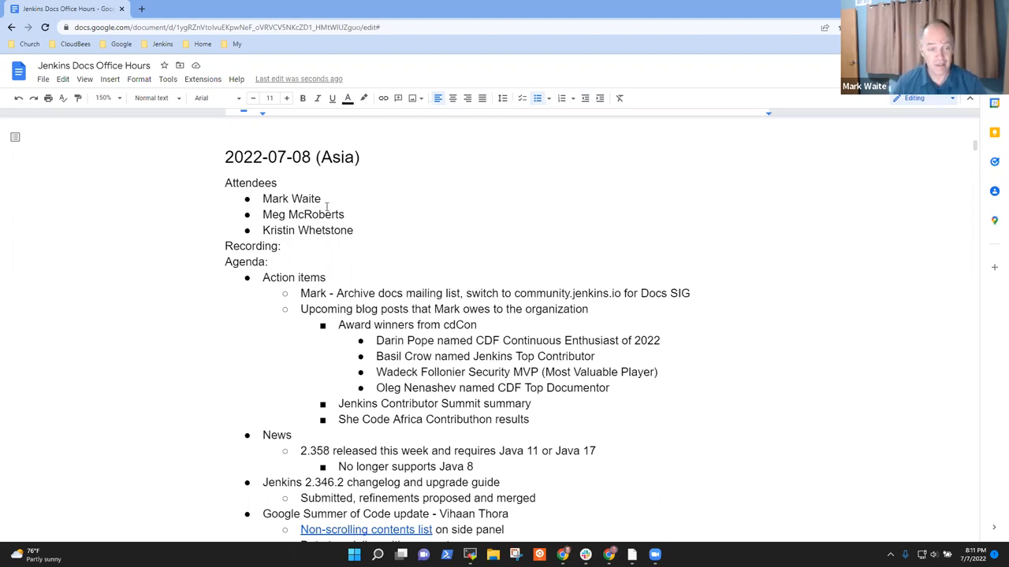
pyautogui.scroll(-3)
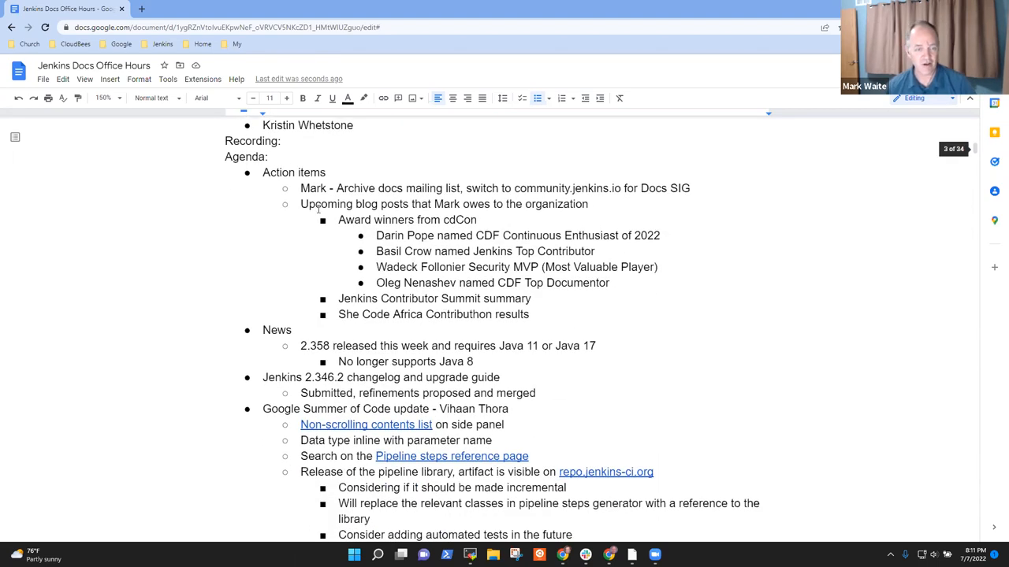
pyautogui.doubleClick(293, 172)
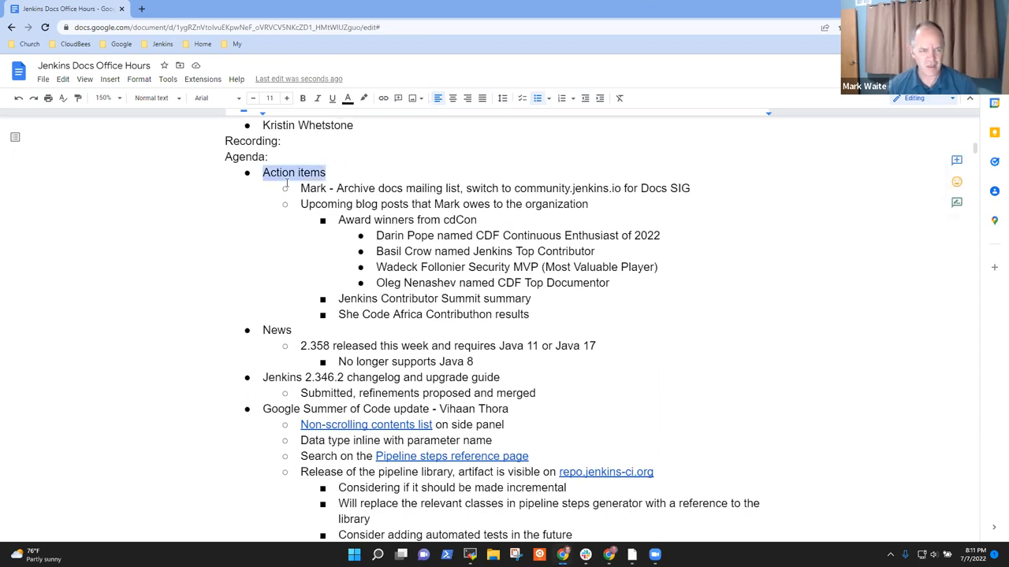
pyautogui.doubleClick(277, 330)
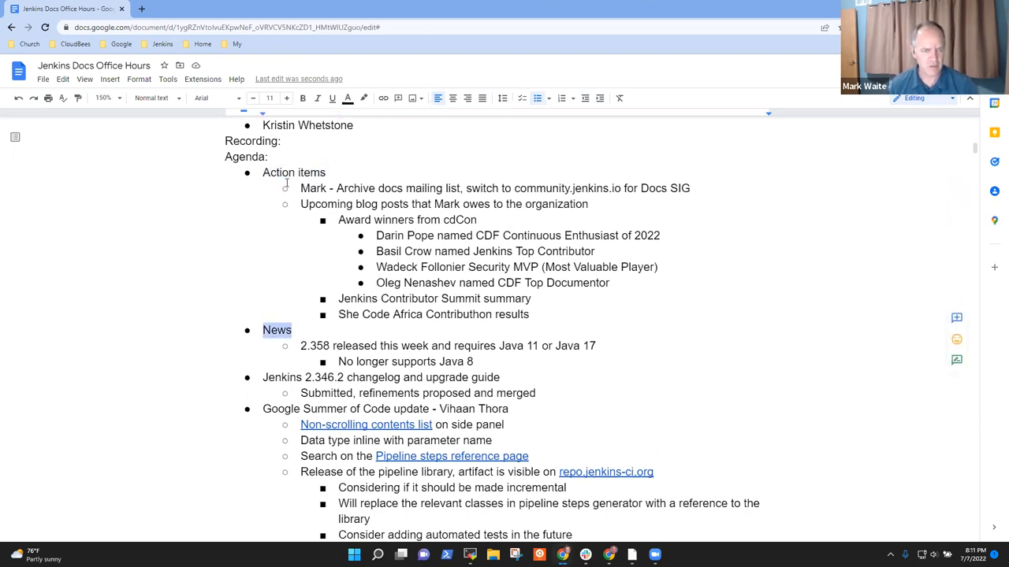
pyautogui.click(498, 409)
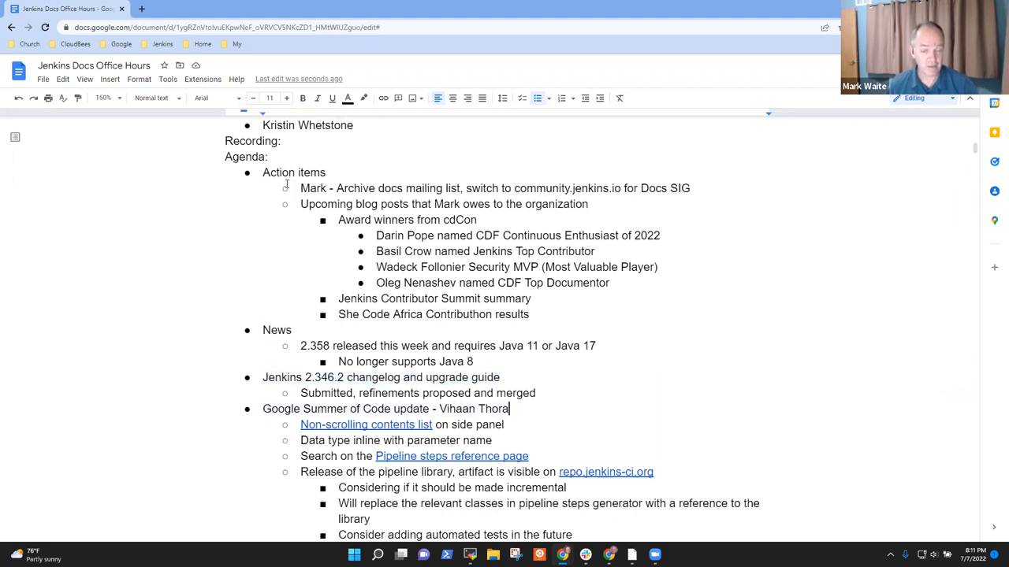
pyautogui.write('Mark Waite')
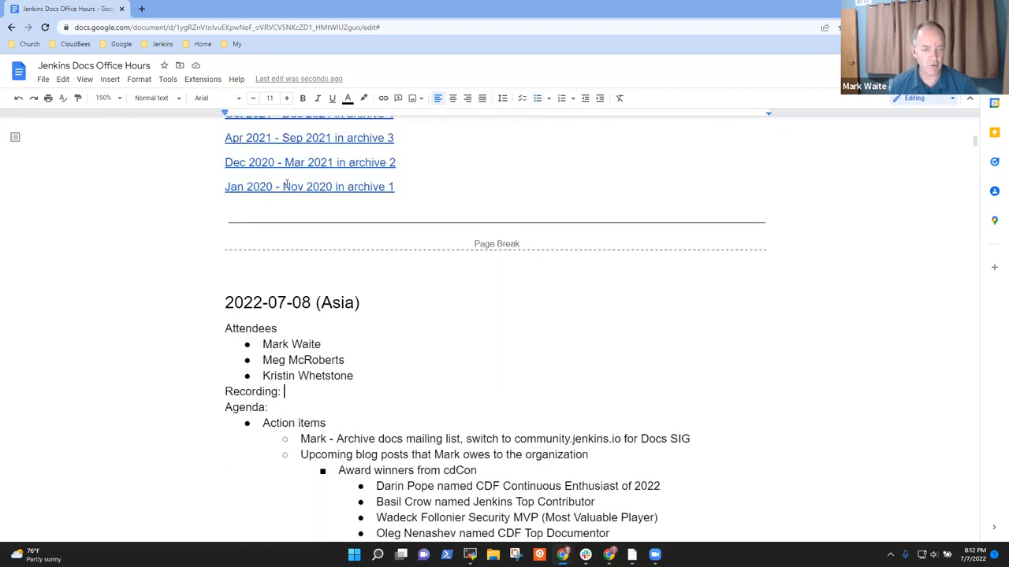
pyautogui.scroll(-3)
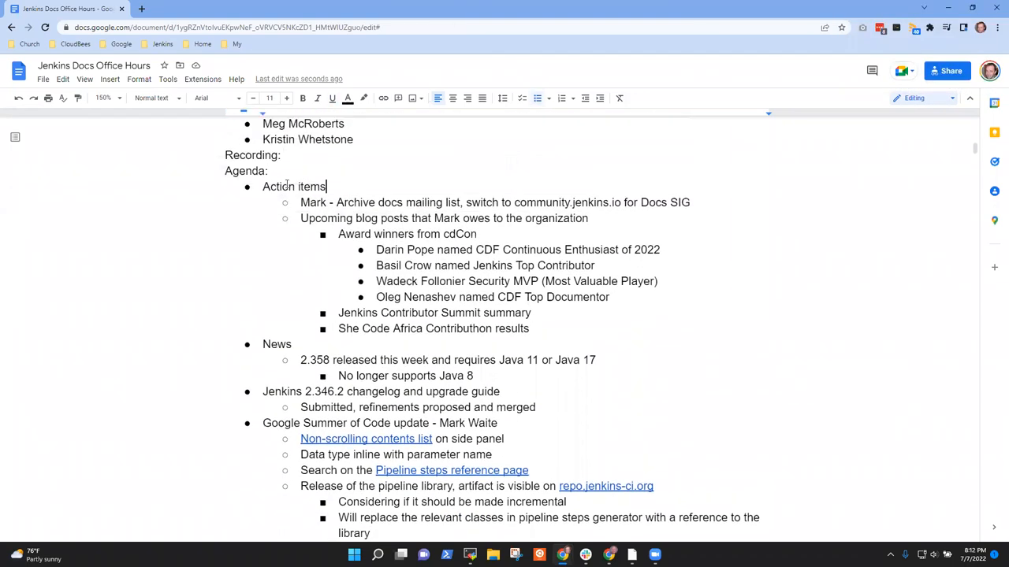
pyautogui.doubleClick(293, 186)
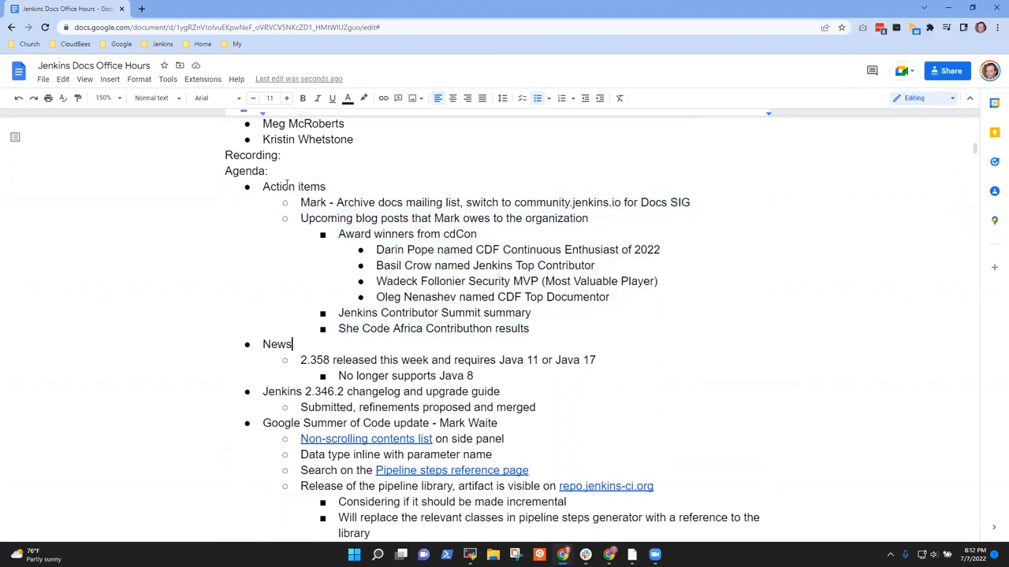
pyautogui.doubleClick(278, 344)
pyautogui.write('Next LTS (')
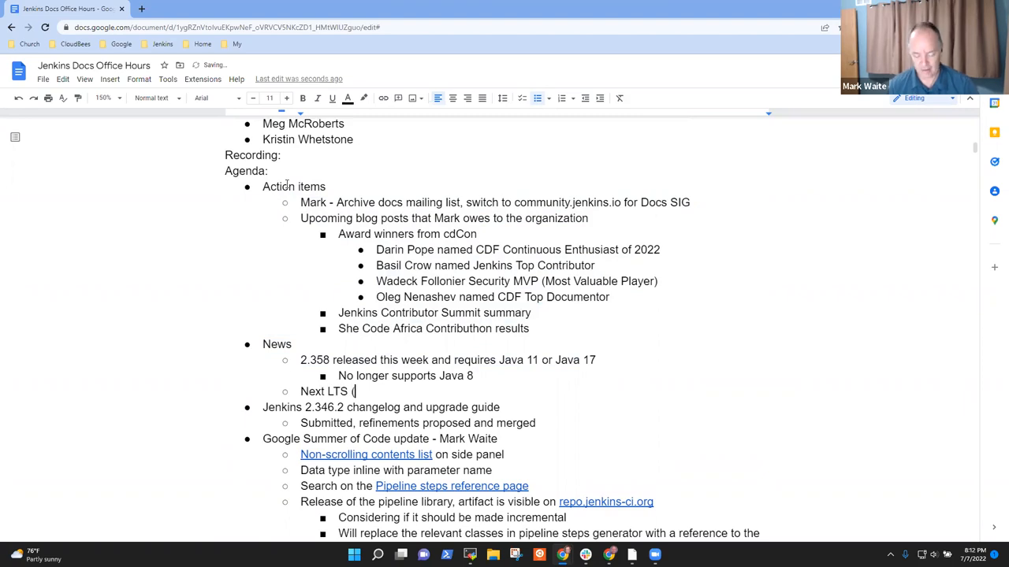
# Add the News sub-bullet 'Next LTS baseline will require Java 11'
pyautogui.write('baseline')
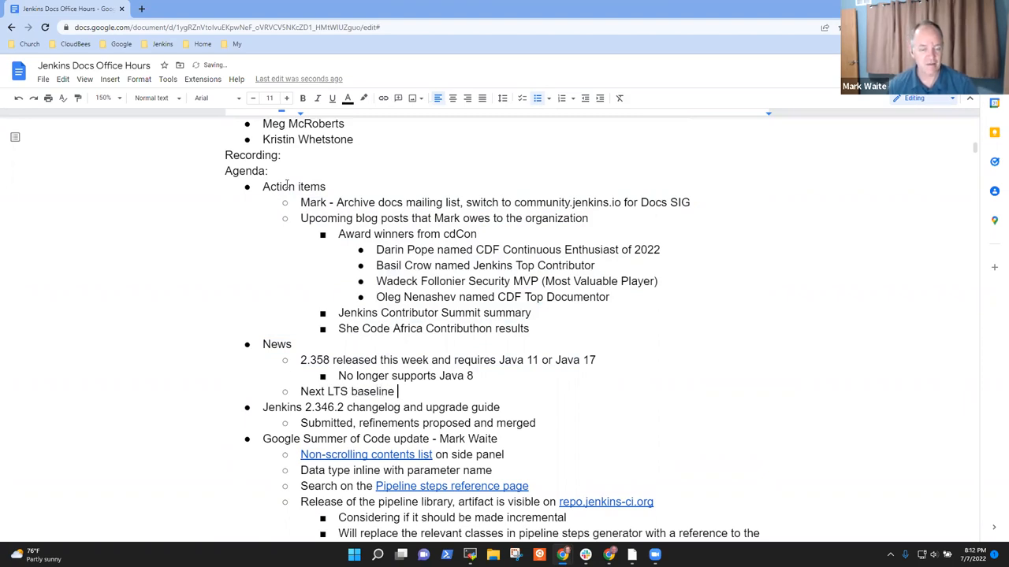
pyautogui.write('will require Java')
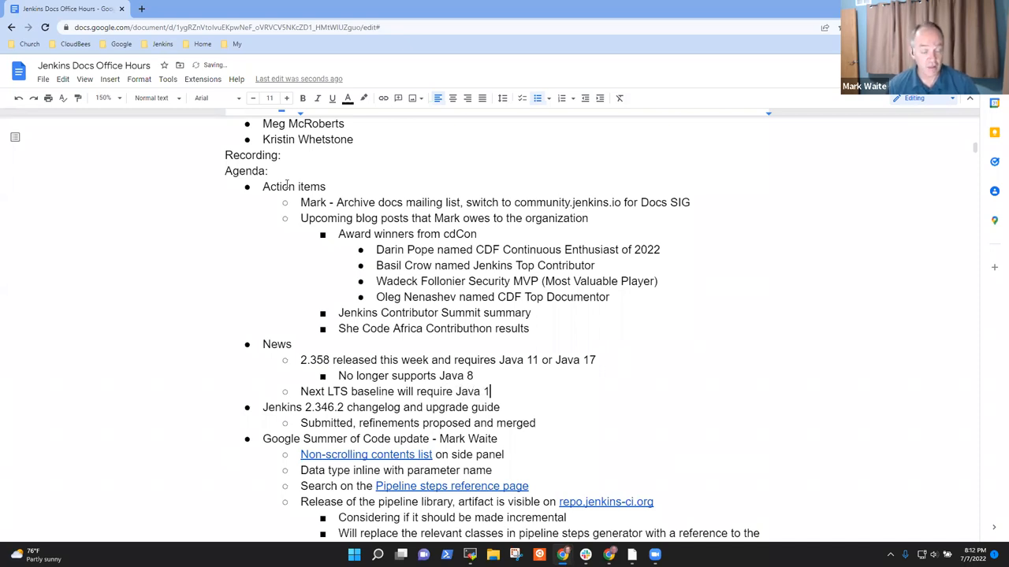
pyautogui.write('1')
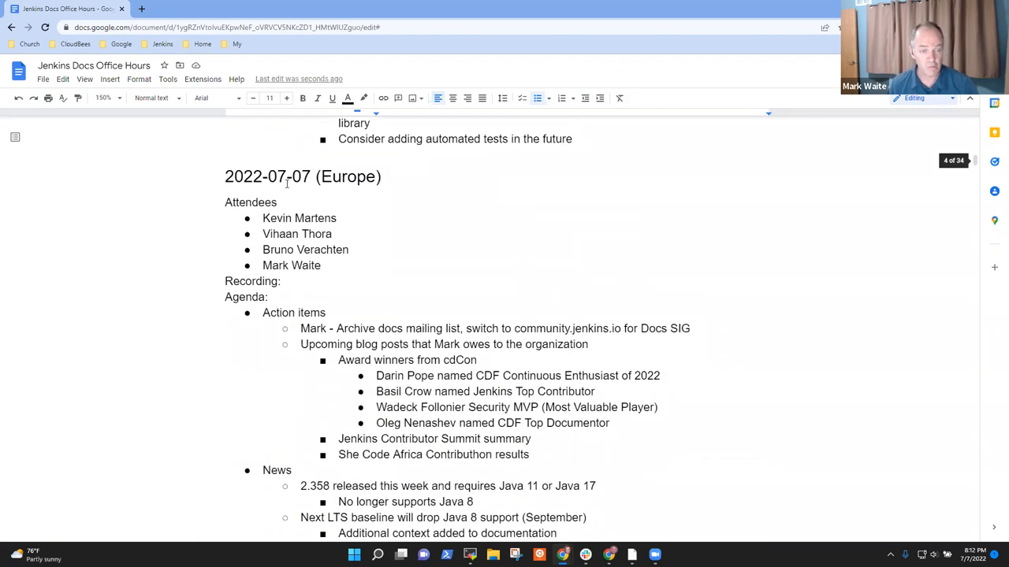
pyautogui.scroll(-3)
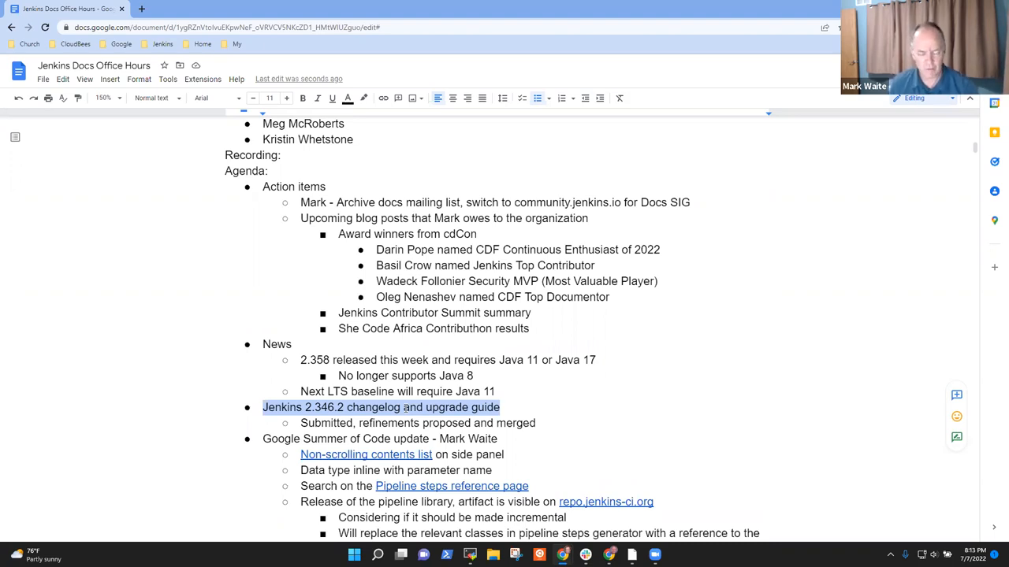
pyautogui.click(300, 422)
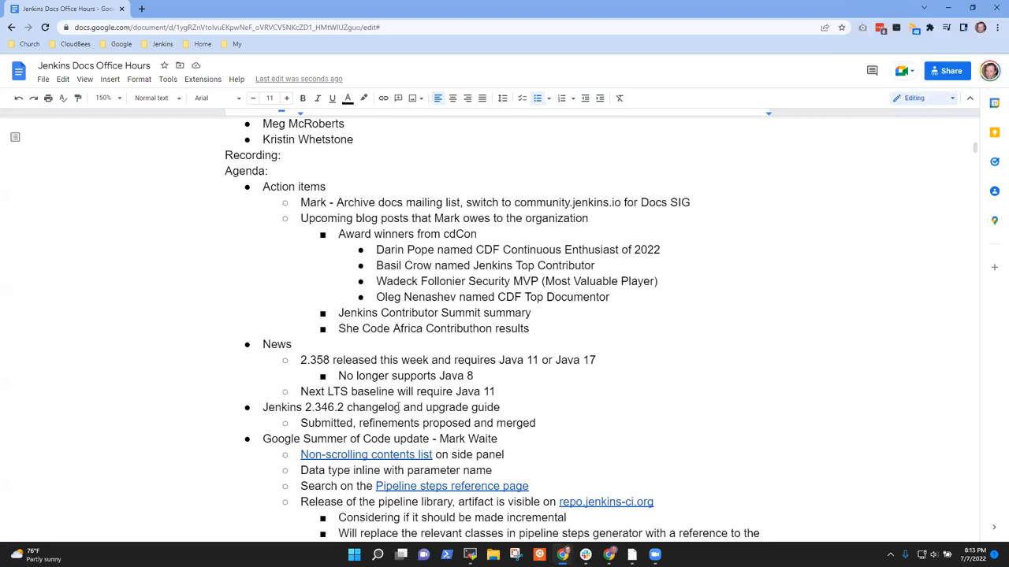
pyautogui.scroll(-3)
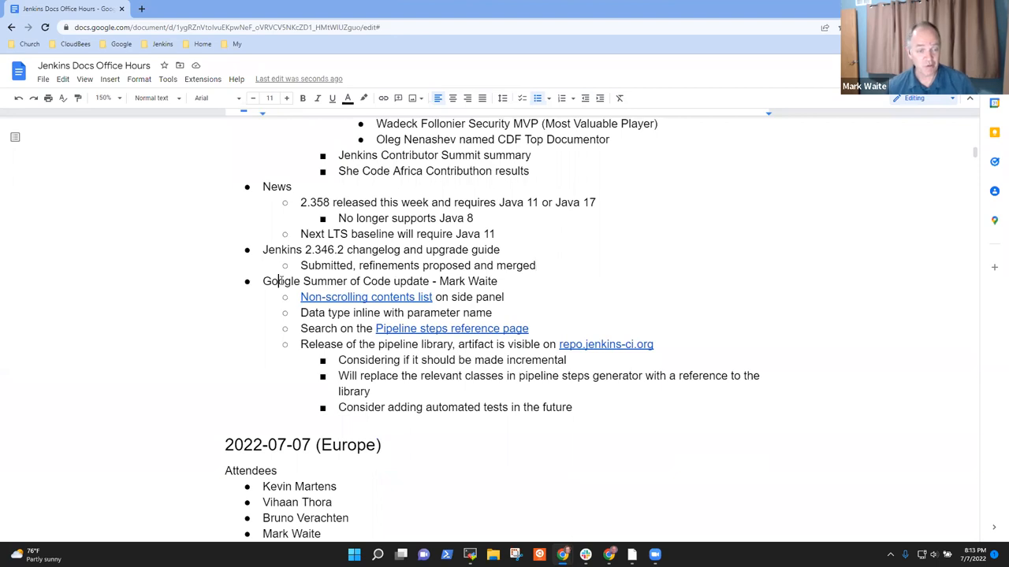
pyautogui.doubleClick(345, 280)
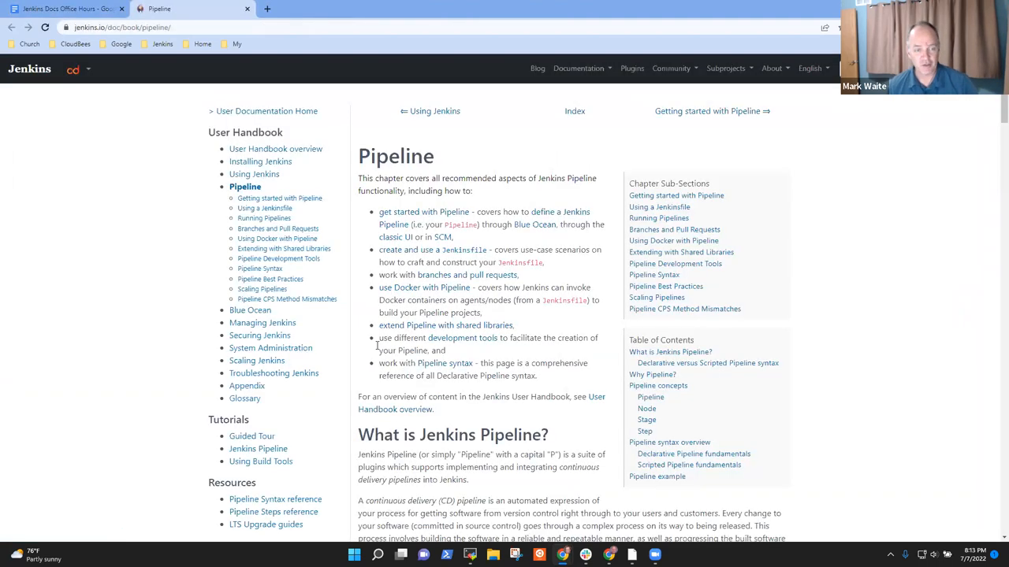
# Scroll down through the jenkins.io Pipeline chapter toward the User Handbook sidebar links
pyautogui.scroll(-3)
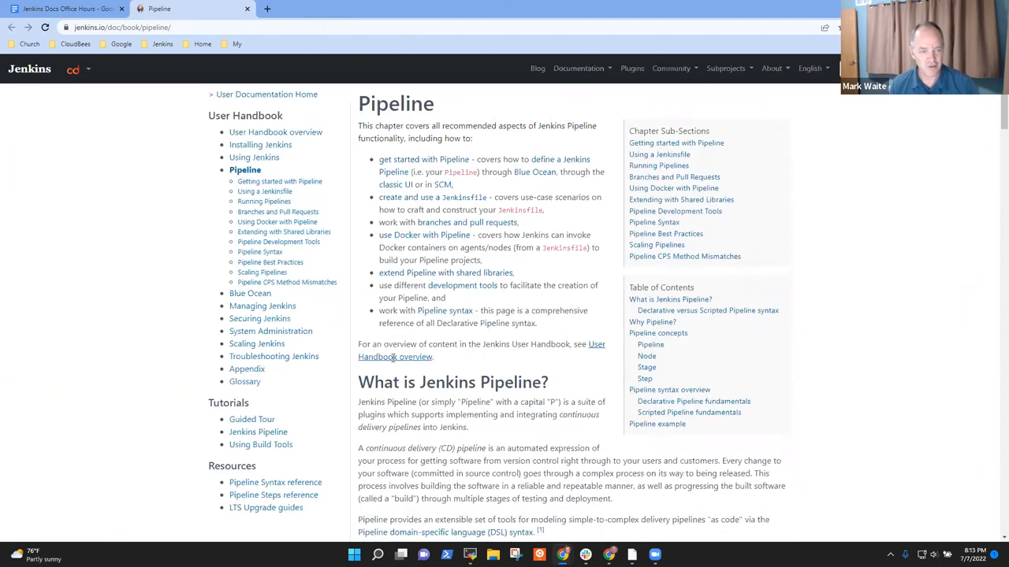
pyautogui.scroll(-3)
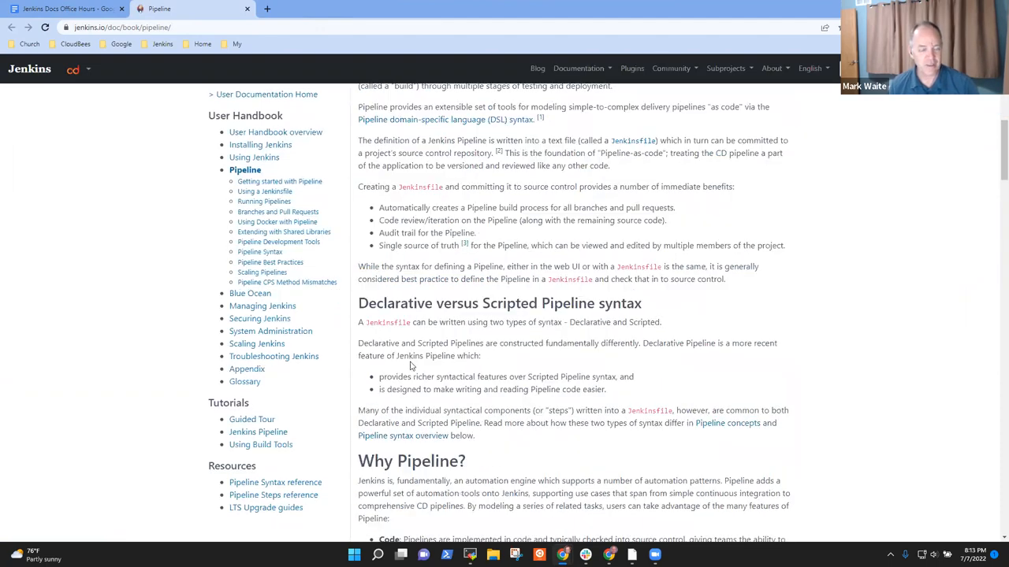
pyautogui.scroll(-3)
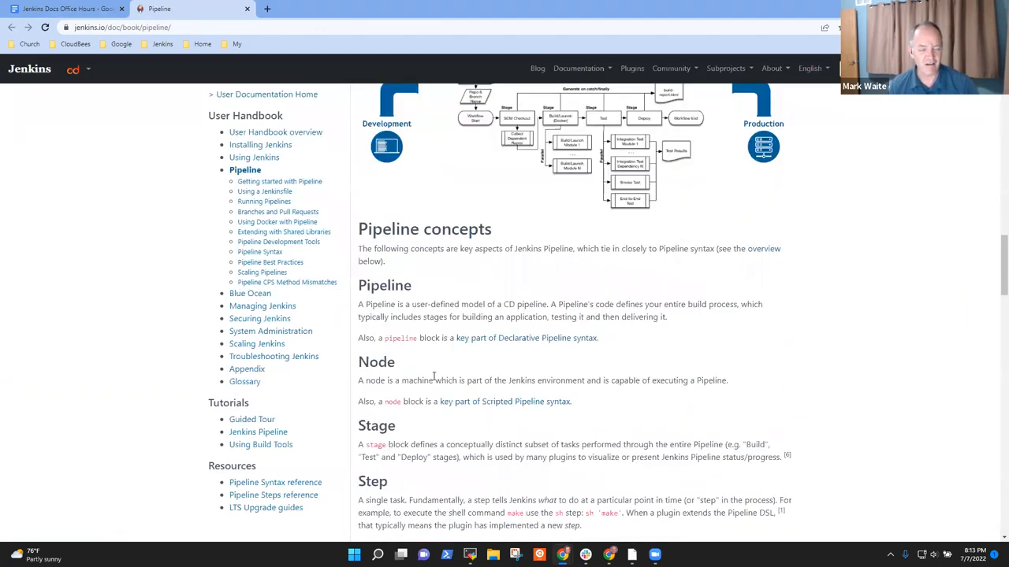
pyautogui.scroll(-3)
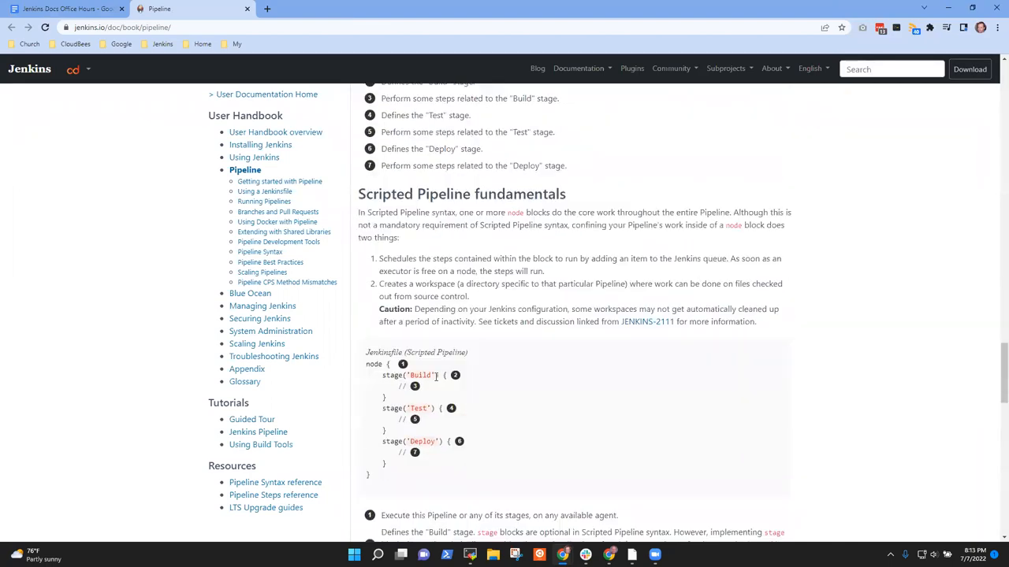
pyautogui.scroll(-3)
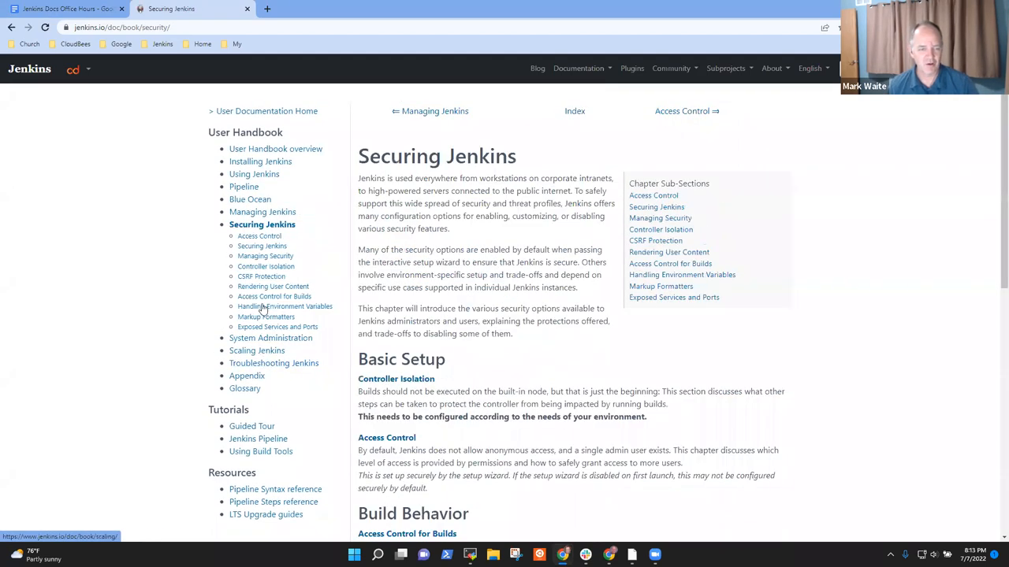
# Browse System Administration and Scaling Jenkins, ending on the Reverse proxy configuration page
pyautogui.click(271, 337)
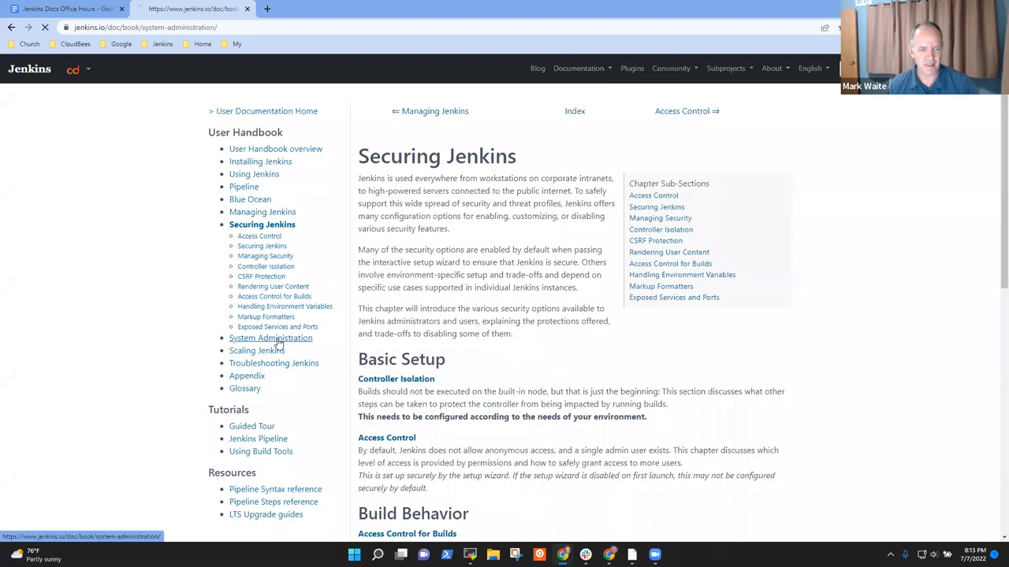
pyautogui.click(271, 338)
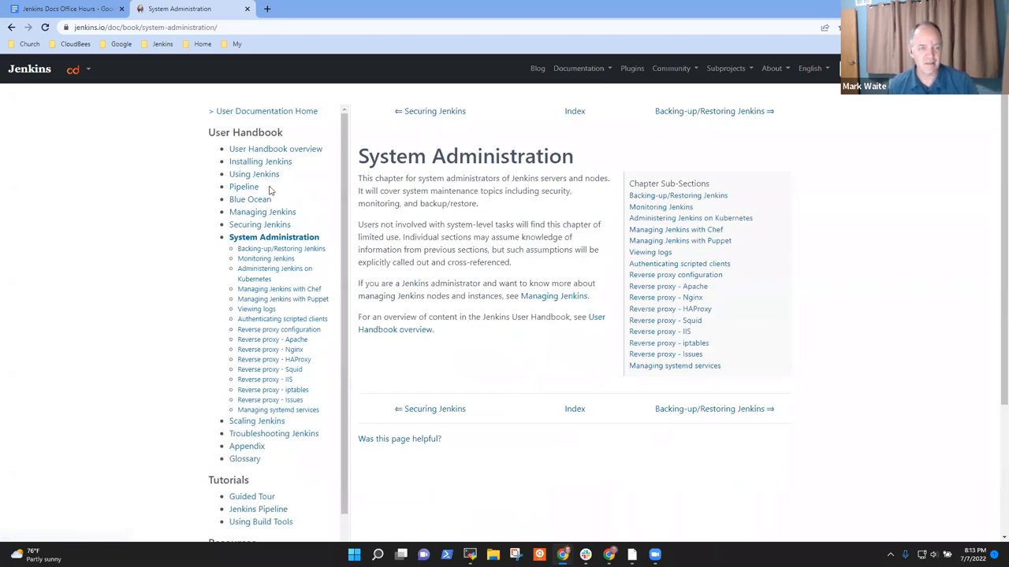
pyautogui.click(242, 186)
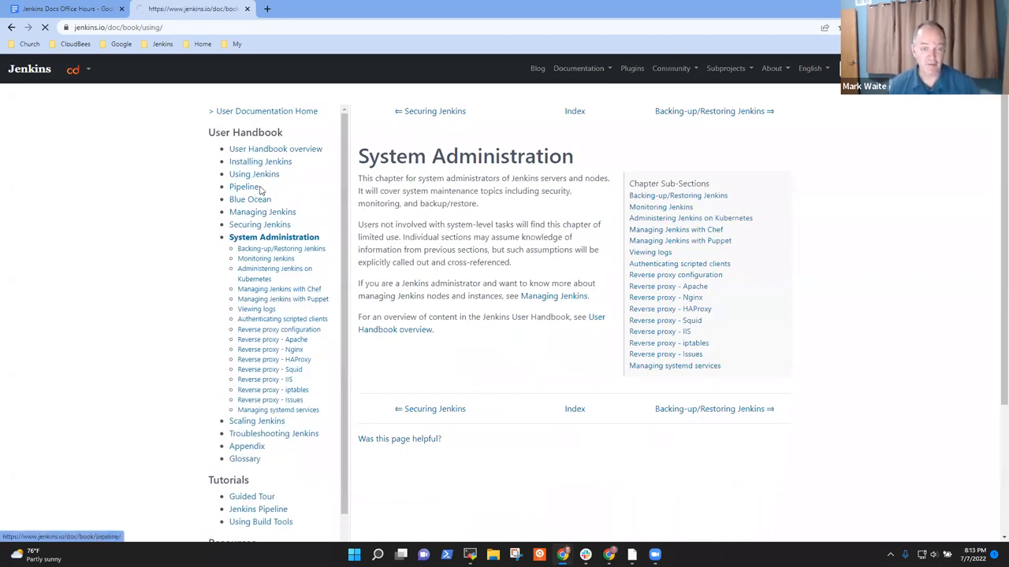
pyautogui.click(260, 160)
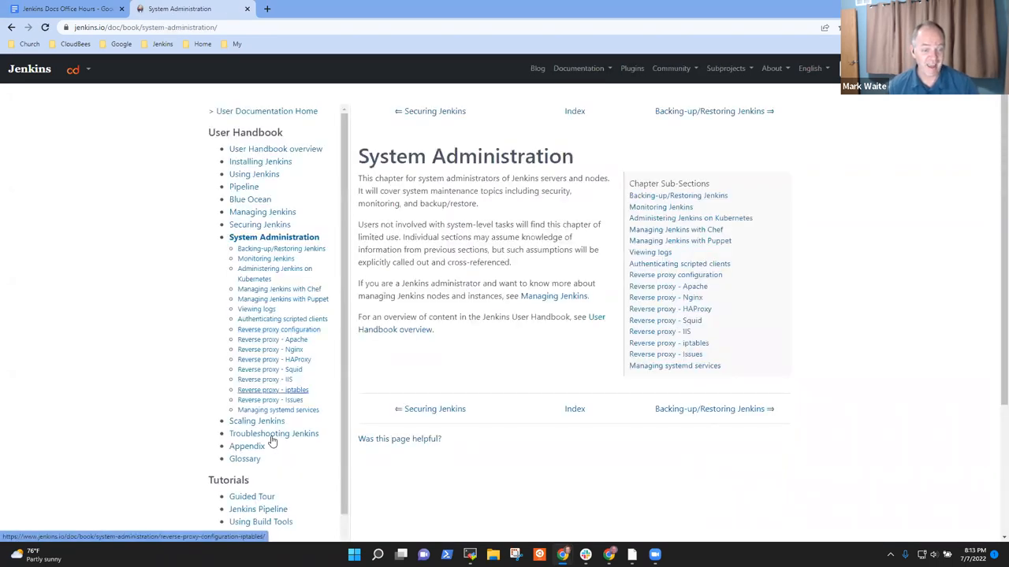
pyautogui.click(255, 420)
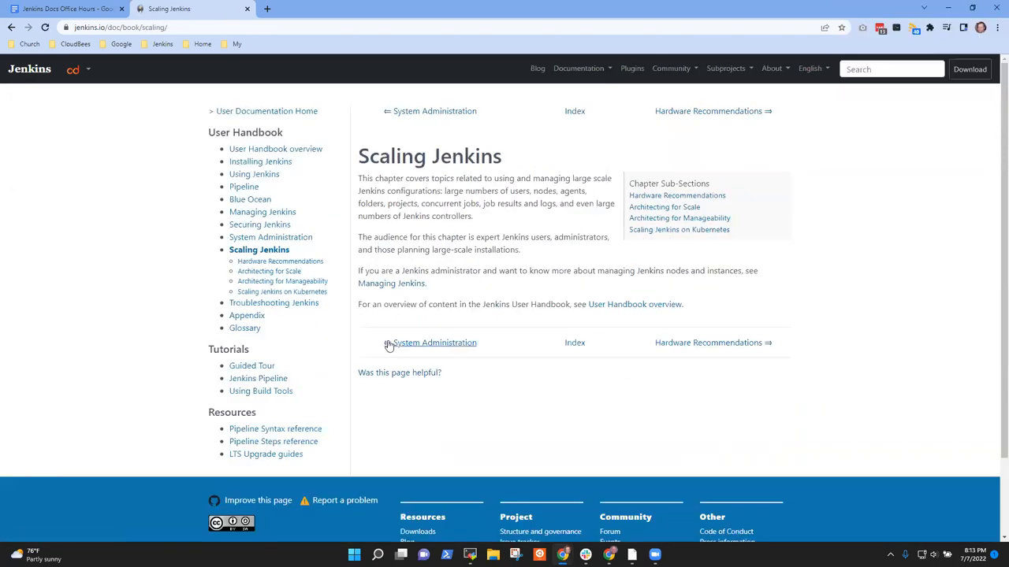
pyautogui.moveTo(272, 237)
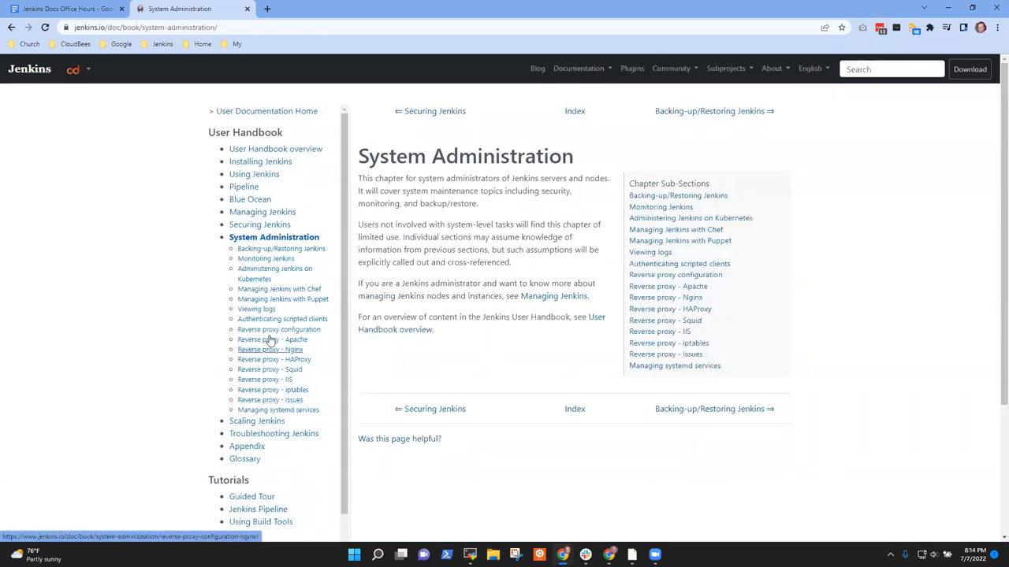
pyautogui.moveTo(271, 338)
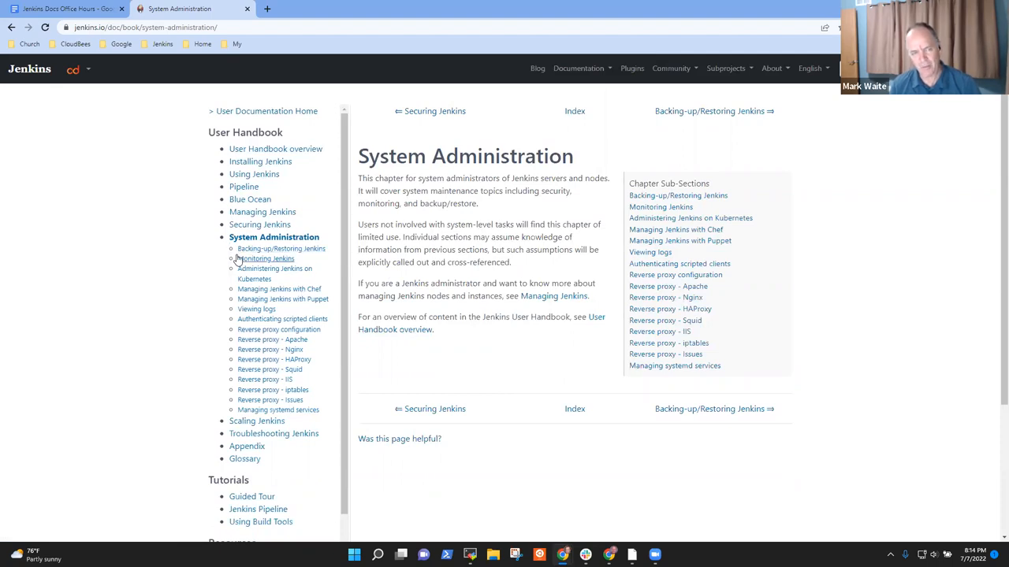
pyautogui.moveTo(277, 409)
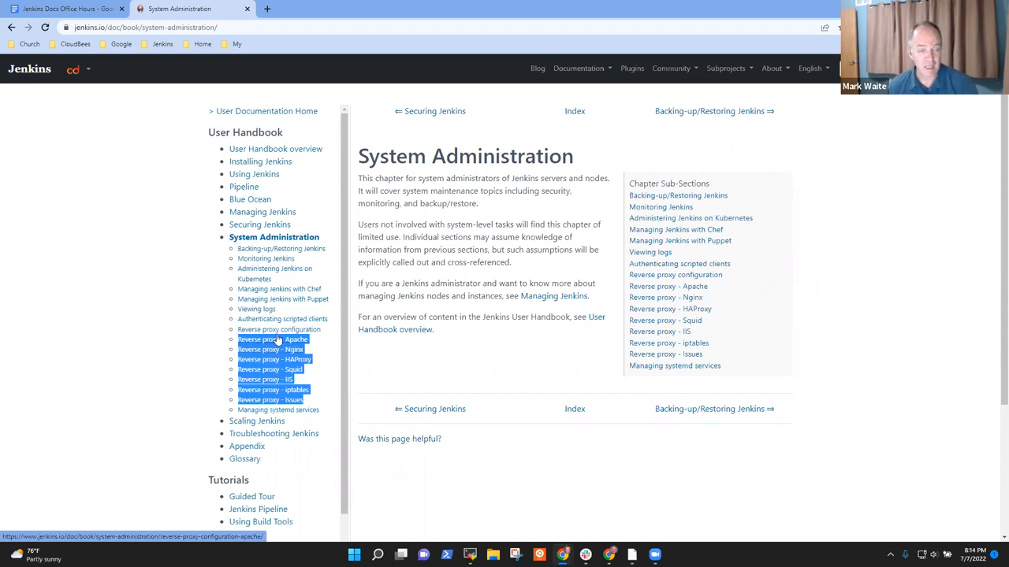
pyautogui.click(280, 329)
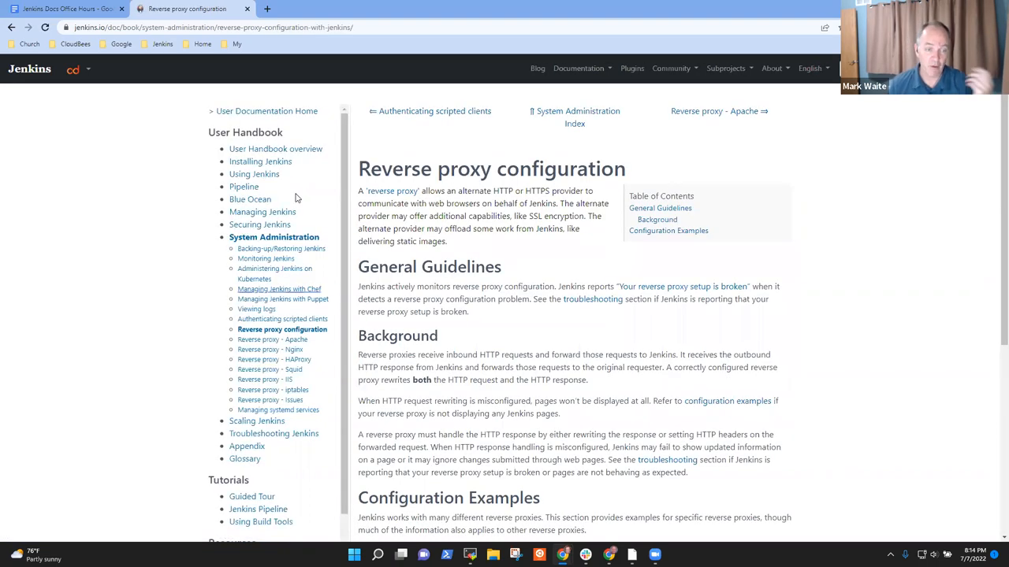
# Browse the Managing Jenkins and Installing Jenkins handbook chapters
pyautogui.click(261, 212)
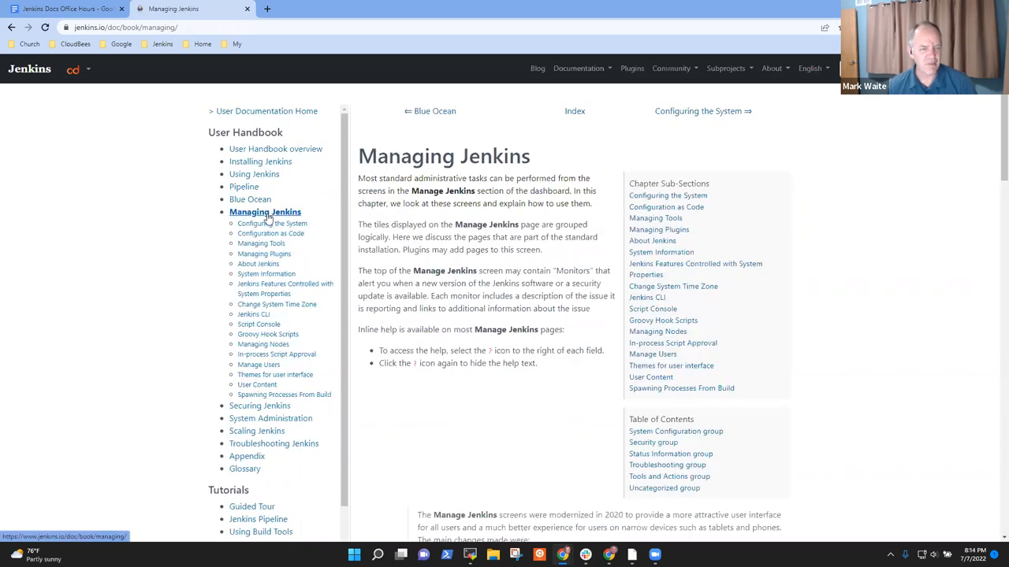
pyautogui.scroll(-3)
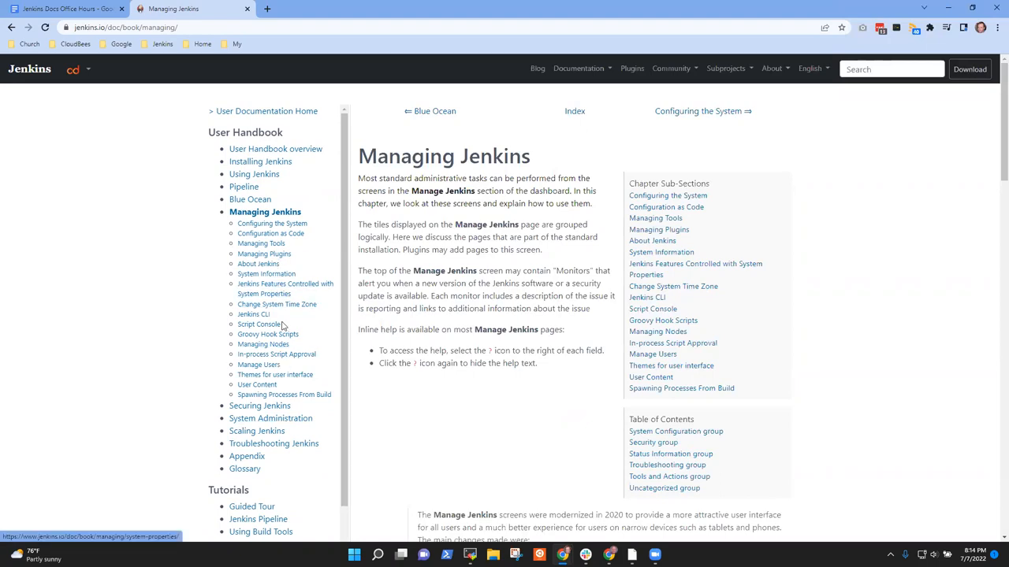
pyautogui.moveTo(259, 405)
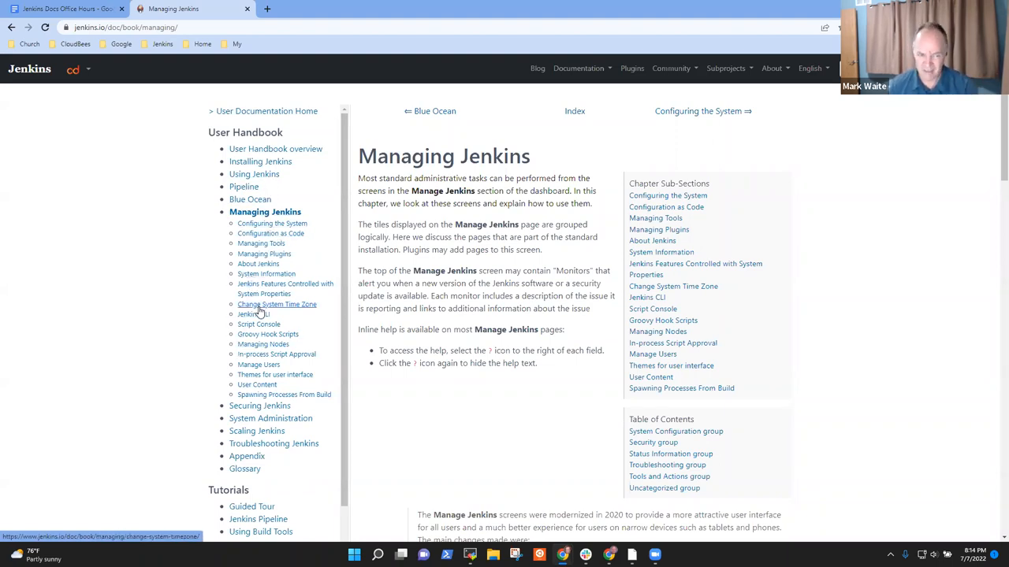
pyautogui.moveTo(267, 274)
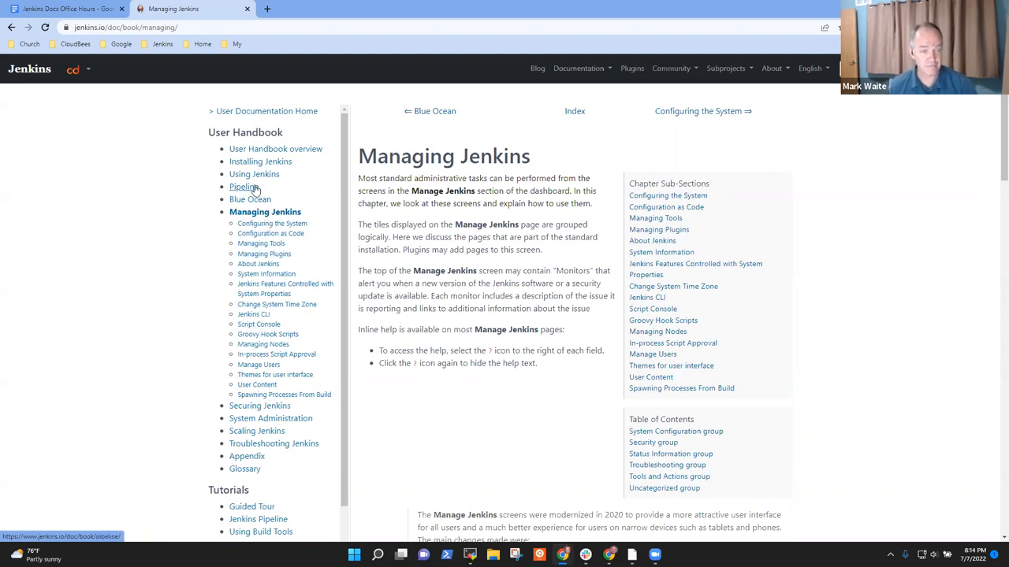
pyautogui.click(254, 174)
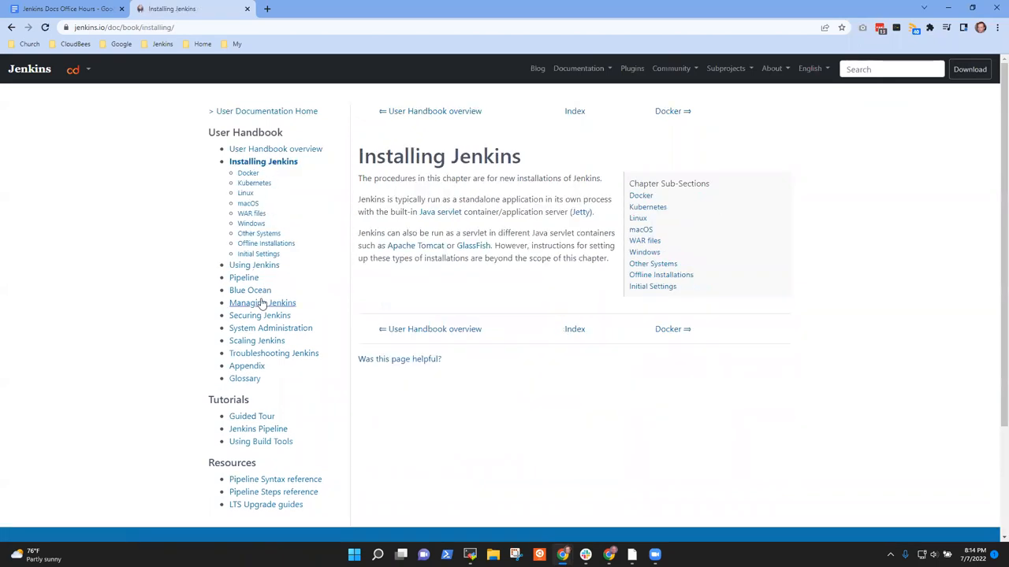
pyautogui.click(262, 302)
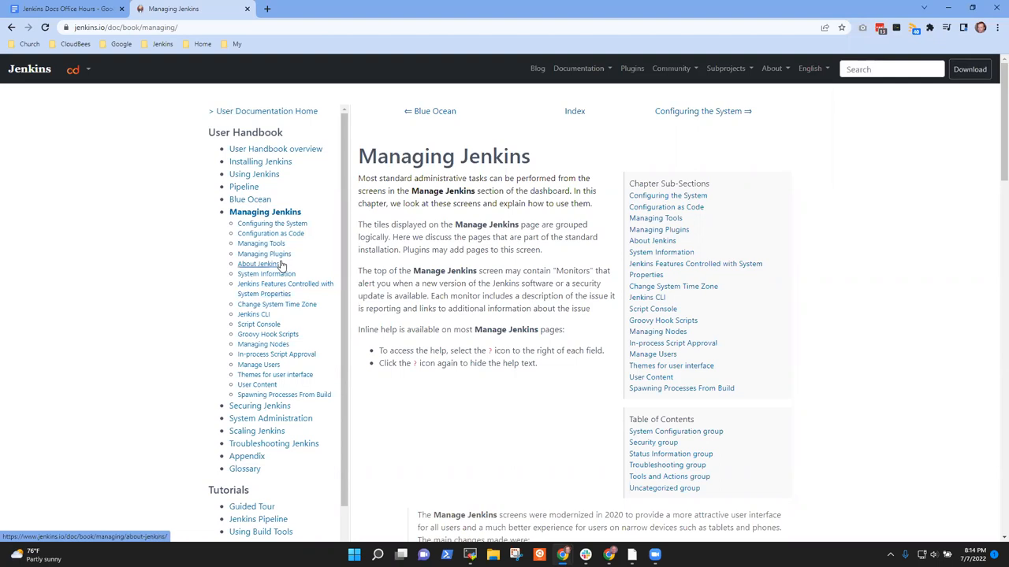
pyautogui.moveTo(265, 254)
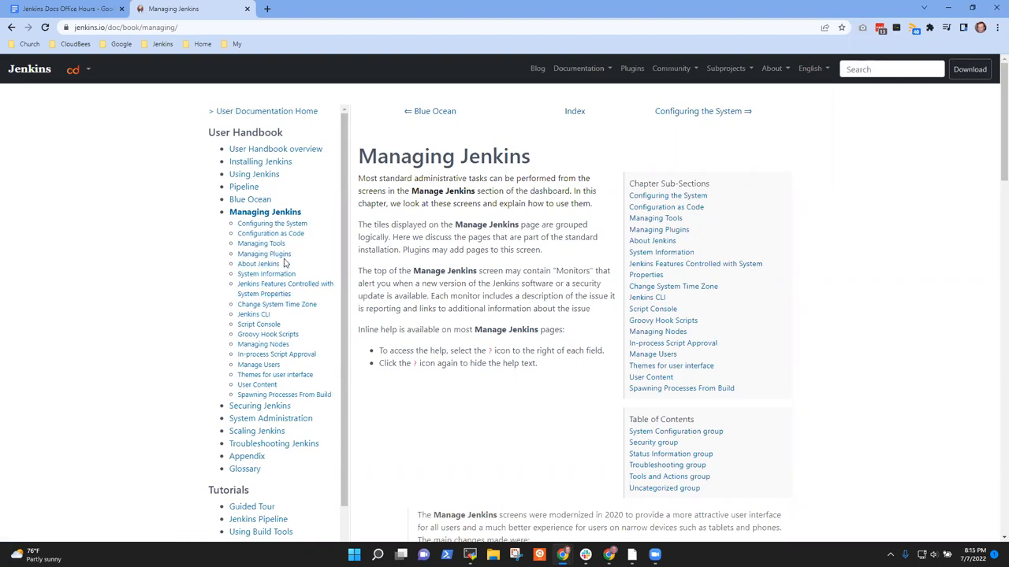
pyautogui.moveTo(285, 265)
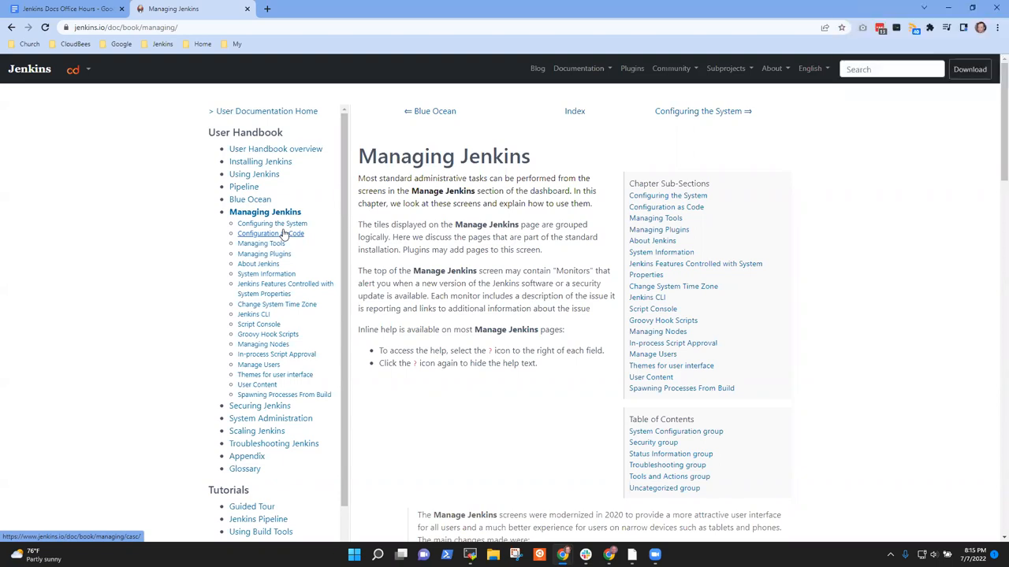
# Land on the Securing Jenkins chapter and return to the office hours notes
pyautogui.click(259, 405)
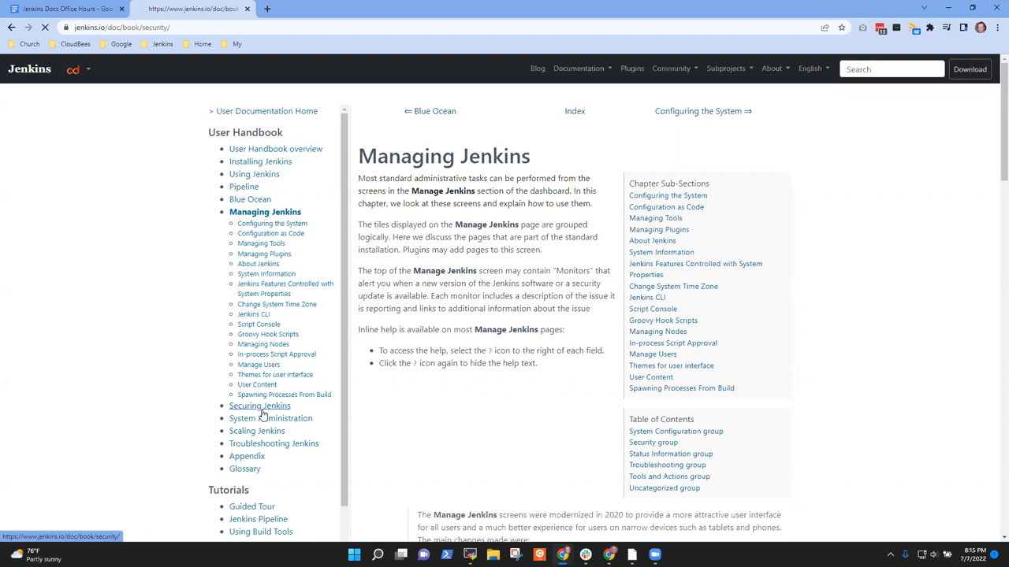
pyautogui.click(259, 405)
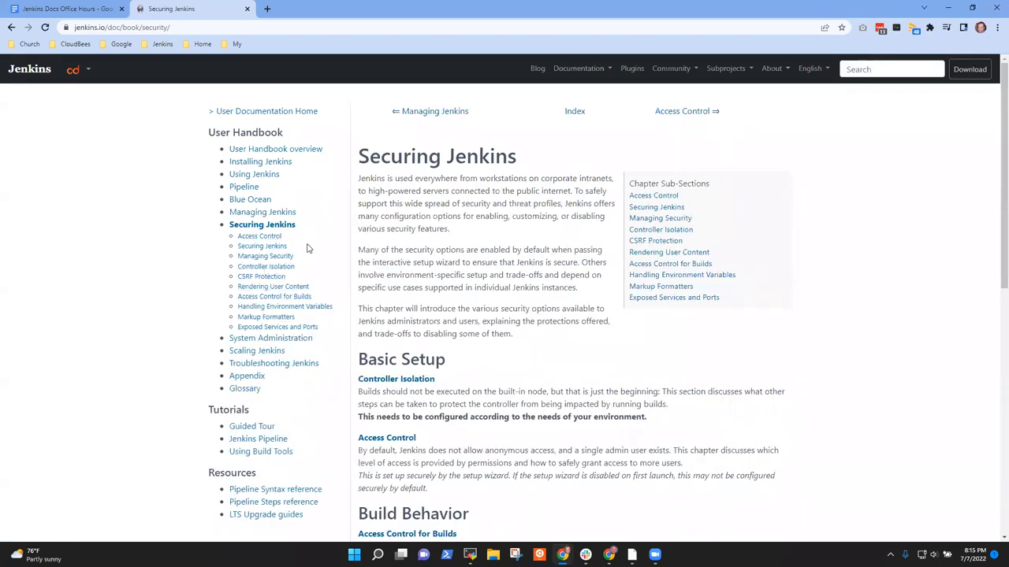
pyautogui.moveTo(268, 199)
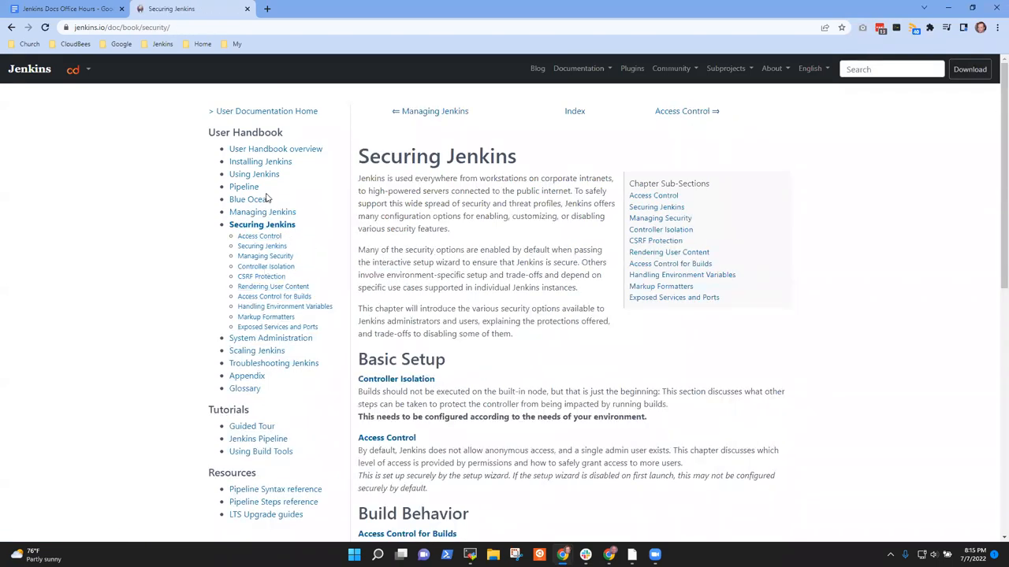
pyautogui.moveTo(243, 186)
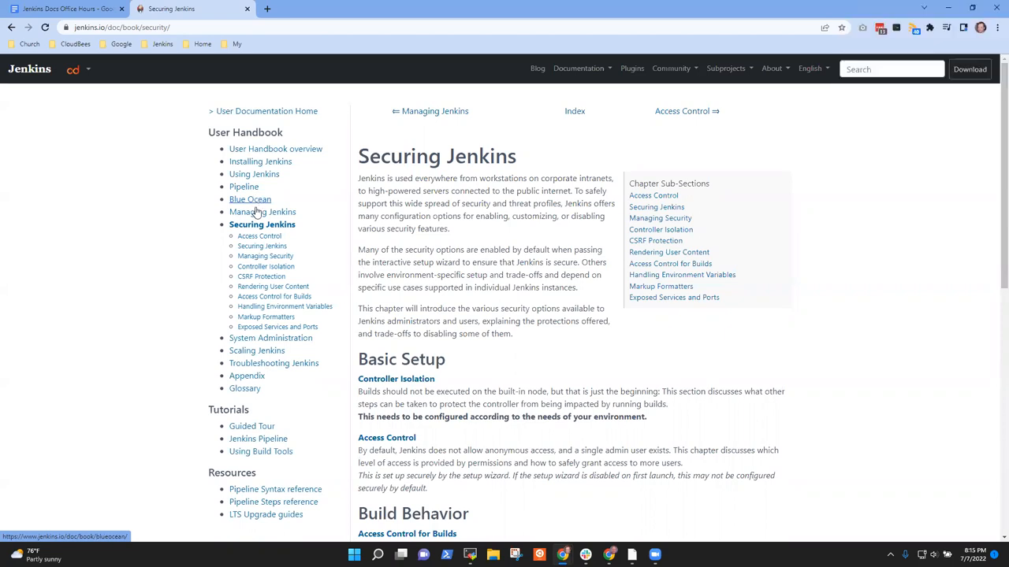
pyautogui.moveTo(252, 202)
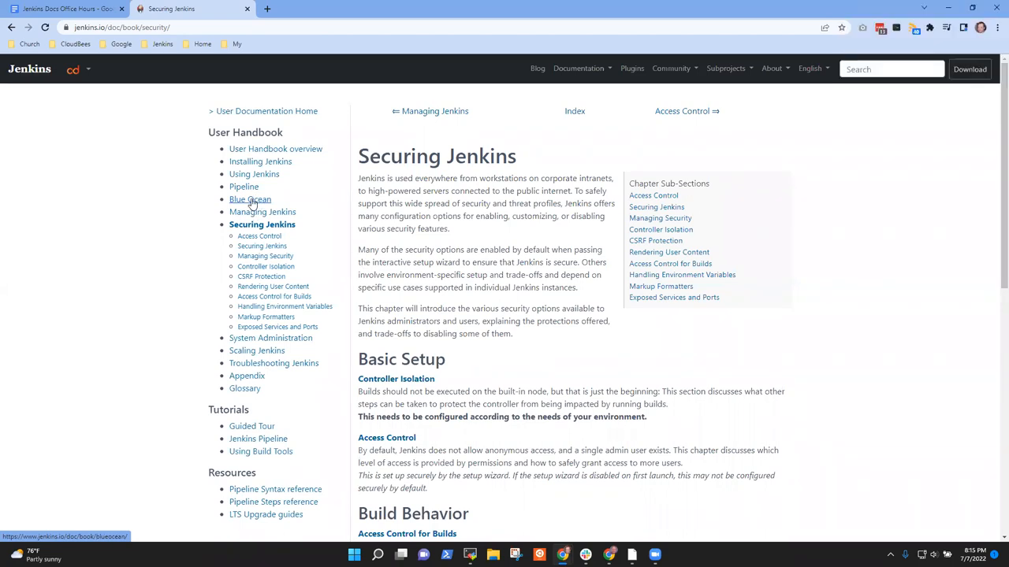
pyautogui.click(67, 10)
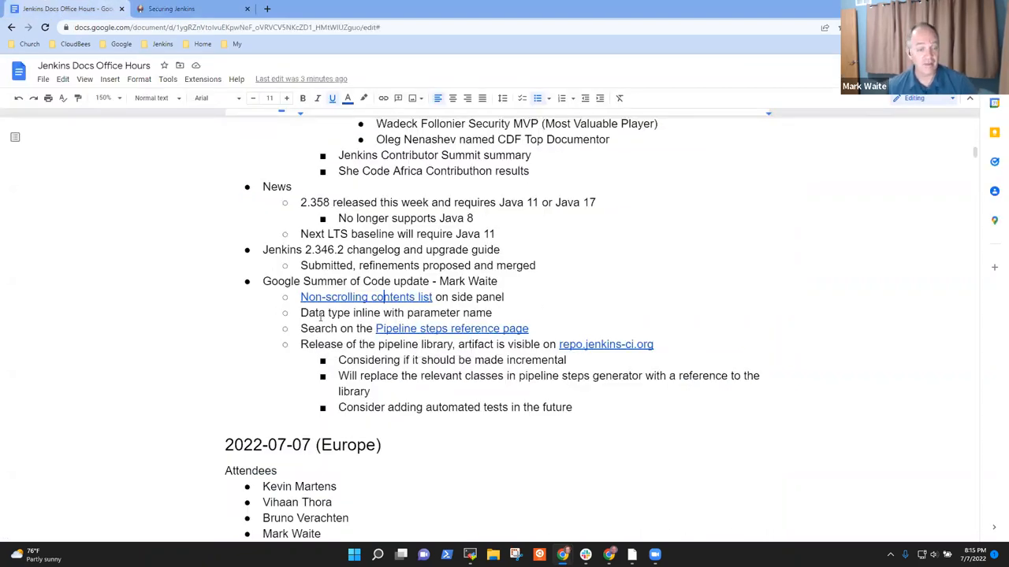
# Reach the dotnetTest step page via the Pipeline Steps Reference, then return to the notes
pyautogui.doubleClick(394, 312)
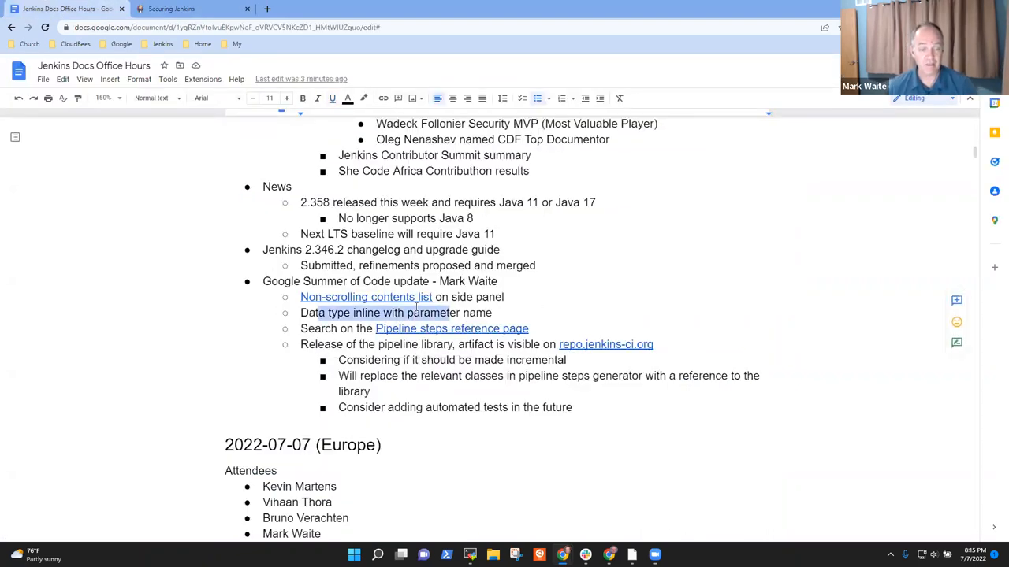
pyautogui.click(192, 10)
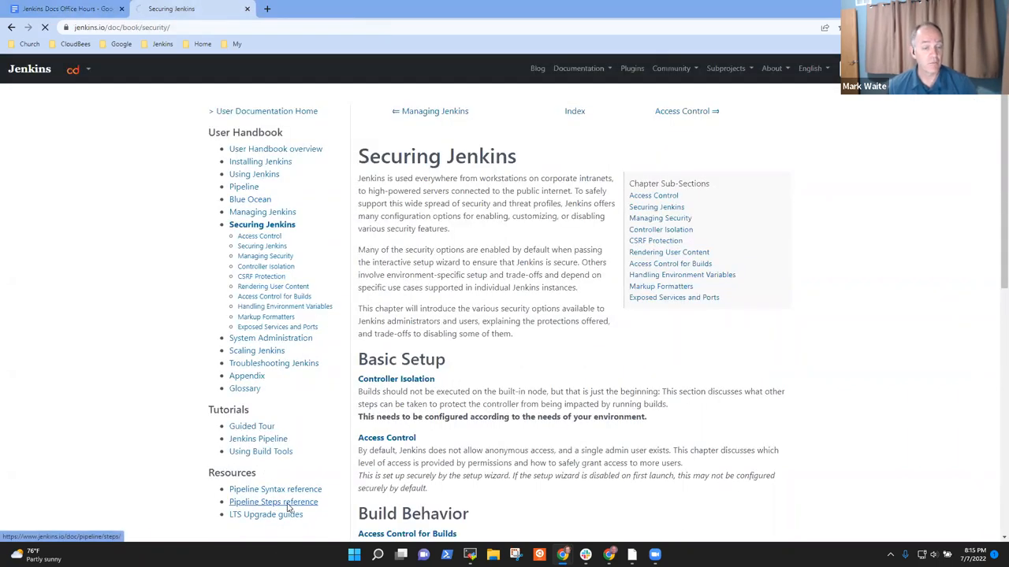
pyautogui.click(274, 502)
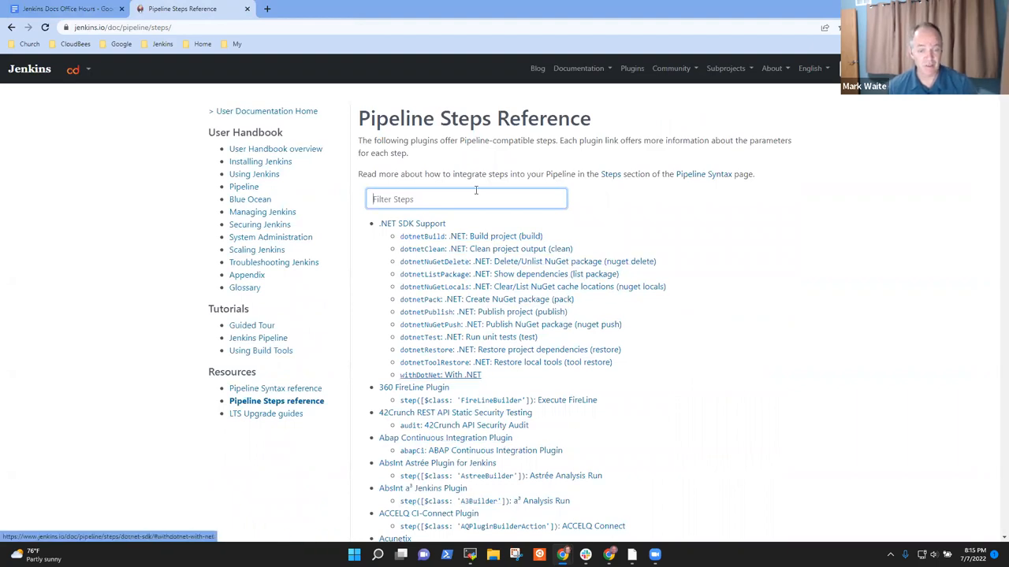
pyautogui.moveTo(470, 338)
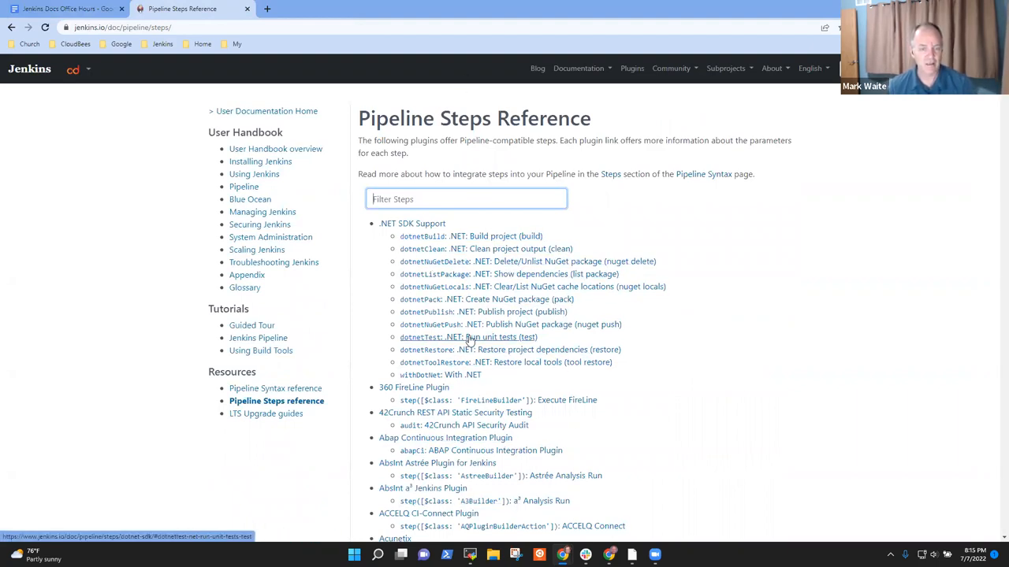
pyautogui.click(420, 337)
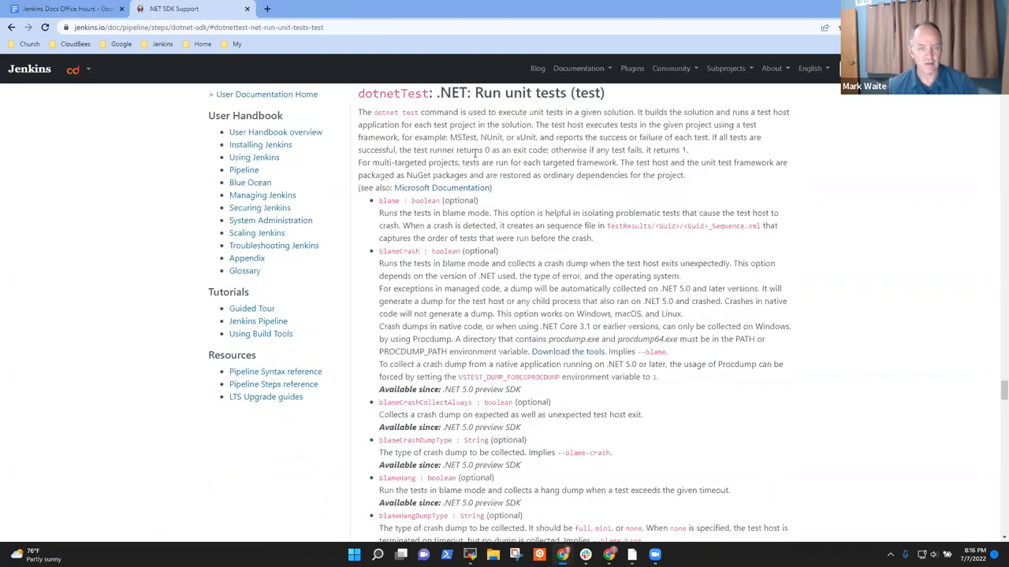
pyautogui.moveTo(489, 205)
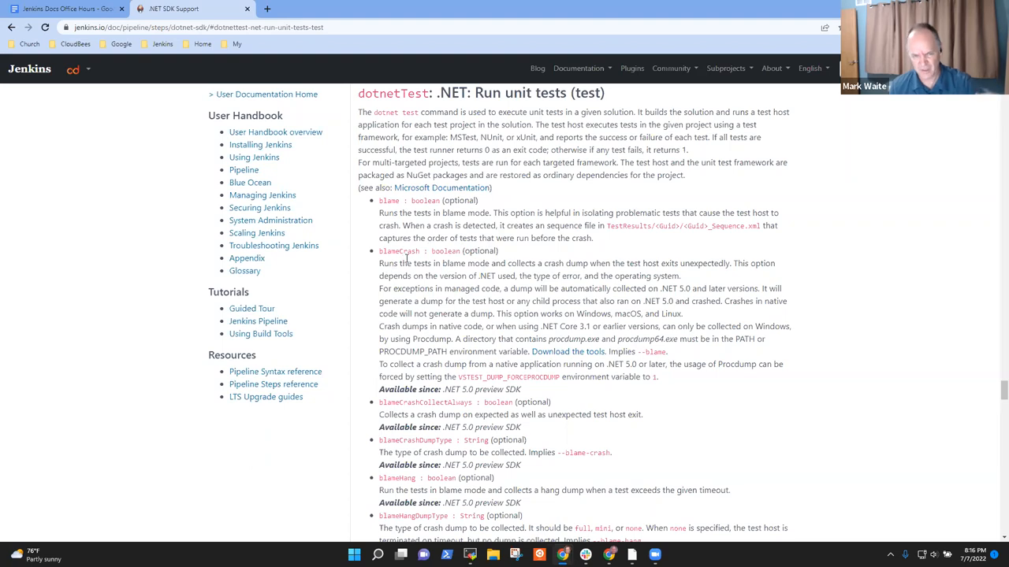
pyautogui.moveTo(440, 229)
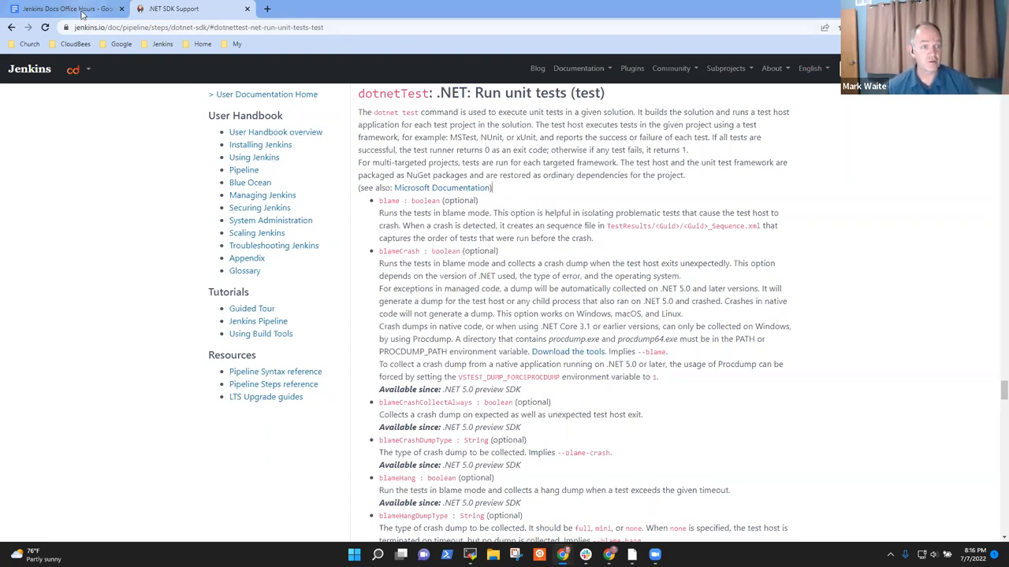
pyautogui.click(63, 9)
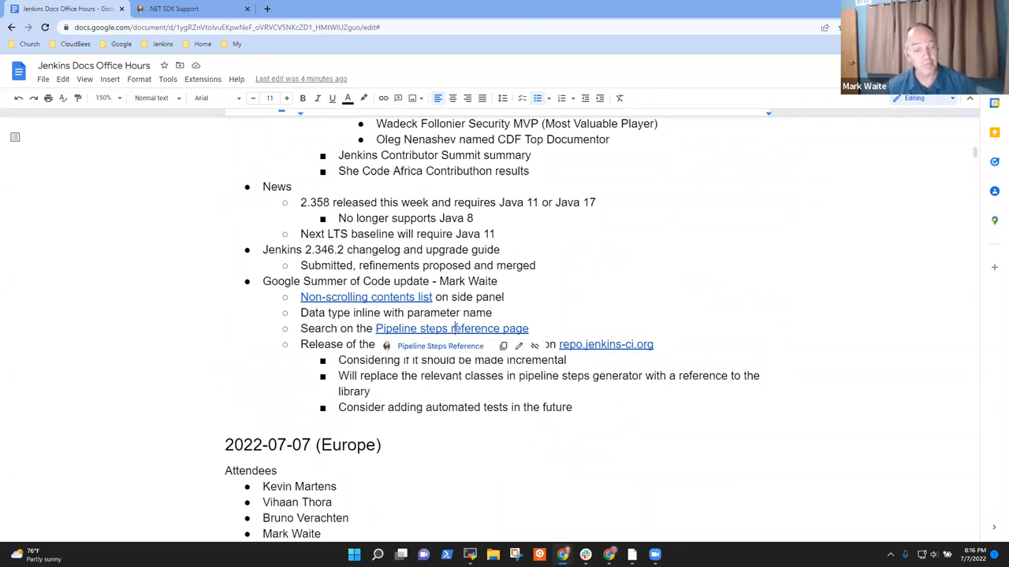
# Follow the notes' Pipeline steps reference link and search the page for 'checkout'
pyautogui.click(451, 329)
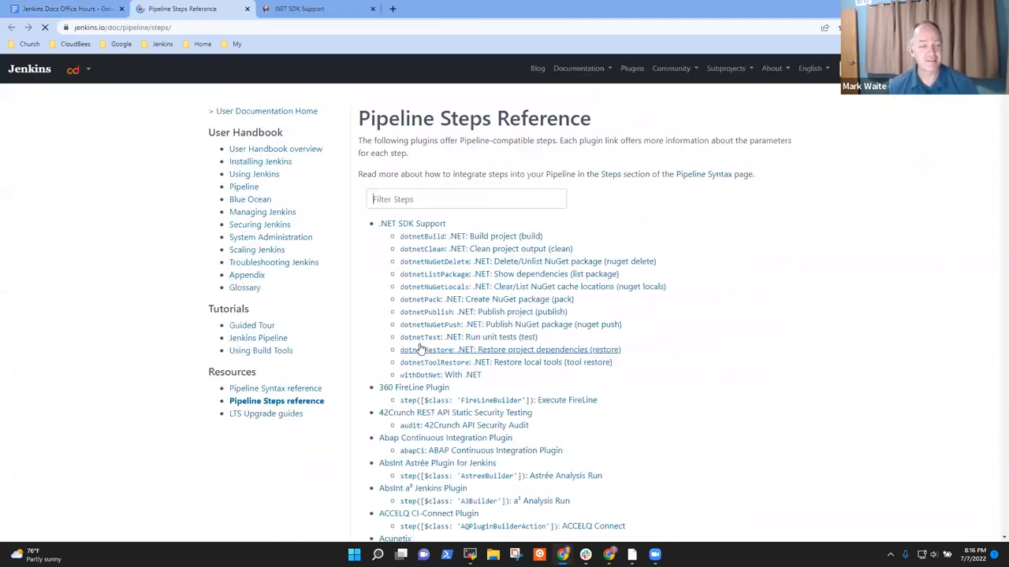
pyautogui.click(465, 199)
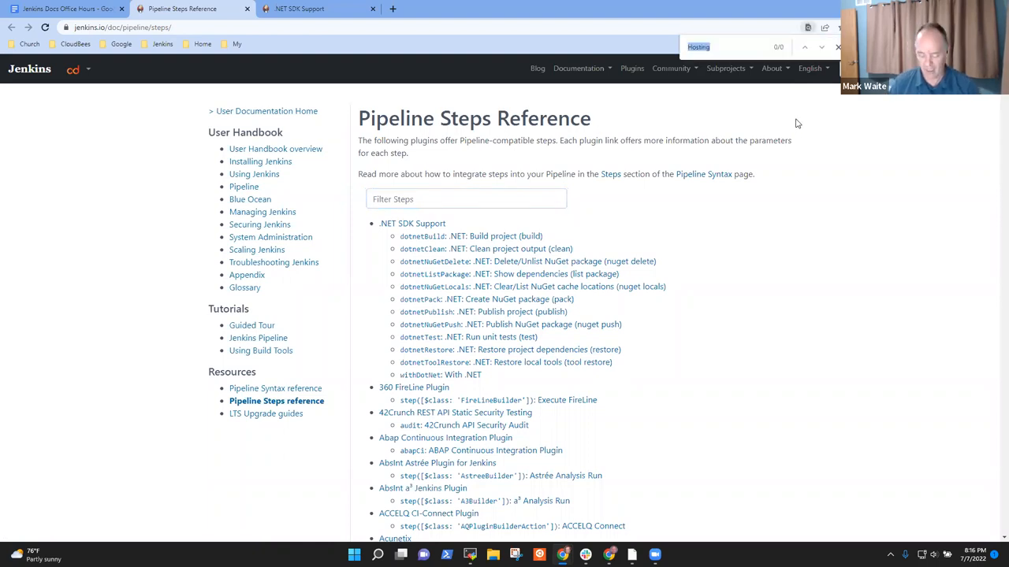
pyautogui.write('checkout')
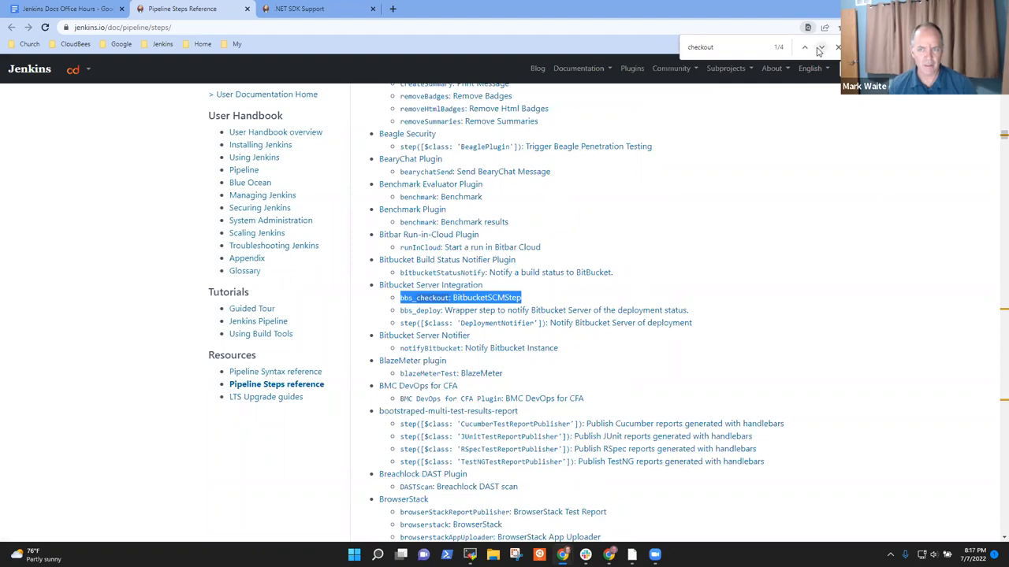
# Step through the checkout matches to the Pipeline SCM Step entry and close the search
pyautogui.click(822, 47)
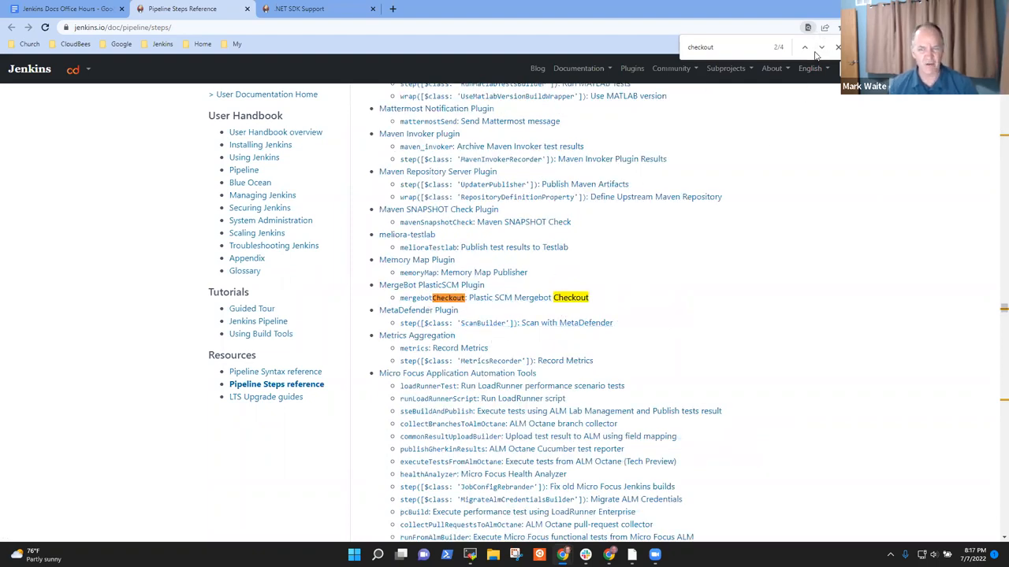
pyautogui.click(820, 47)
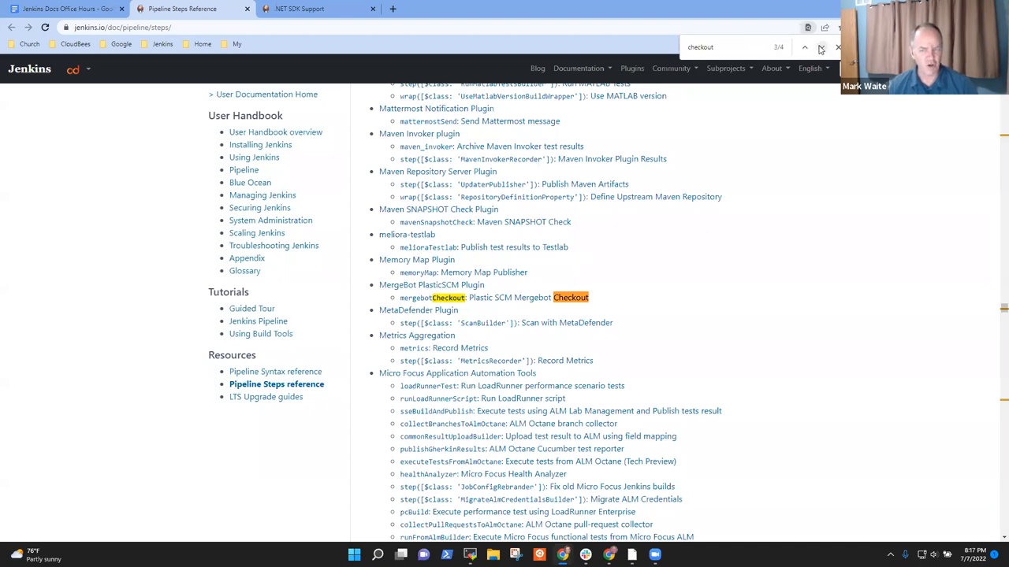
pyautogui.click(821, 47)
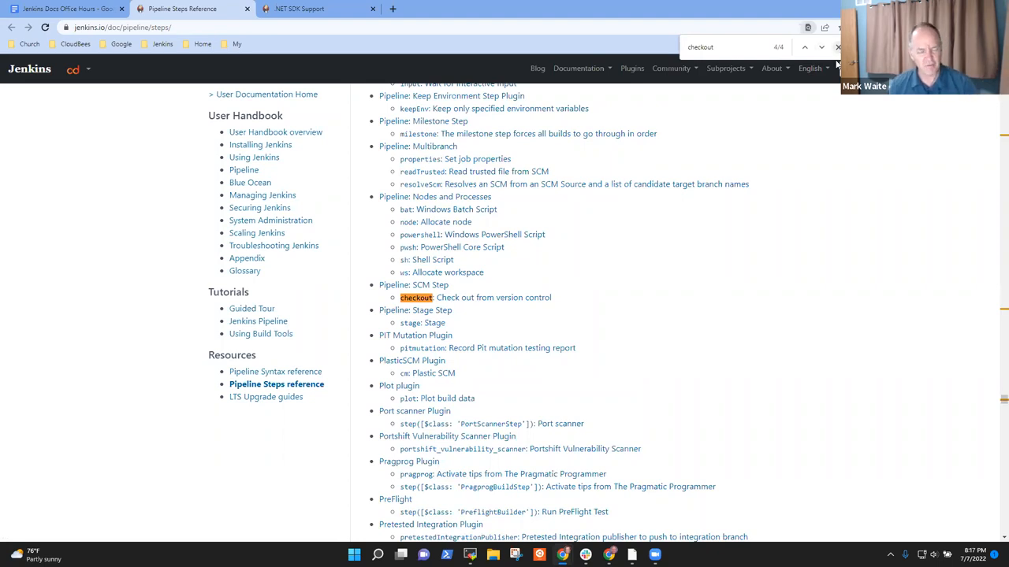
pyautogui.click(838, 48)
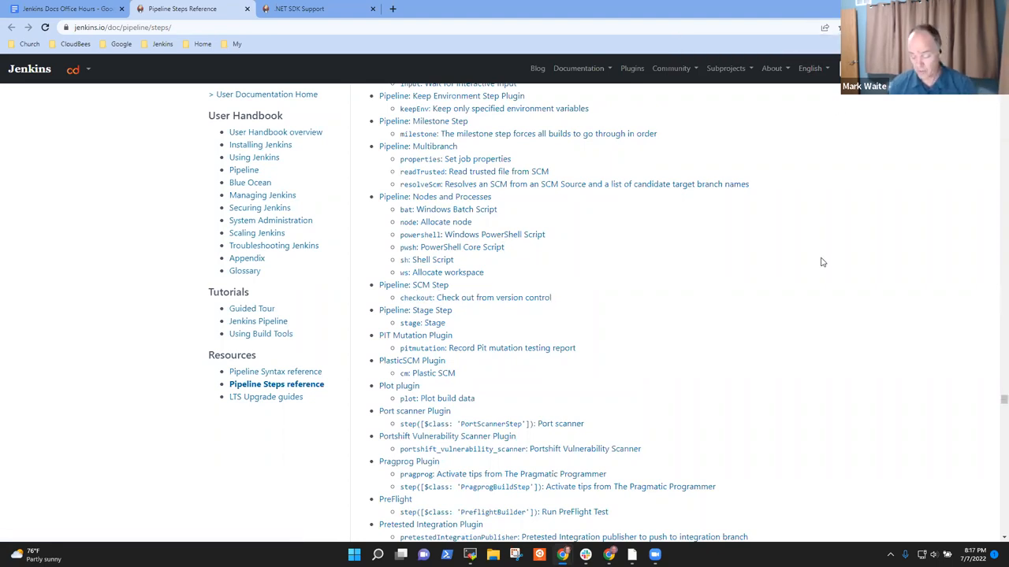
pyautogui.moveTo(725, 287)
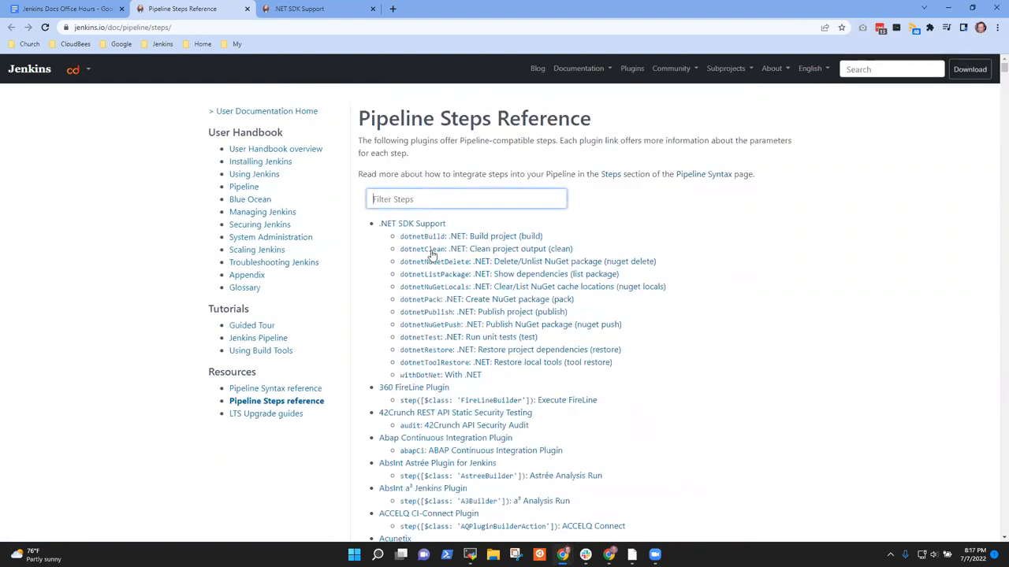
pyautogui.write('checkout')
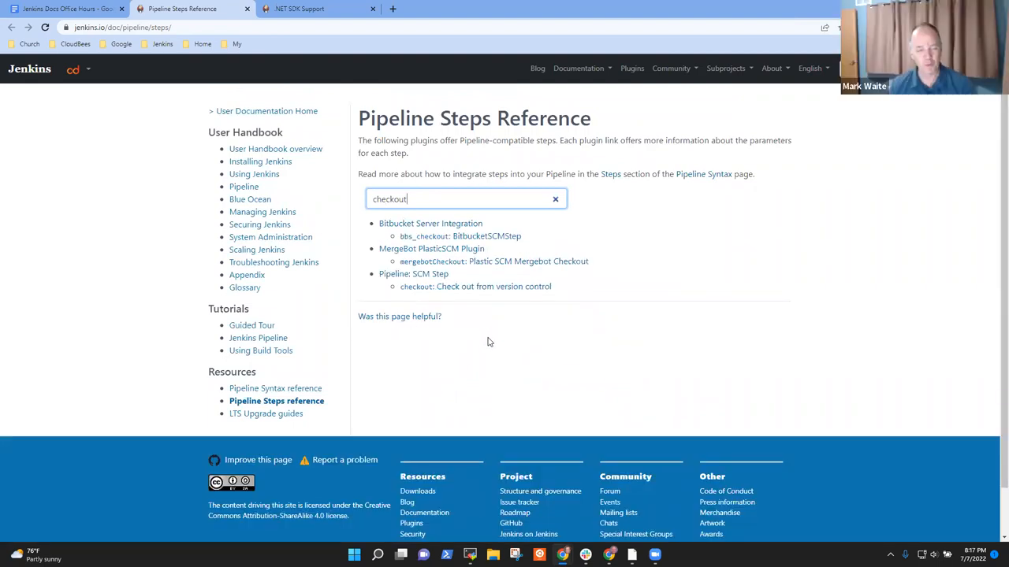
pyautogui.moveTo(476, 287)
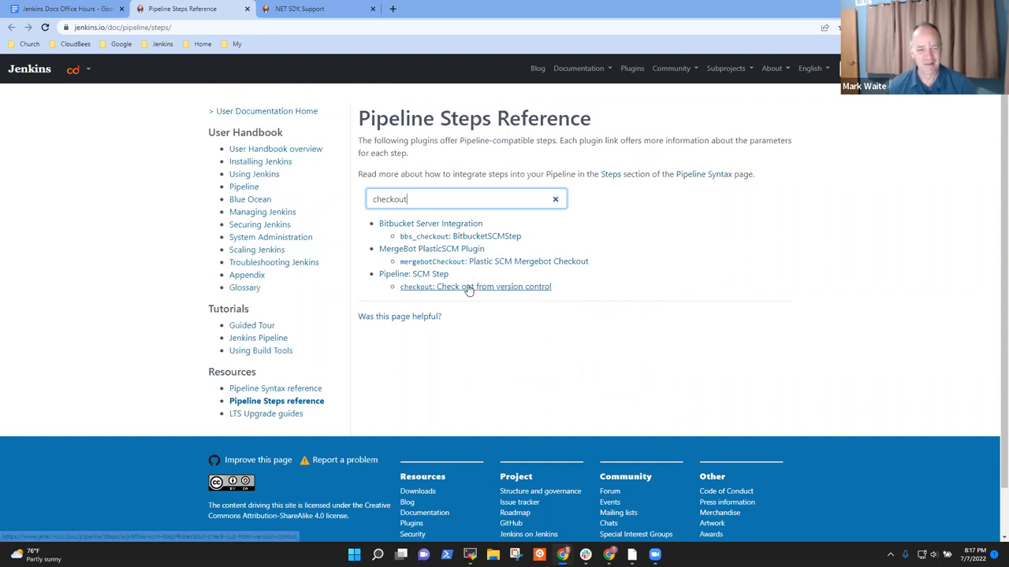
pyautogui.click(476, 287)
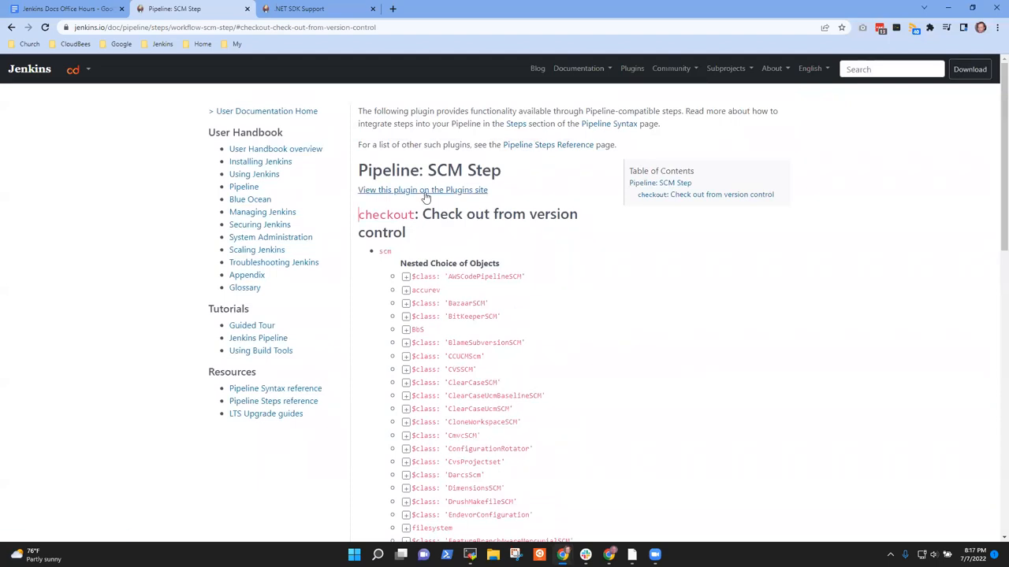
pyautogui.click(548, 145)
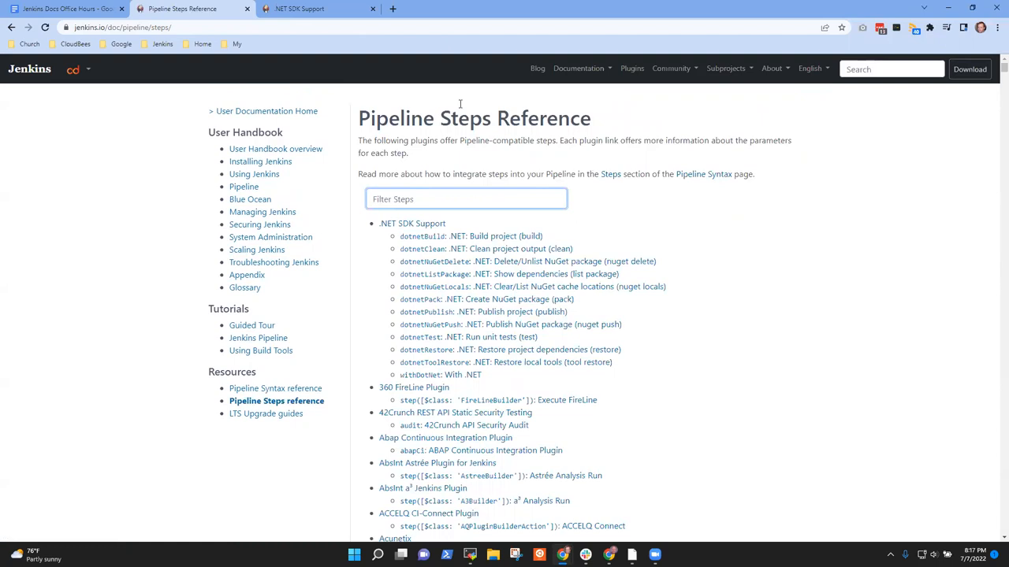
# Filter the Pipeline Steps Reference for API, apache and http
pyautogui.write('API')
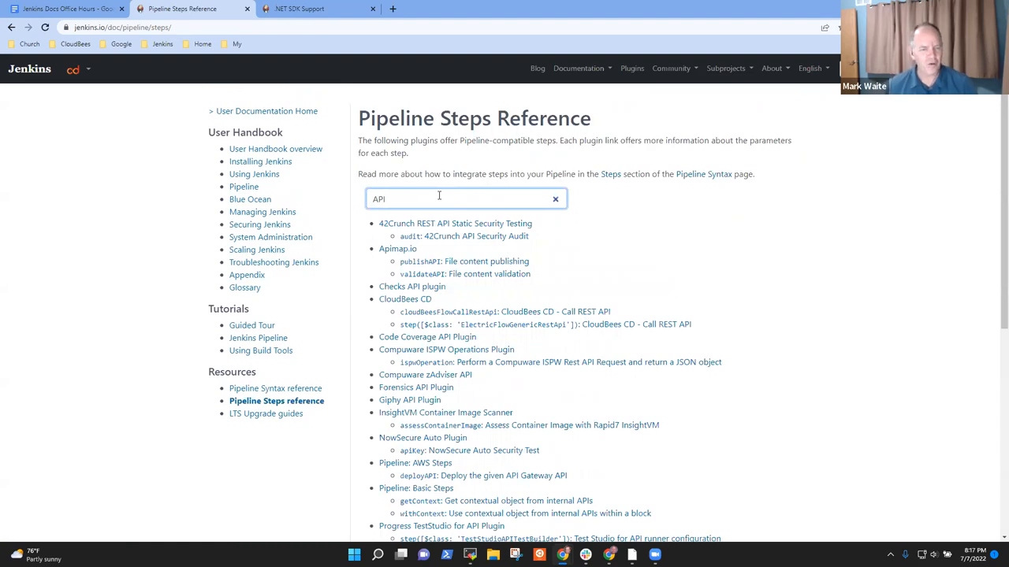
pyautogui.write('apache')
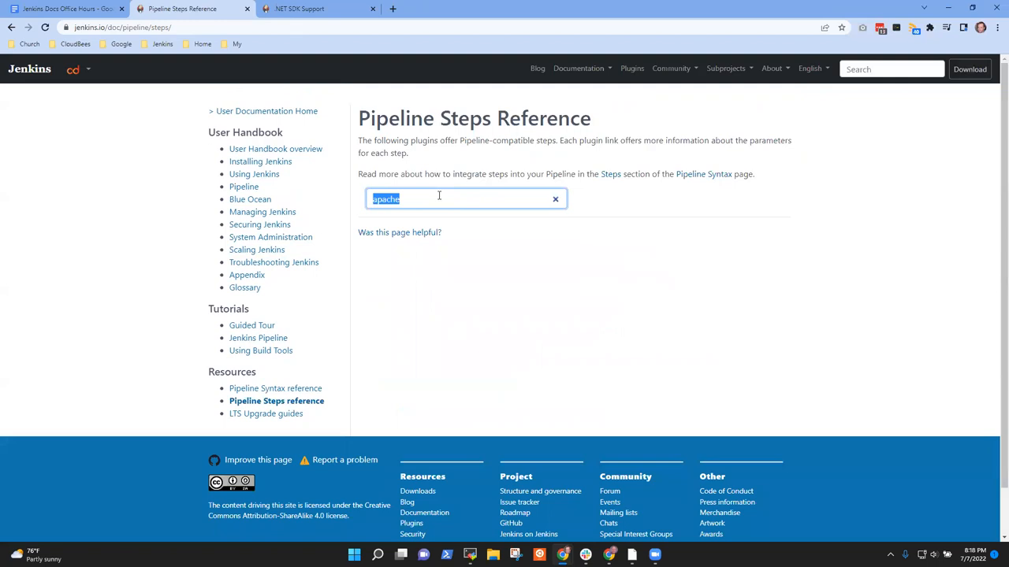
pyautogui.write('http')
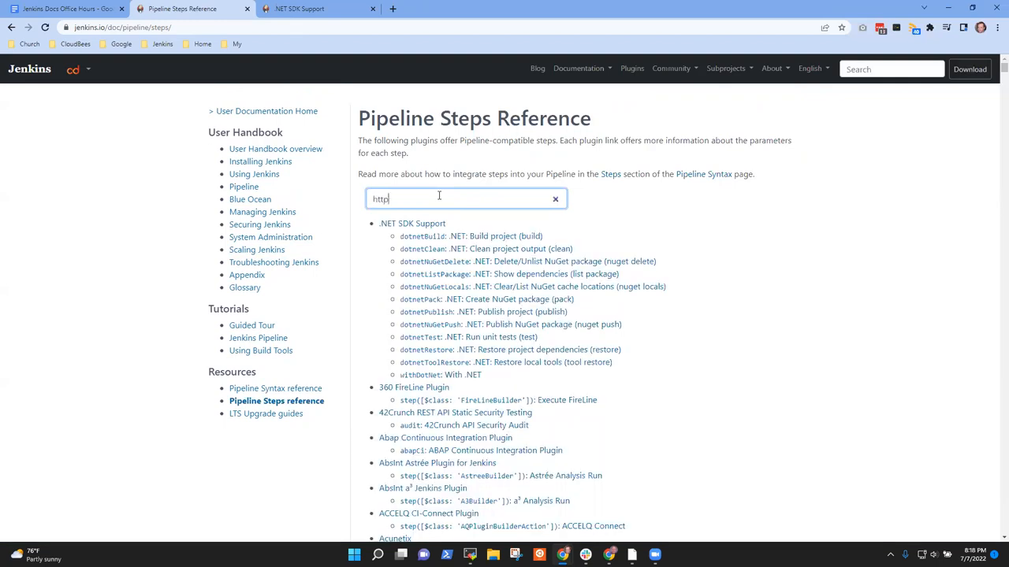
pyautogui.write('http')
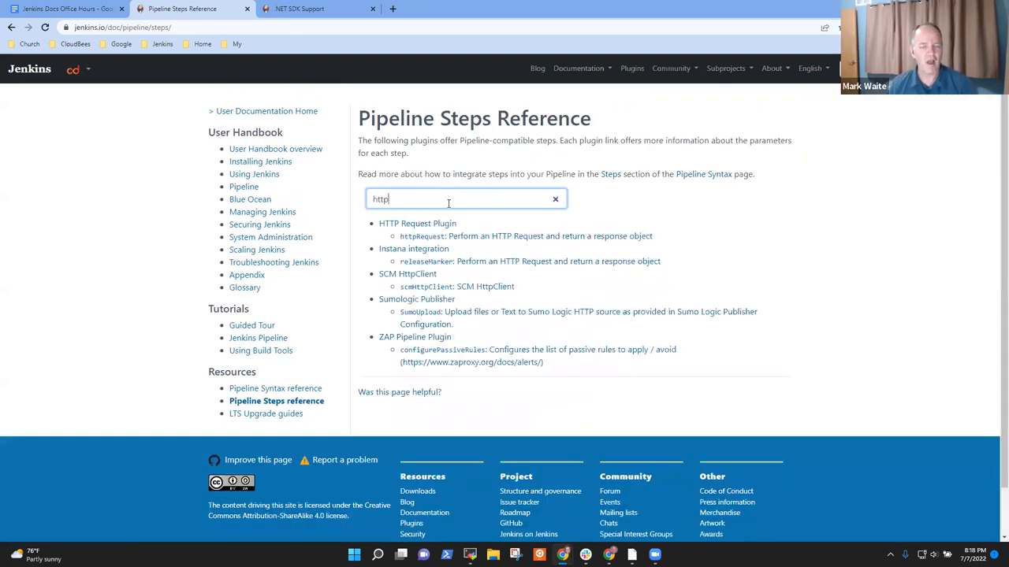
pyautogui.moveTo(416, 271)
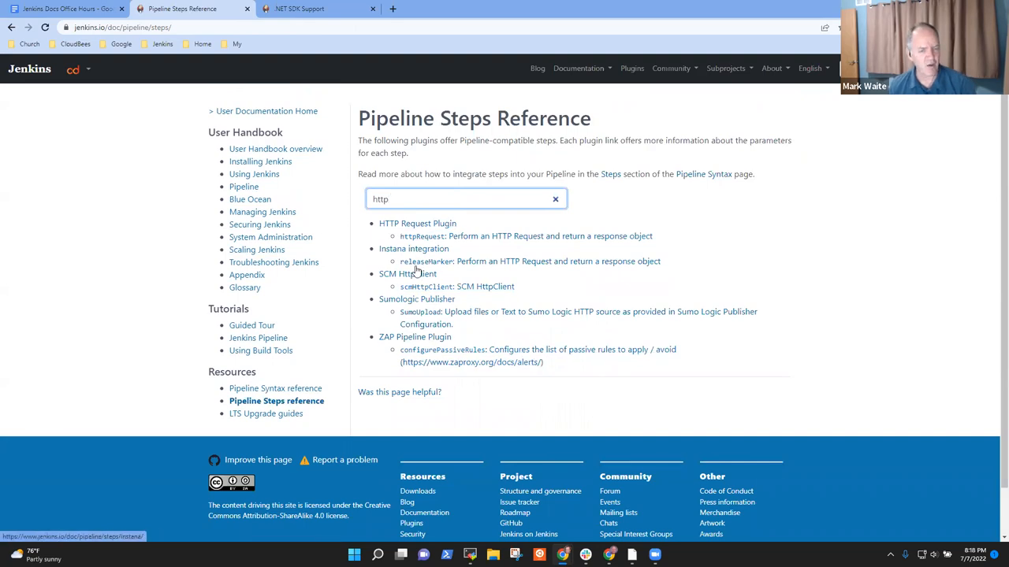
pyautogui.moveTo(621, 305)
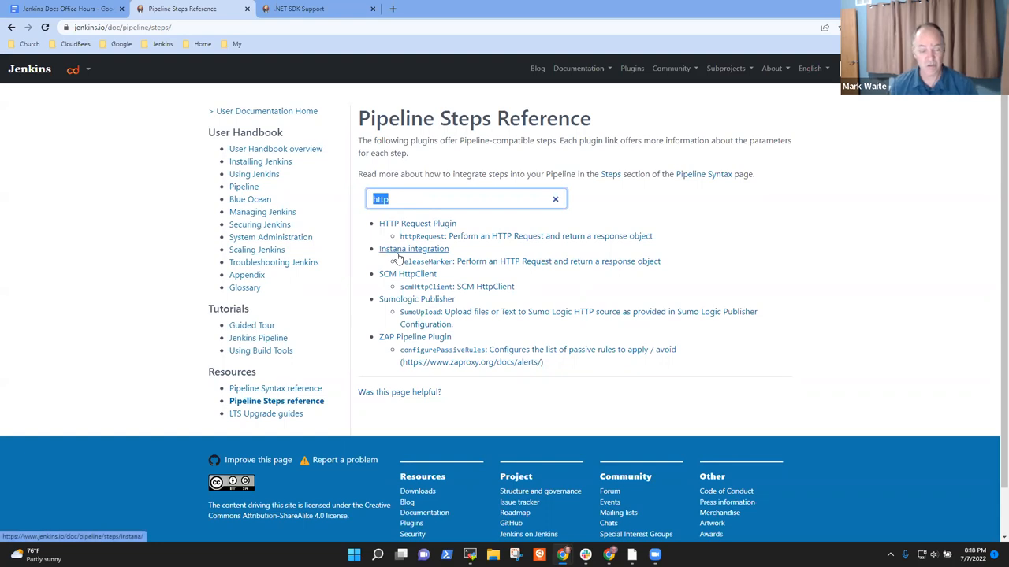
# Filter the steps for bitb, jira and slack, then start a new blank tab
pyautogui.write('bitbucke')
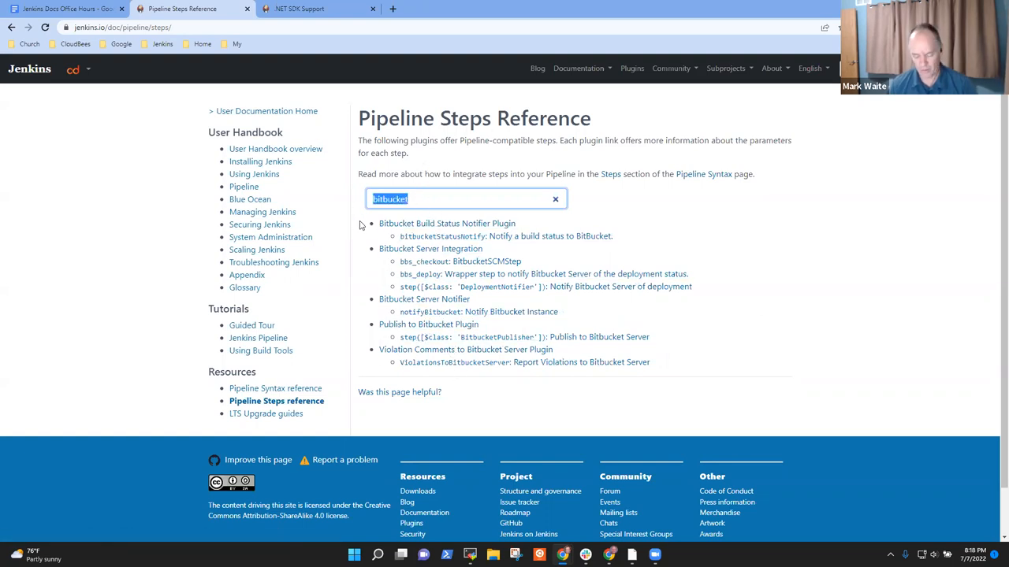
pyautogui.write('jira')
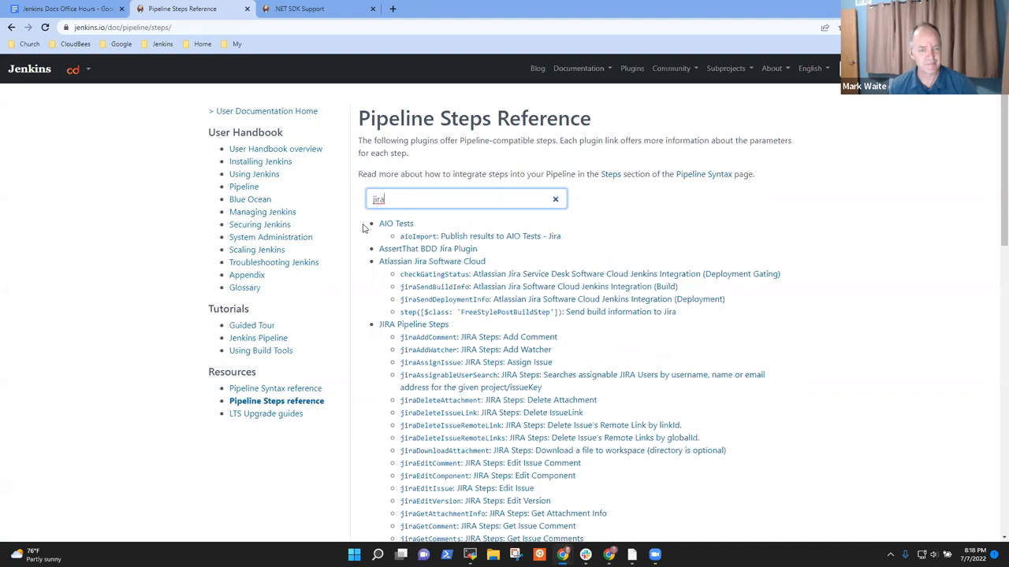
pyautogui.scroll(-3)
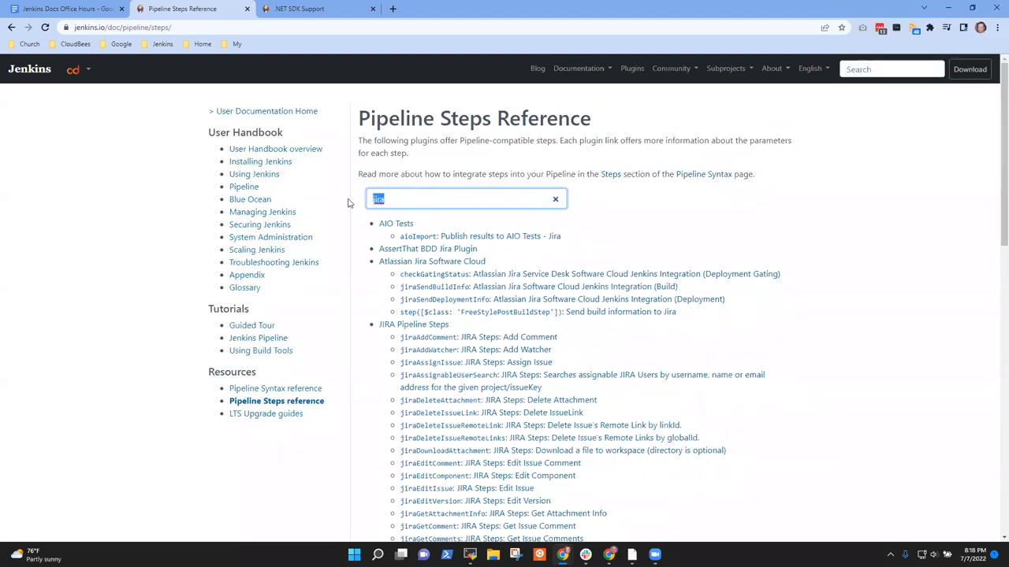
pyautogui.write('slack')
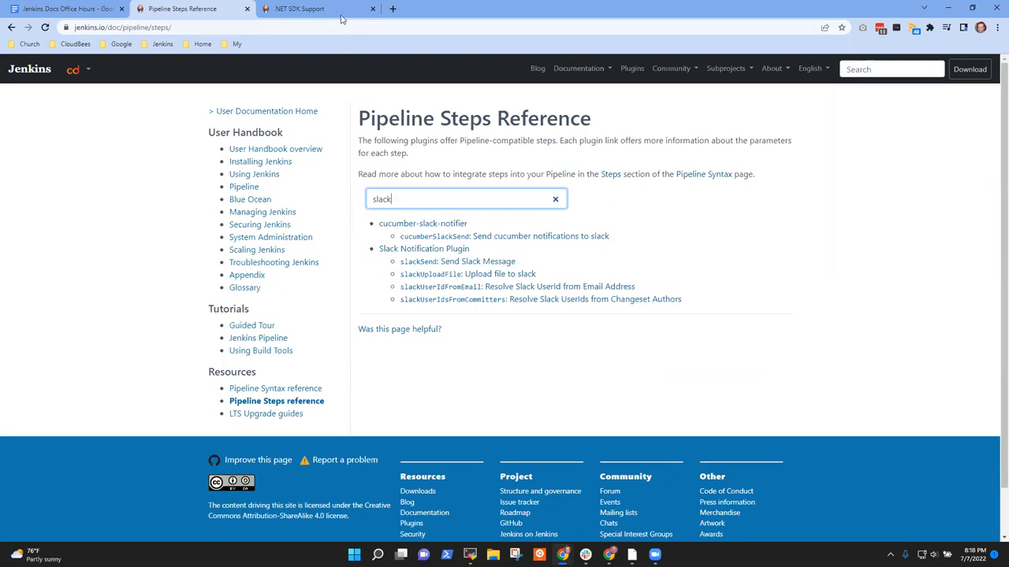
pyautogui.click(393, 10)
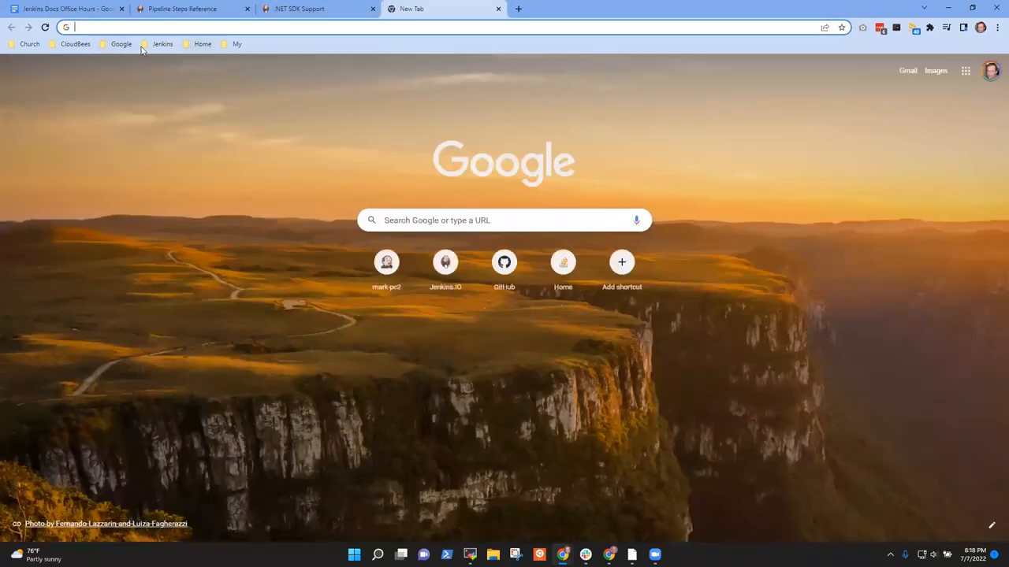
# Search plugins.jenkins.io for slack, then return to the .NET SDK Support steps page
pyautogui.write('plugins.jenkins.io')
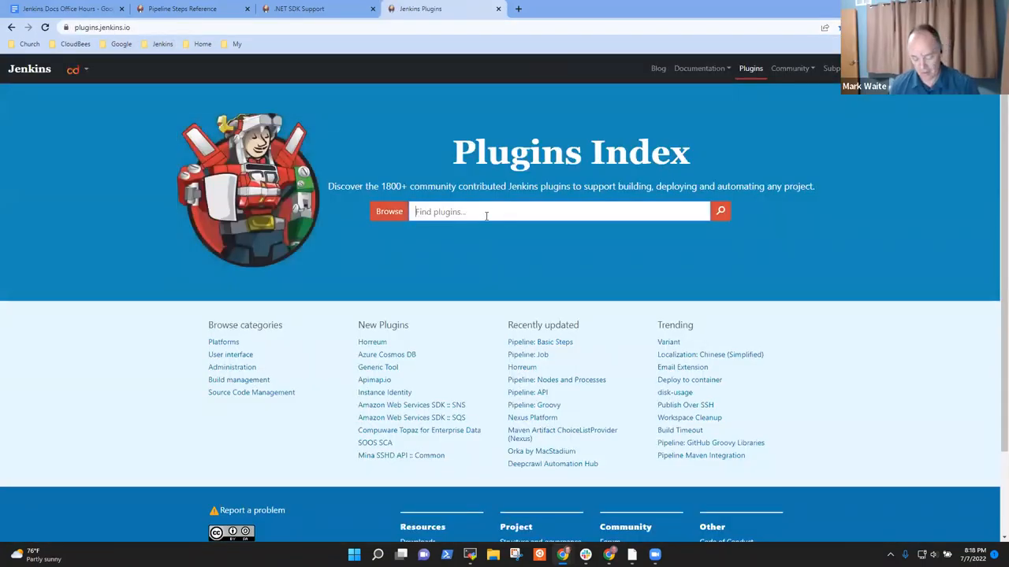
pyautogui.write('slack')
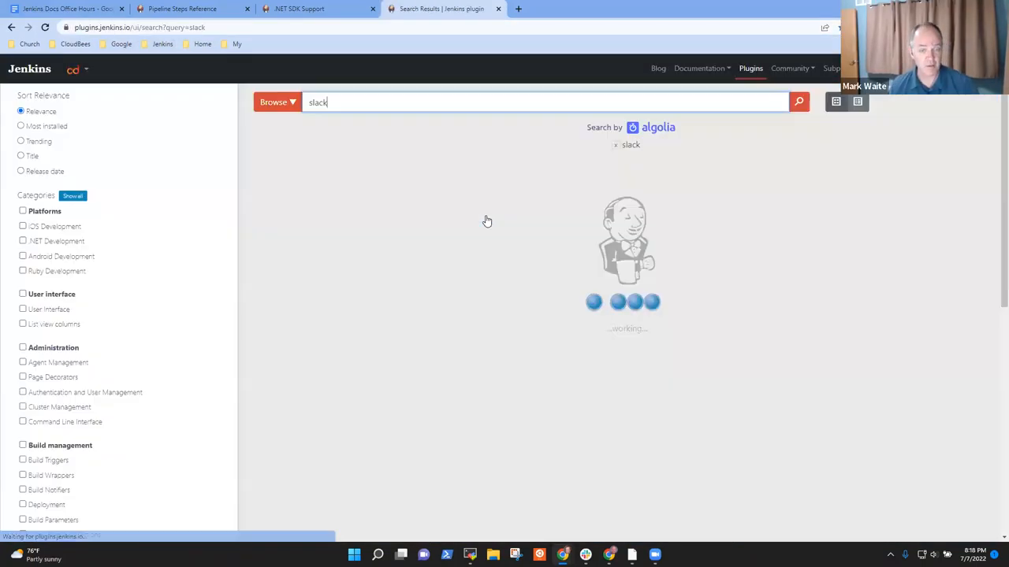
pyautogui.click(798, 101)
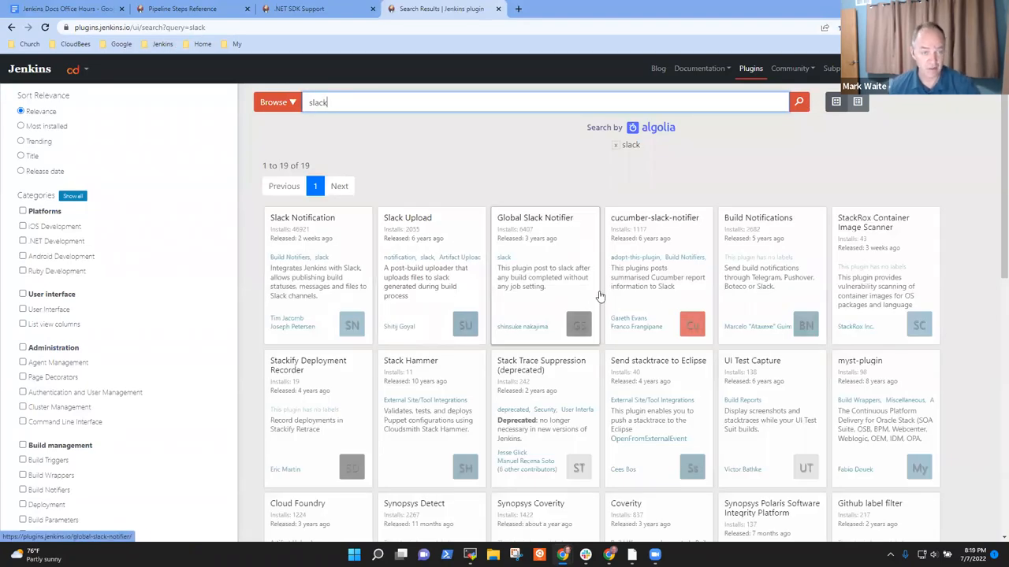
pyautogui.click(299, 9)
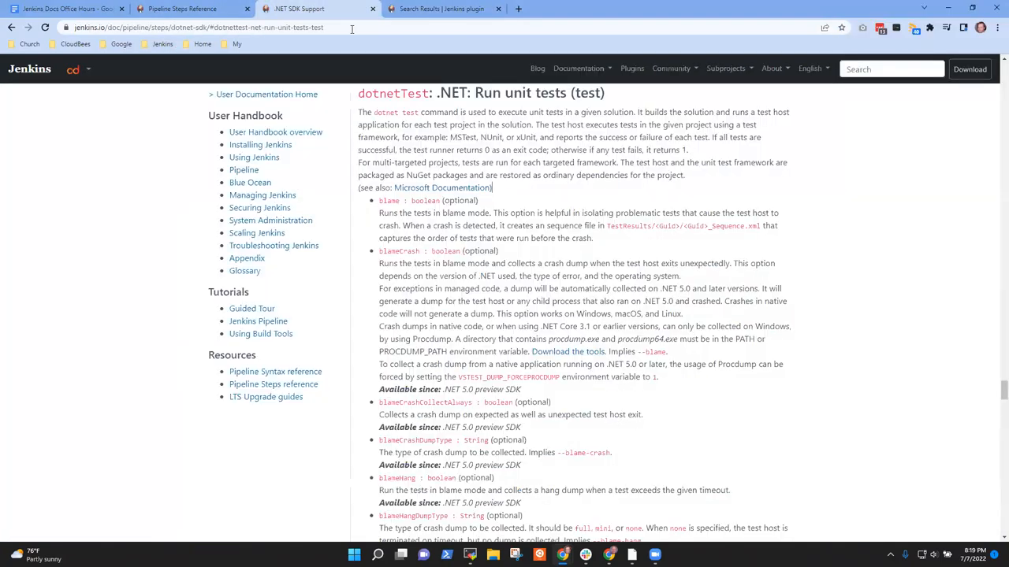
# Back on the Pipeline Steps Reference, filter for 'test auto' and 'junit'
pyautogui.click(189, 10)
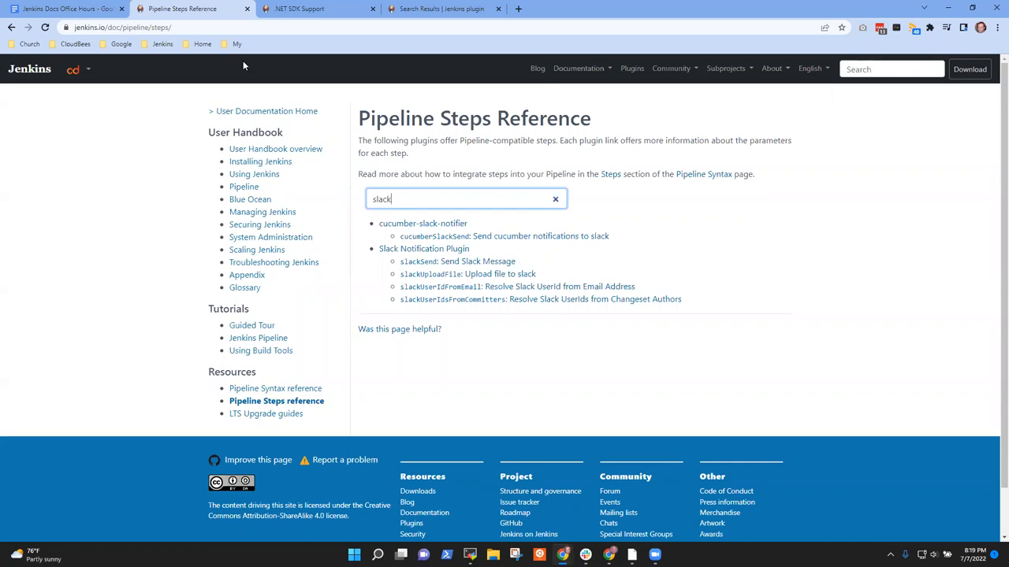
pyautogui.moveTo(429, 236)
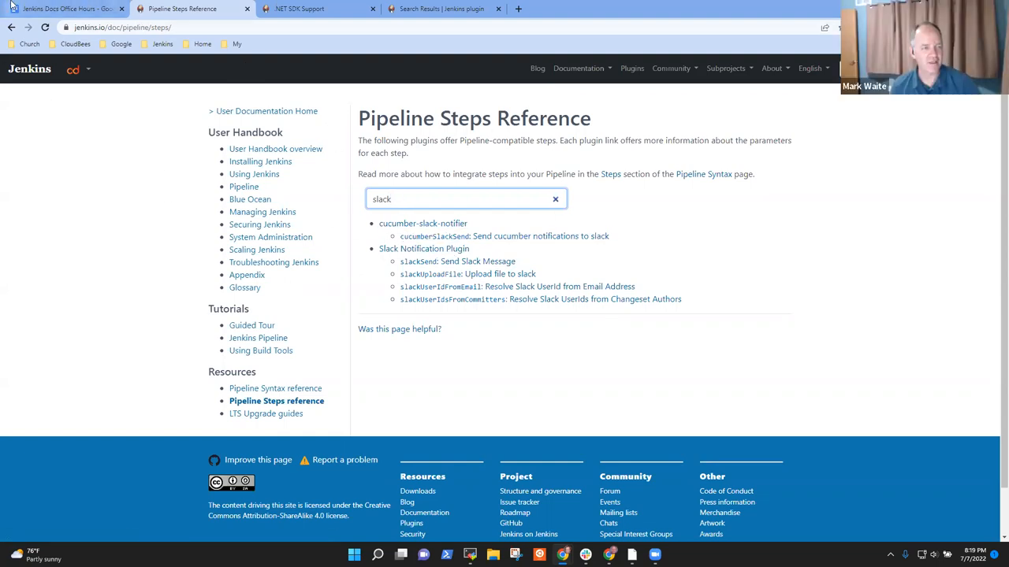
pyautogui.moveTo(66, 10)
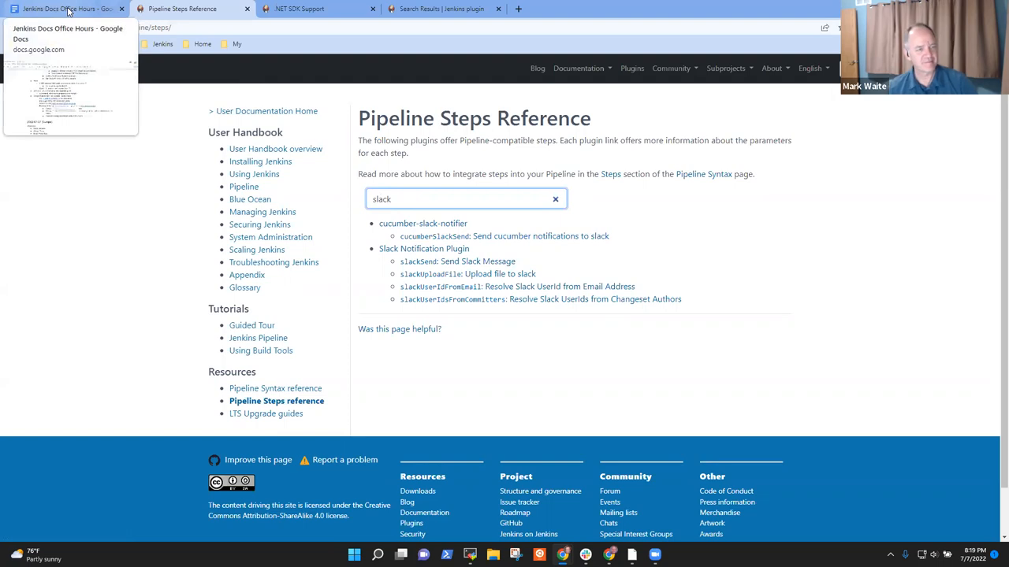
pyautogui.click(66, 10)
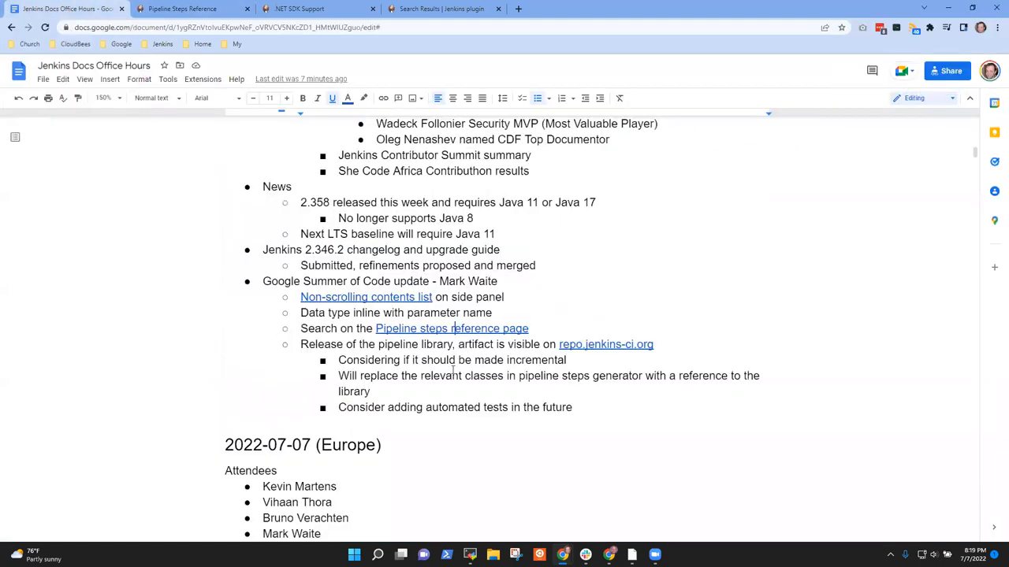
pyautogui.click(186, 10)
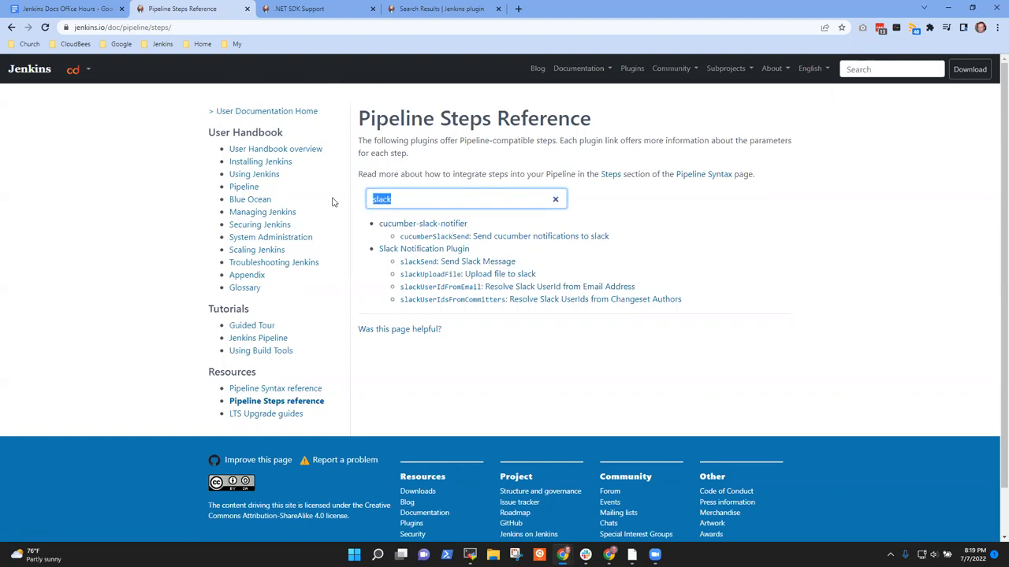
pyautogui.write('test automation')
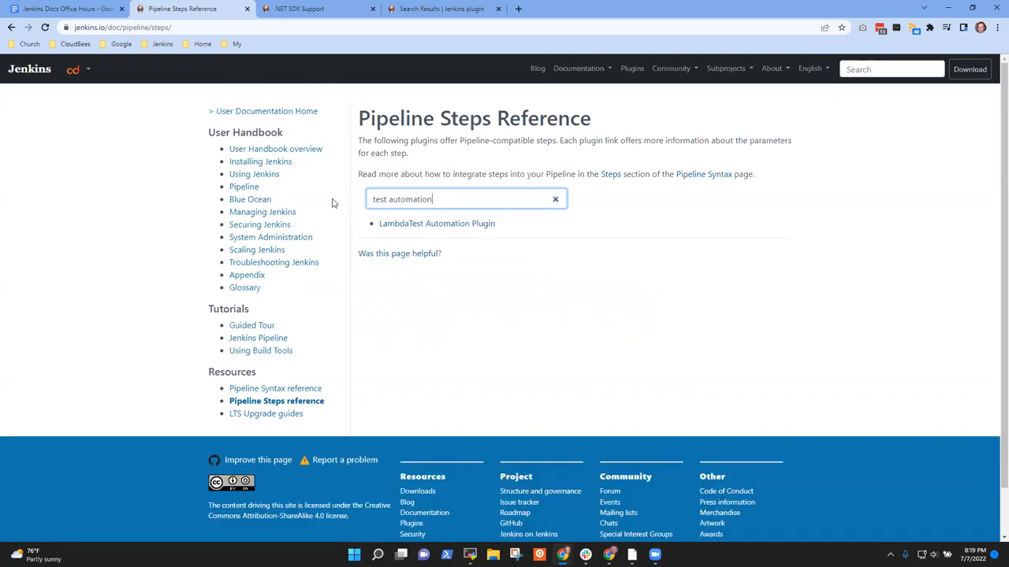
pyautogui.moveTo(436, 223)
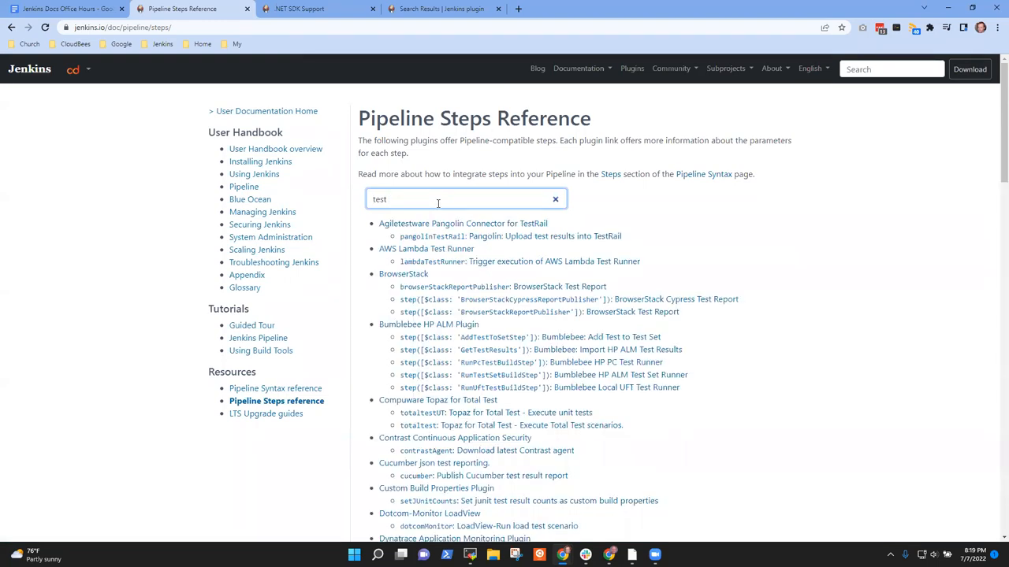
pyautogui.write('junit')
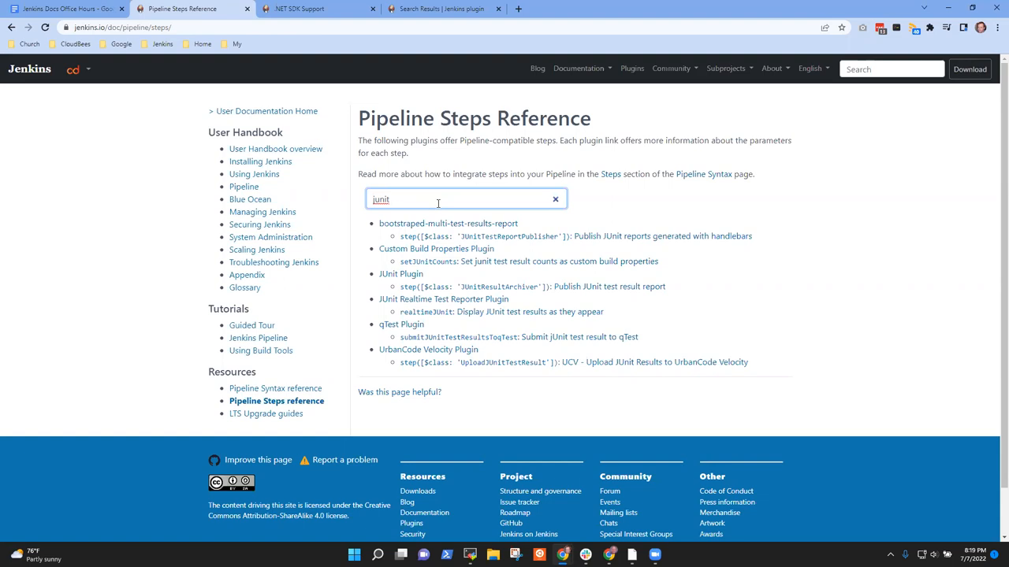
# Filter the steps for Test, assembla and check
pyautogui.write('TestNG')
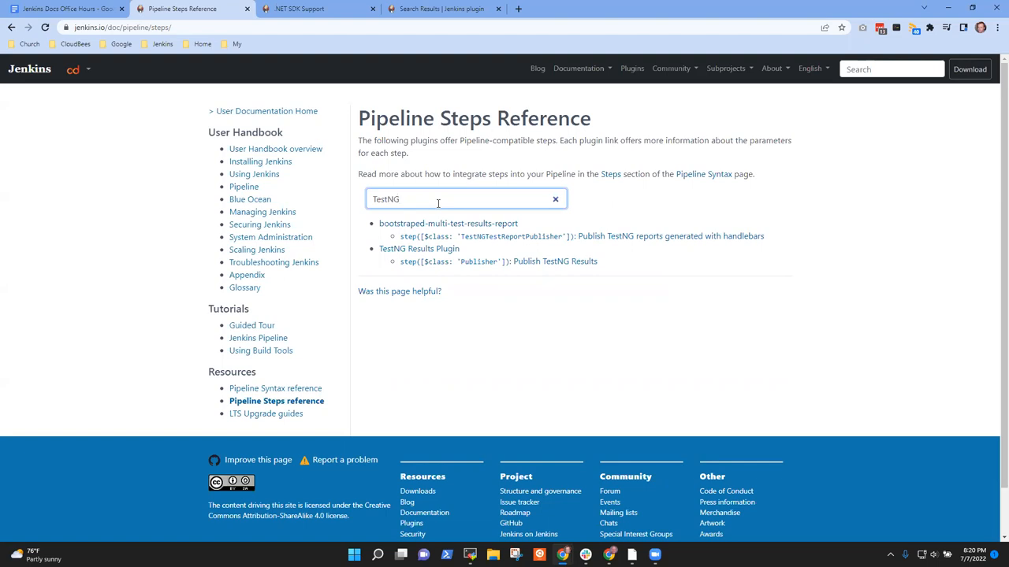
pyautogui.write('a')
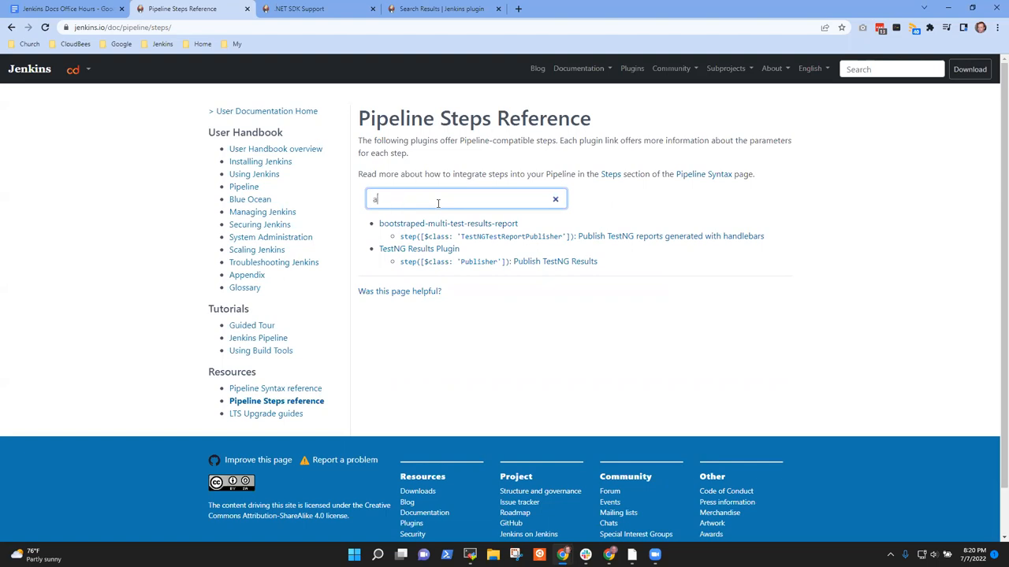
pyautogui.write('ssembla')
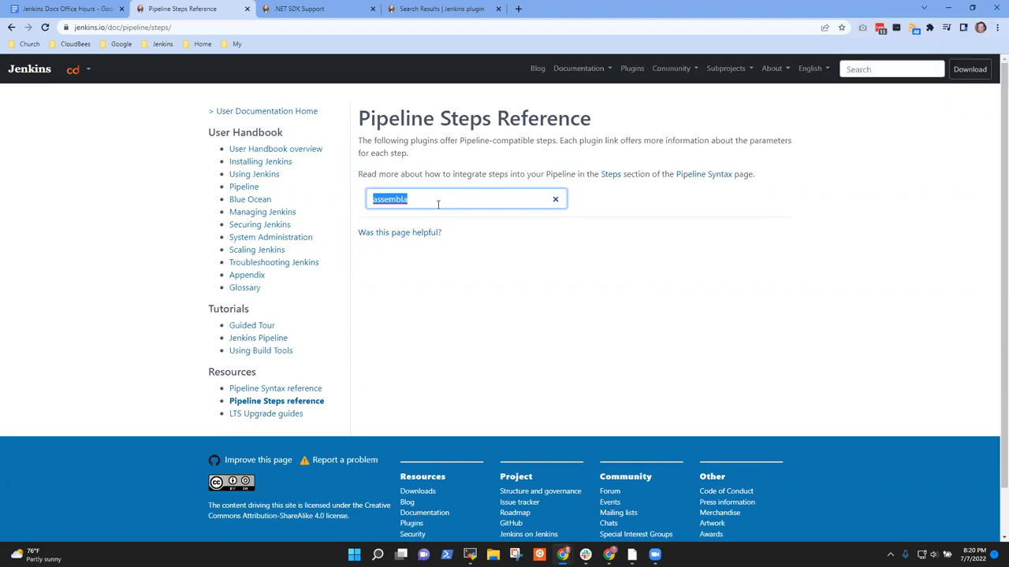
pyautogui.write('checkout')
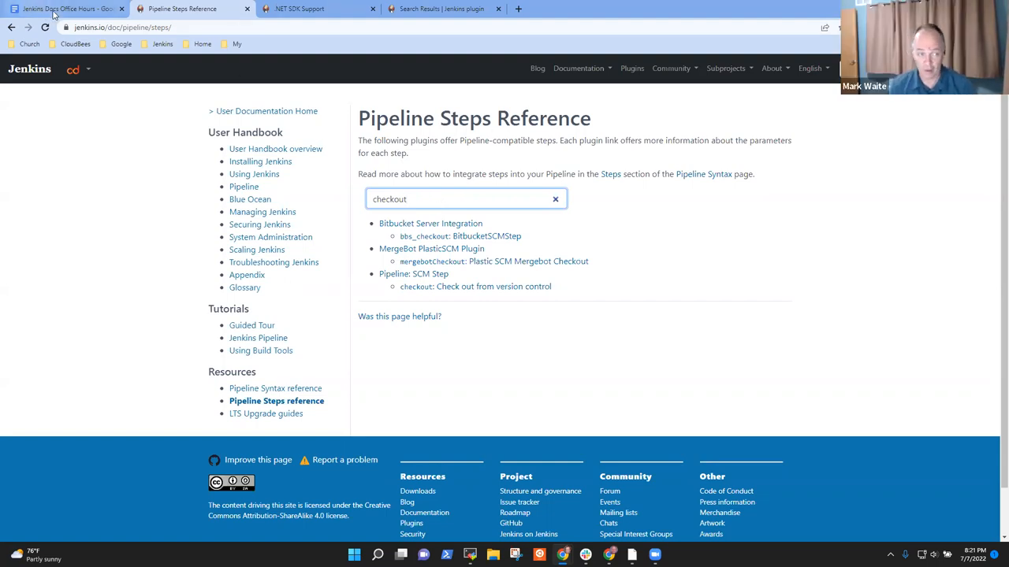
# Clear the 'Outlook' filter on the Pipeline Steps Reference so all plugin steps list, then return to the notes
pyautogui.click(66, 9)
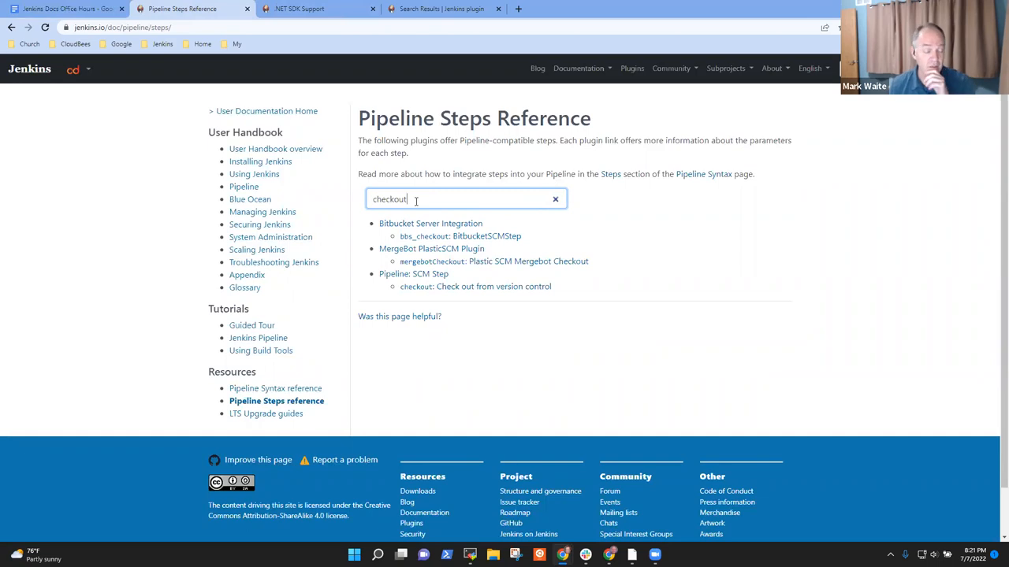
pyautogui.moveTo(431, 249)
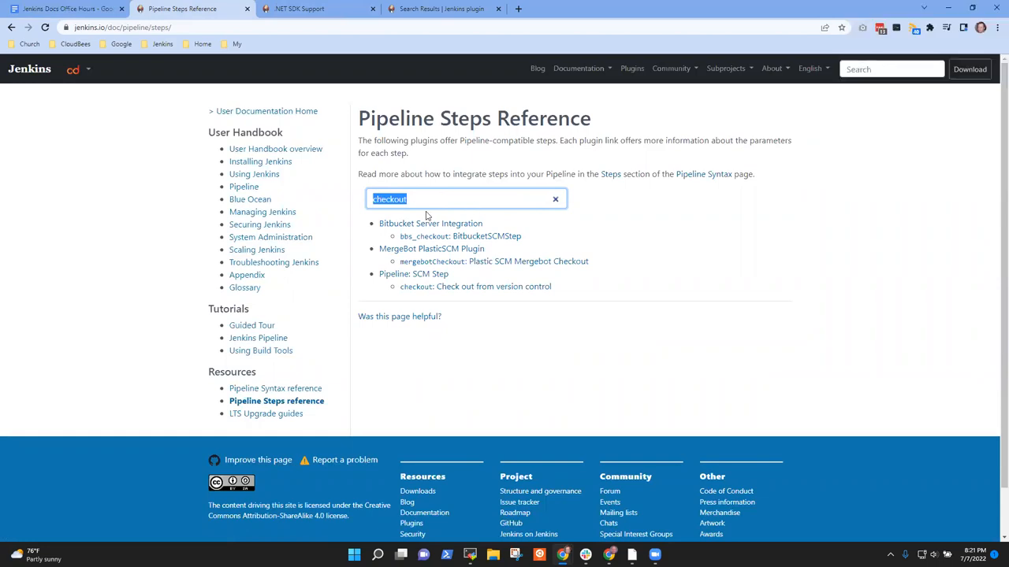
pyautogui.click(555, 198)
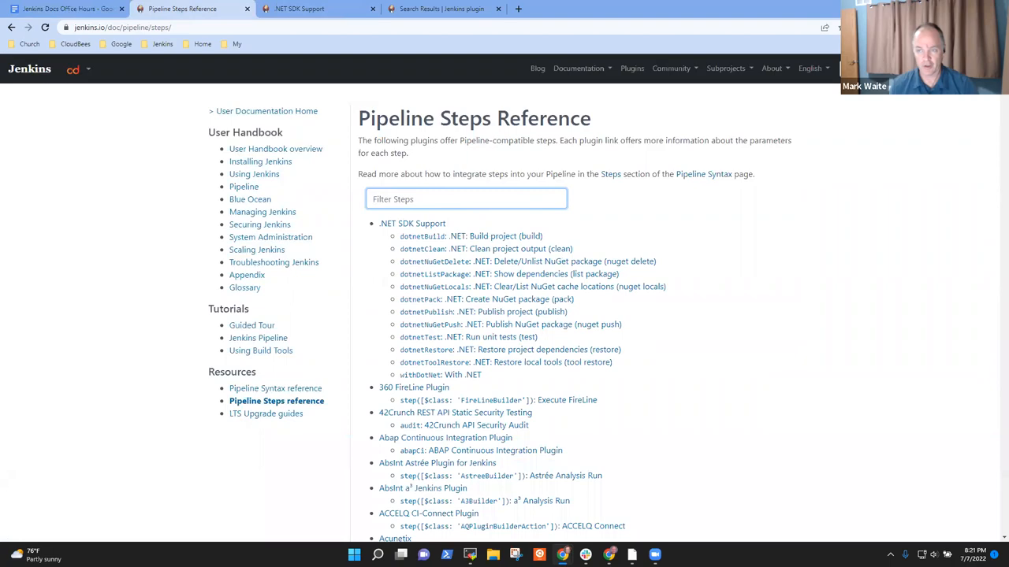
pyautogui.scroll(-3)
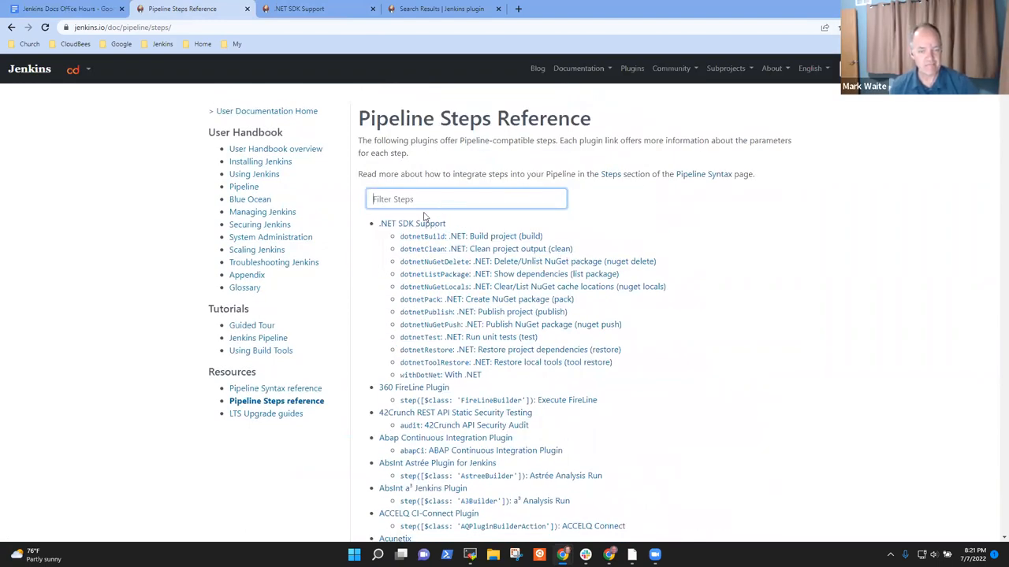
pyautogui.write('Outlook')
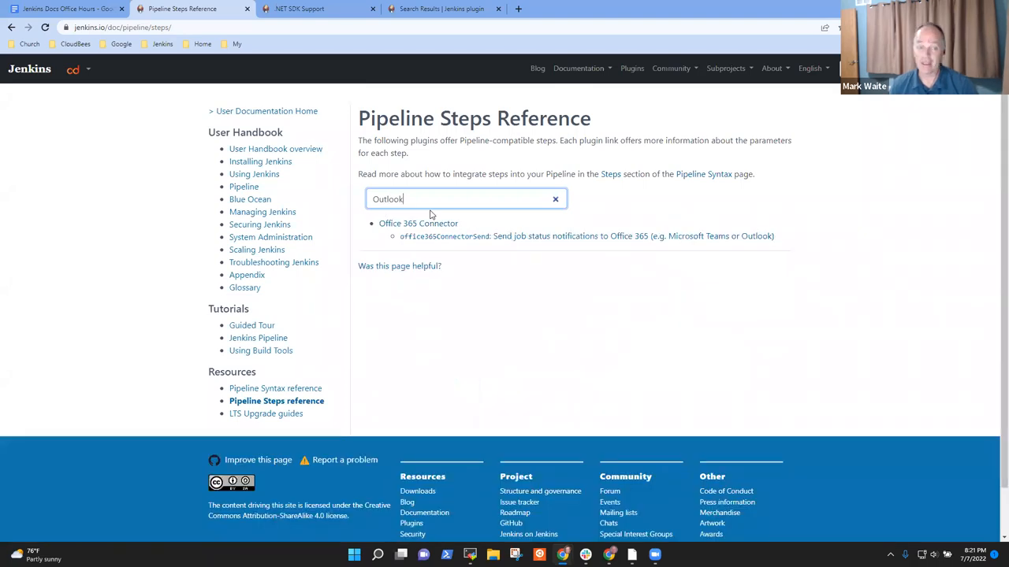
pyautogui.moveTo(418, 224)
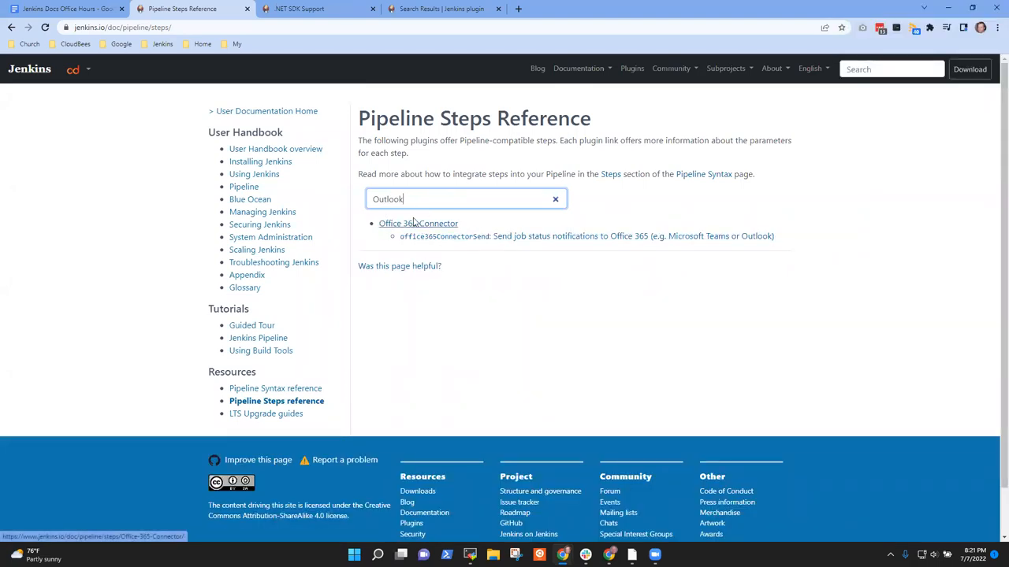
pyautogui.click(555, 198)
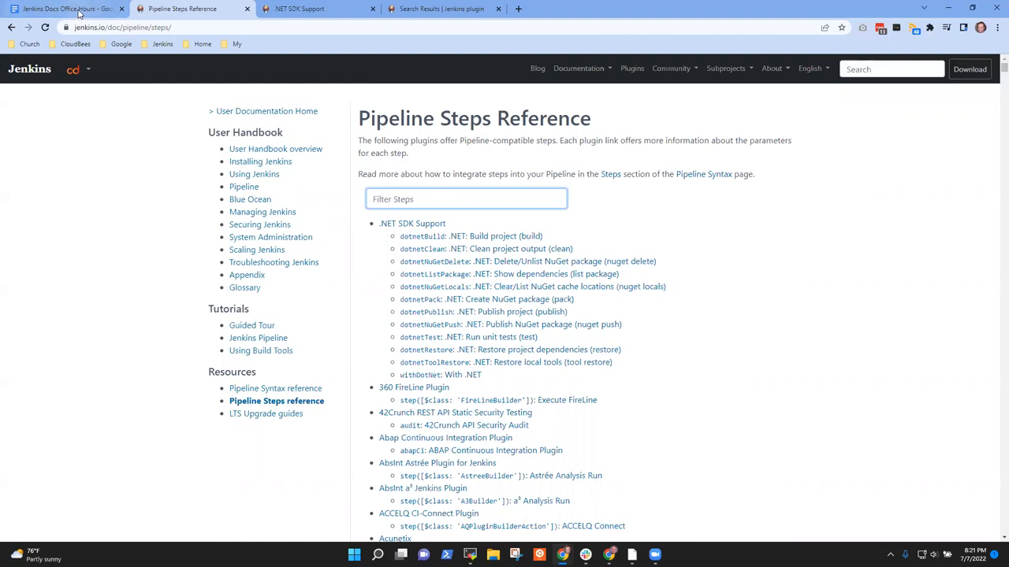
pyautogui.click(66, 10)
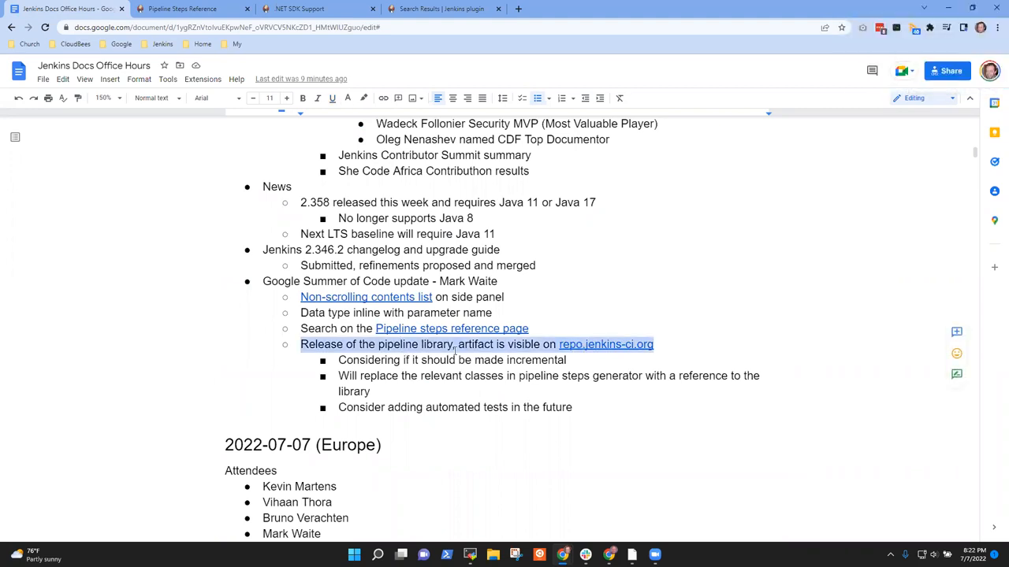
# View the .NET SDK dotnetTest step reference page and add a fresh blank browser tab
pyautogui.click(441, 9)
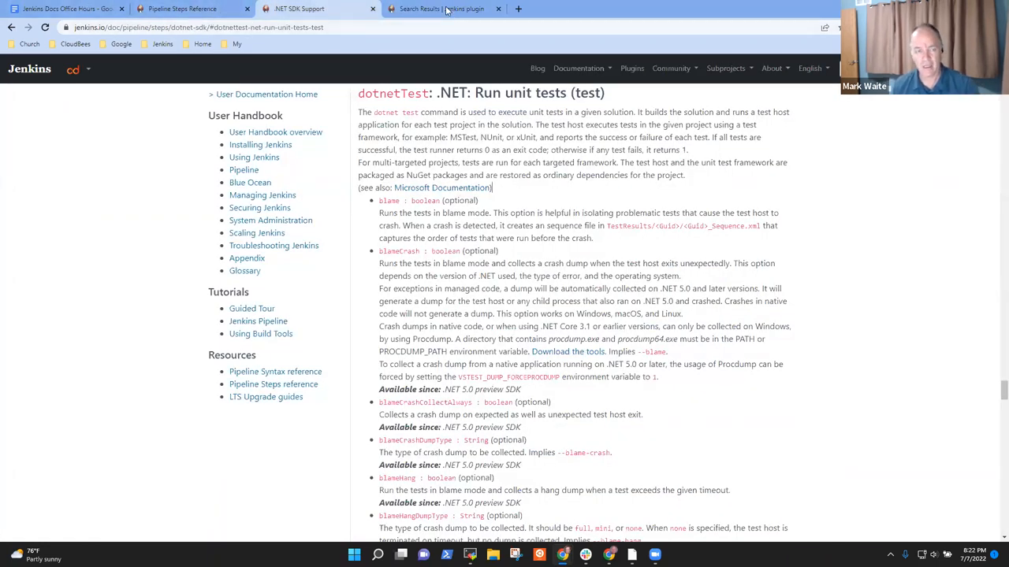
pyautogui.click(643, 9)
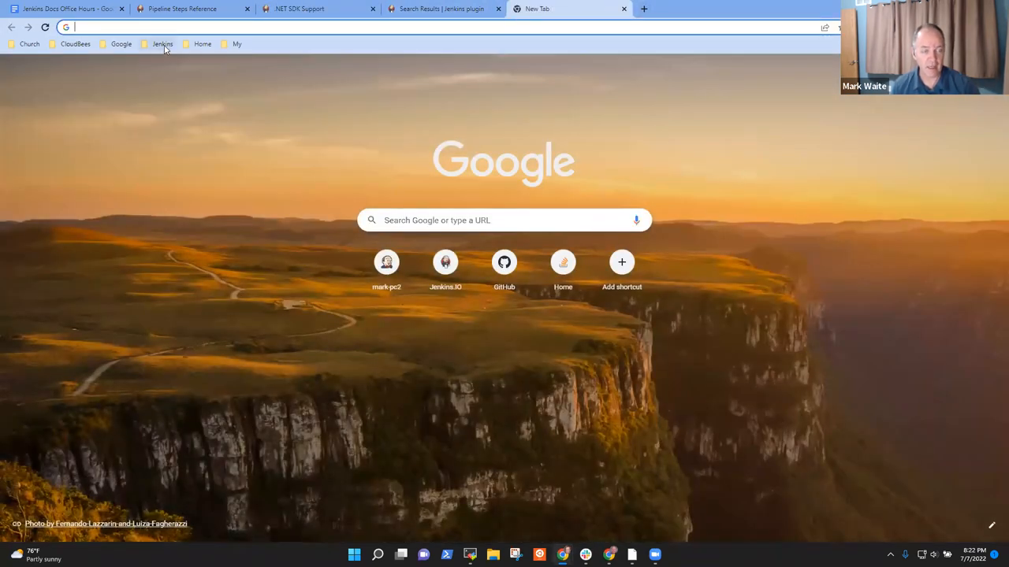
# Browse the Jenkins and personal bookmark folders, check the plugin search tab, and return to the notes
pyautogui.click(162, 45)
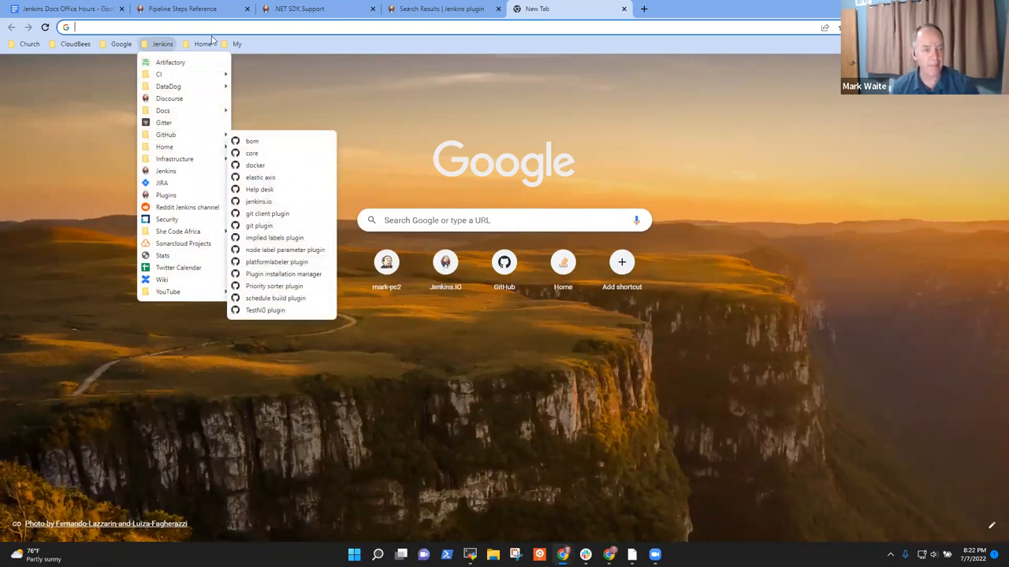
pyautogui.click(237, 44)
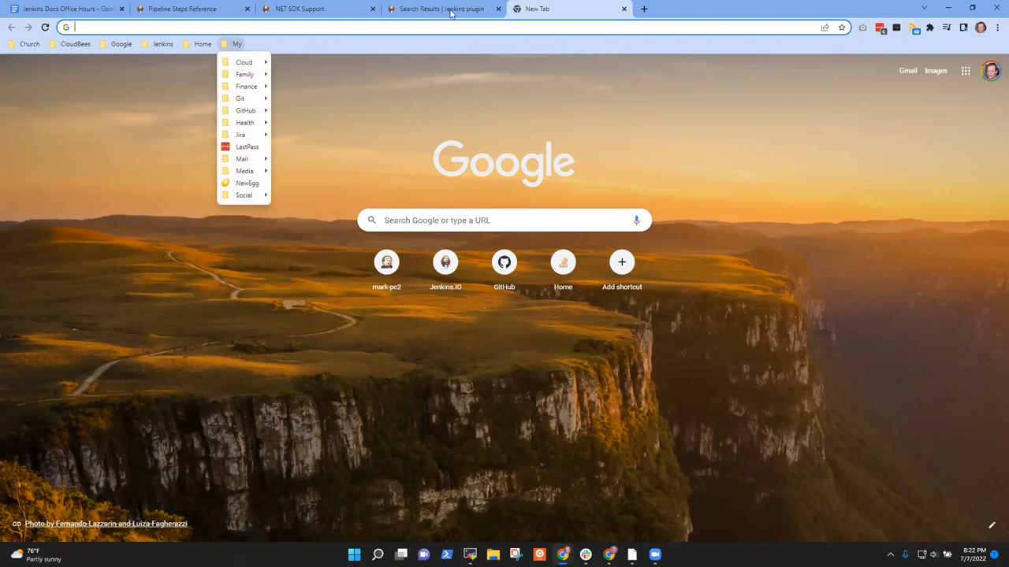
pyautogui.click(442, 10)
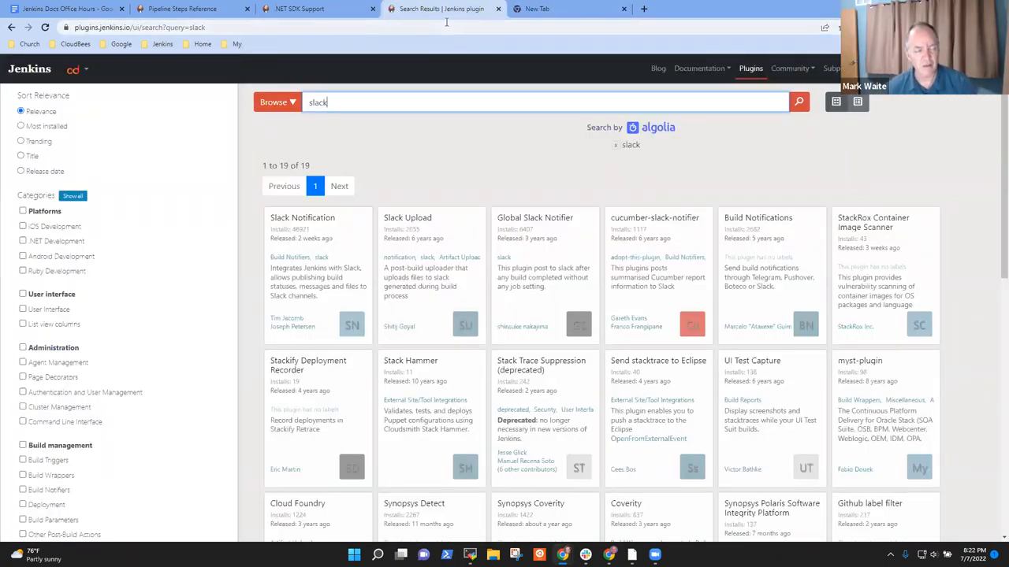
pyautogui.click(66, 9)
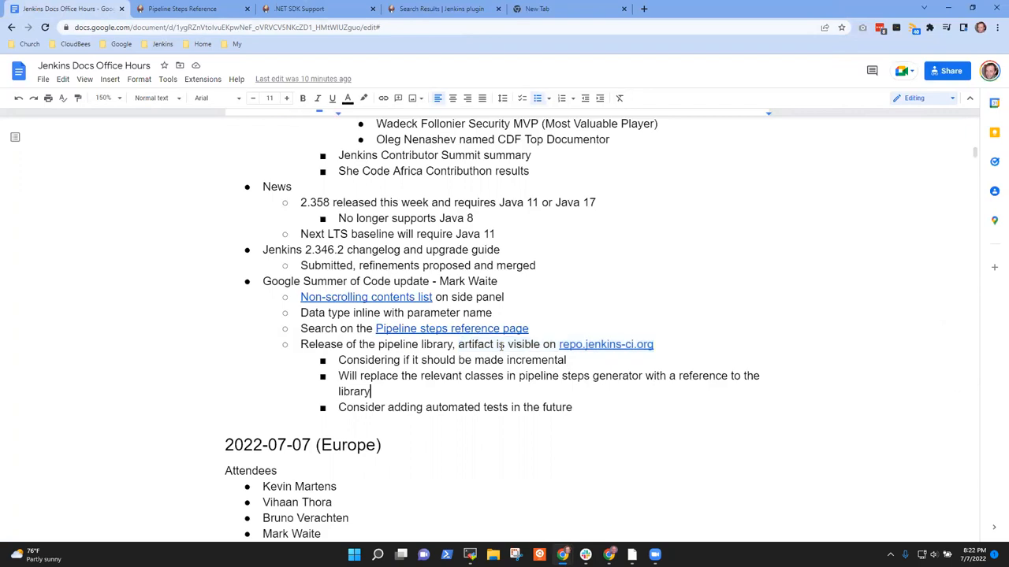
# Add a bullet: considering reuse with the REST API generator (in the future)
pyautogui.press('enter')
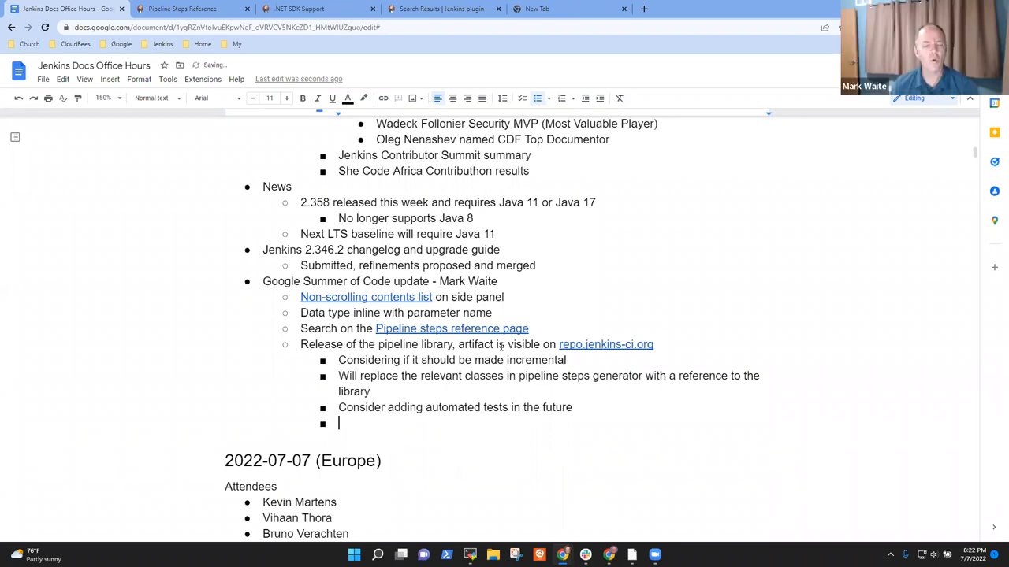
pyautogui.write('Considering it for reuse with the REST AP')
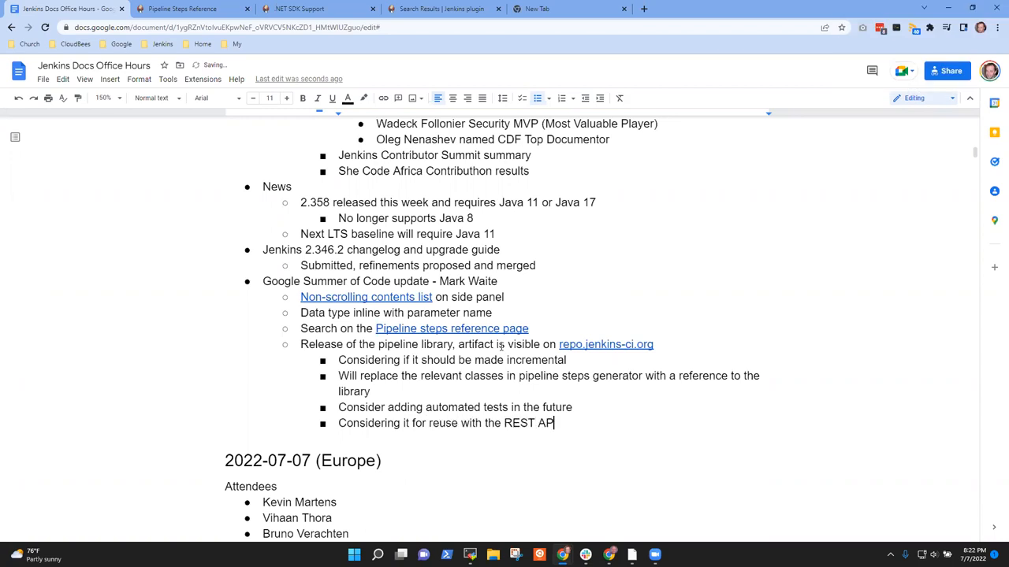
pyautogui.write('generator')
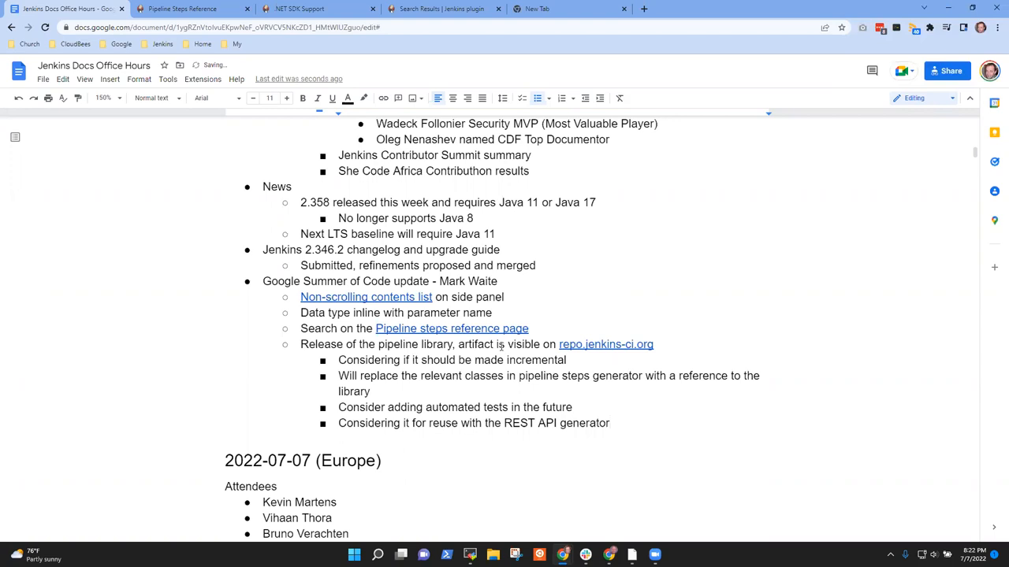
pyautogui.write('(in the future')
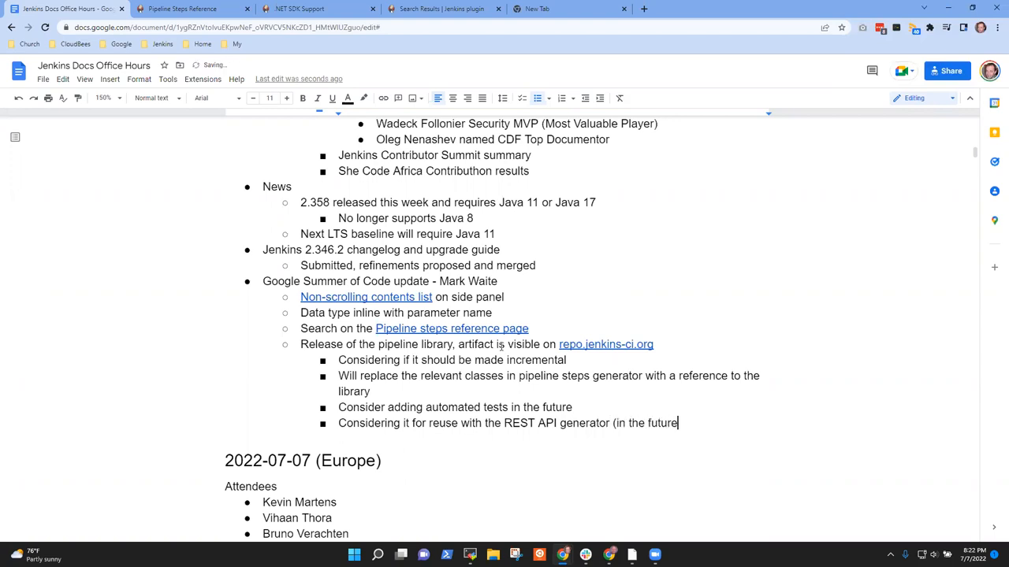
pyautogui.write(')')
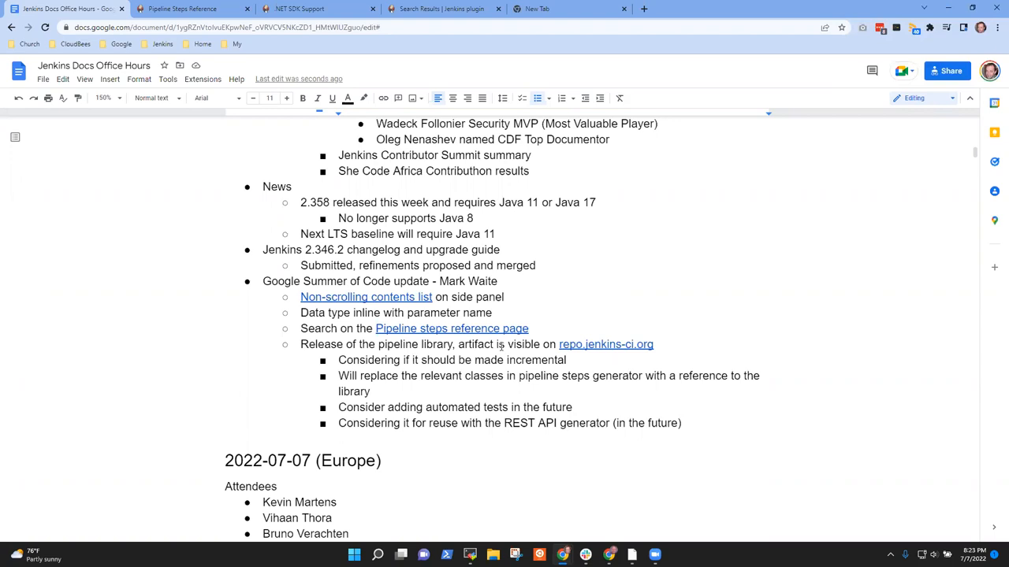
# Add an indented bullet: use it for cases that need to load plugins into Jenkins
pyautogui.write('Use it for other c')
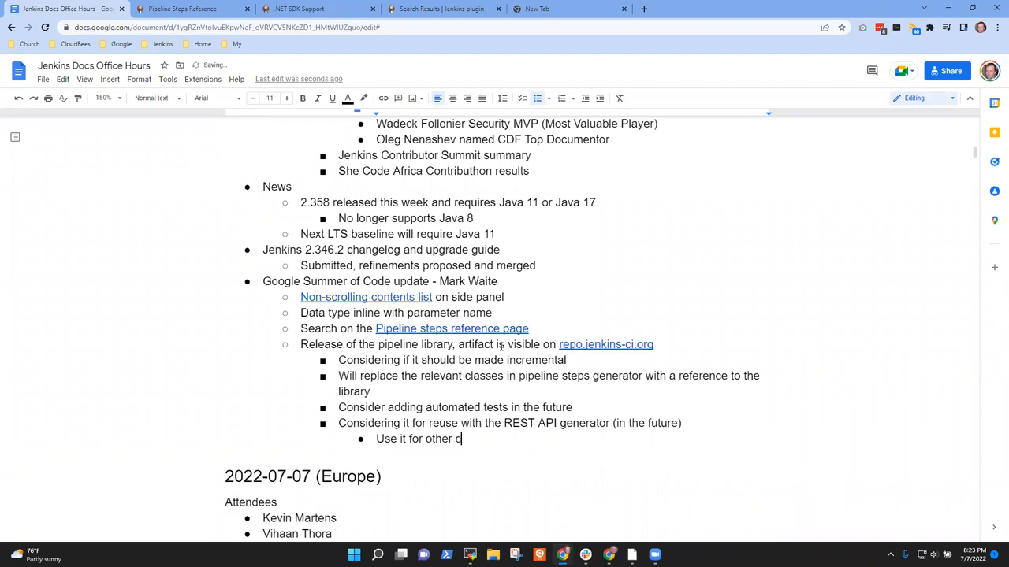
pyautogui.write('ases that')
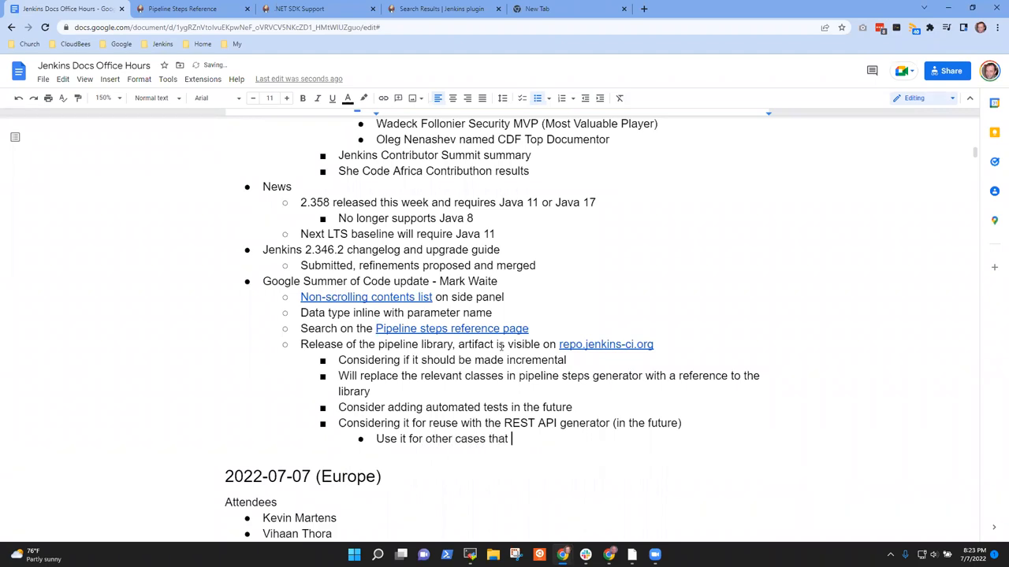
pyautogui.write('need to load plugins into Jen')
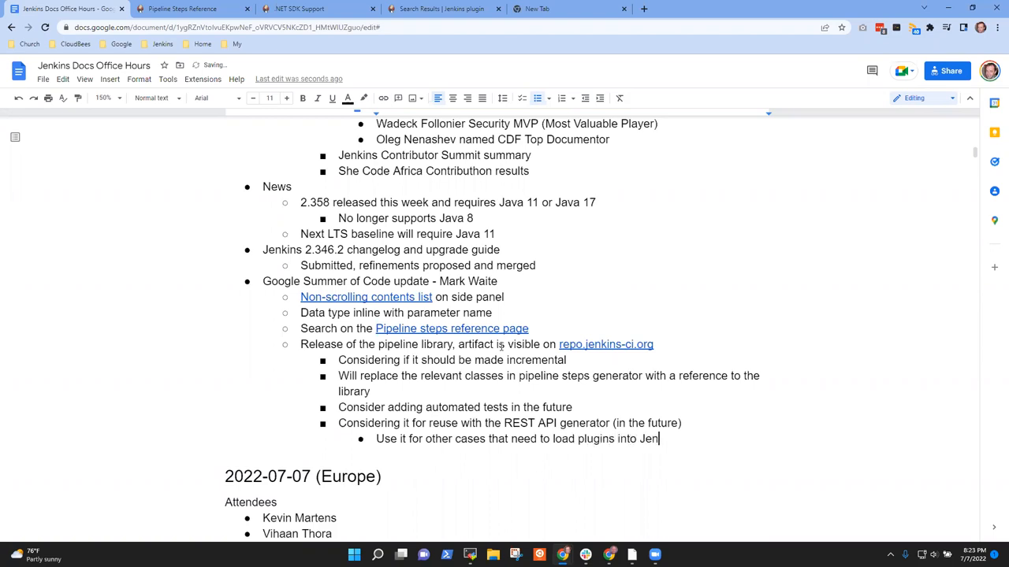
pyautogui.write('kins')
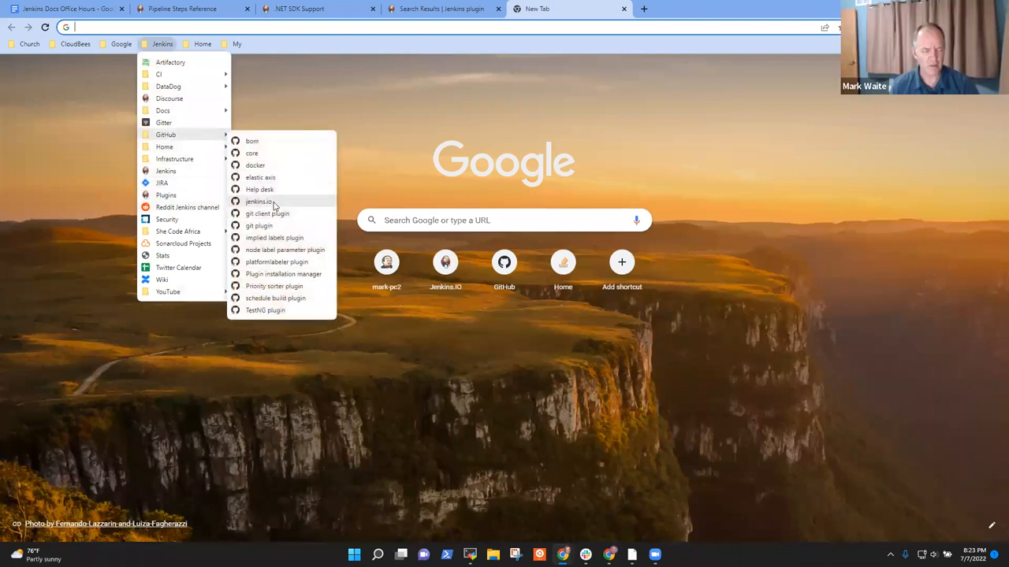
# From the jenkins.io repository's pull request list, open draft PR #4806 'Improve a plugin tutorial and blog post'
pyautogui.click(258, 202)
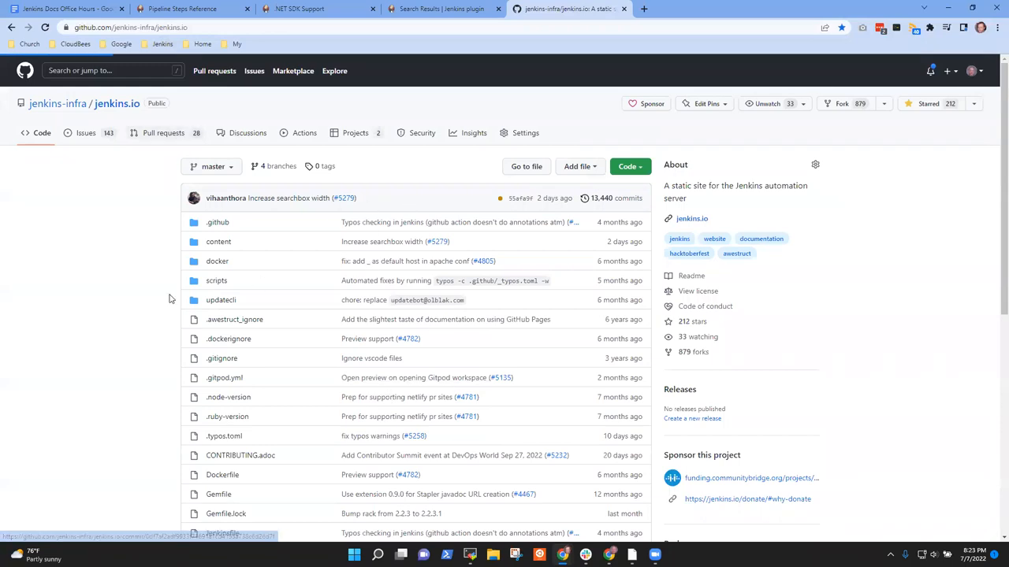
pyautogui.click(164, 132)
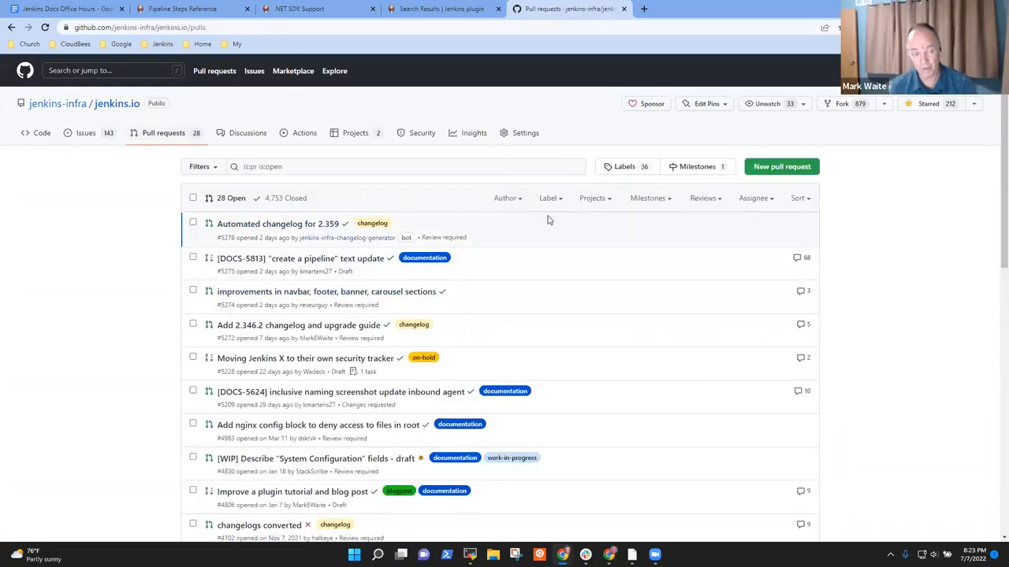
pyautogui.moveTo(329, 291)
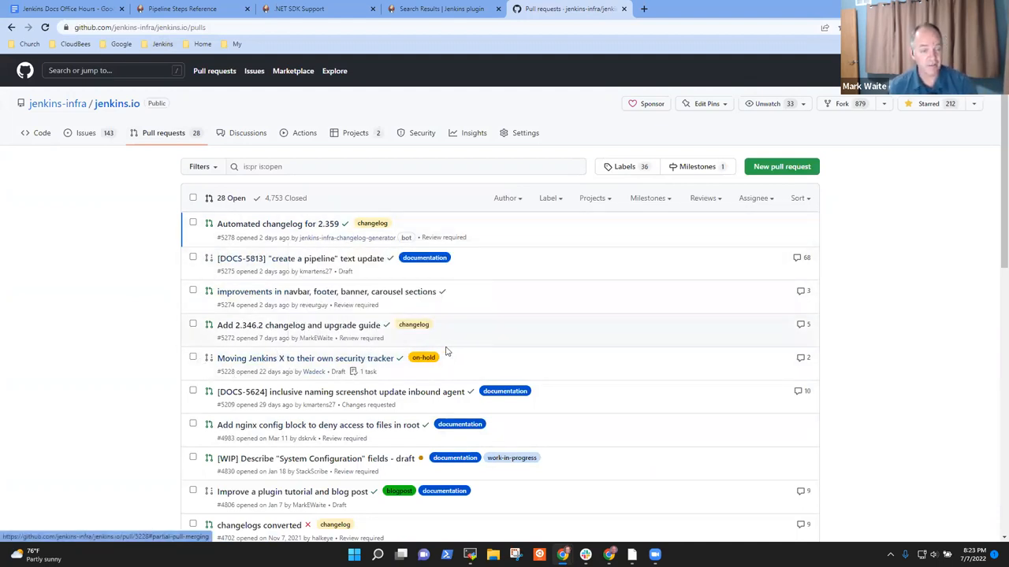
pyautogui.scroll(-3)
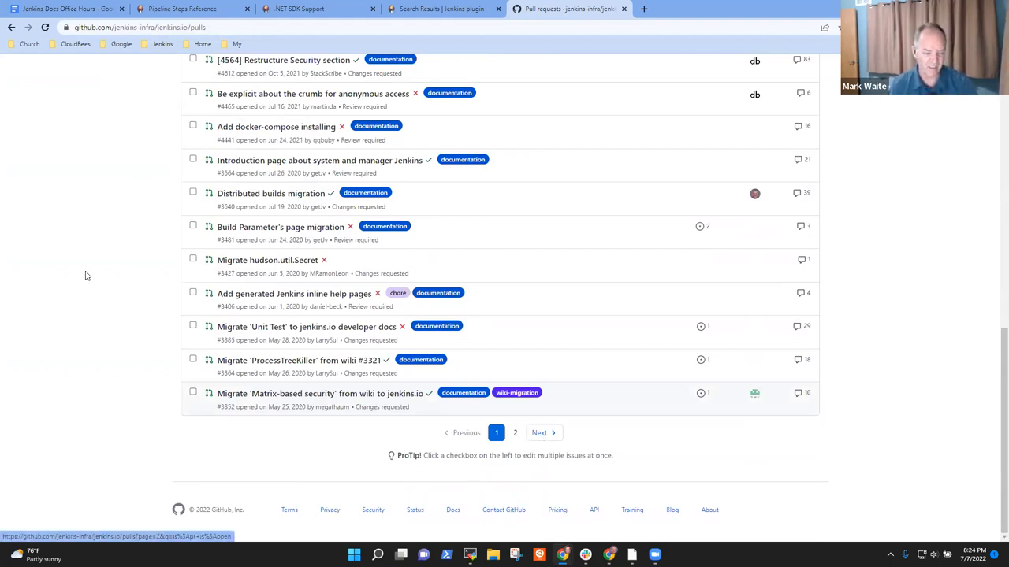
pyautogui.click(539, 432)
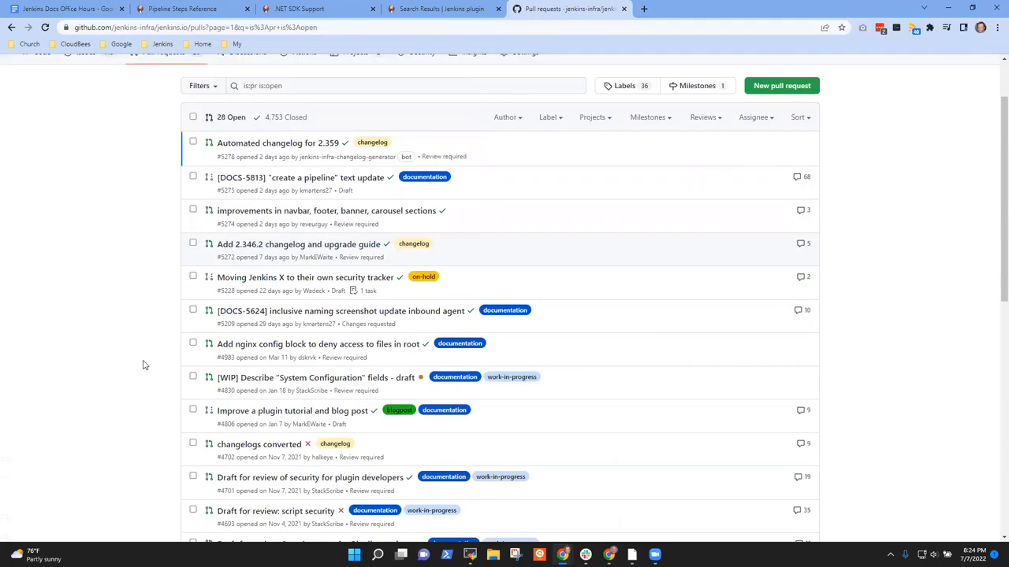
pyautogui.scroll(-3)
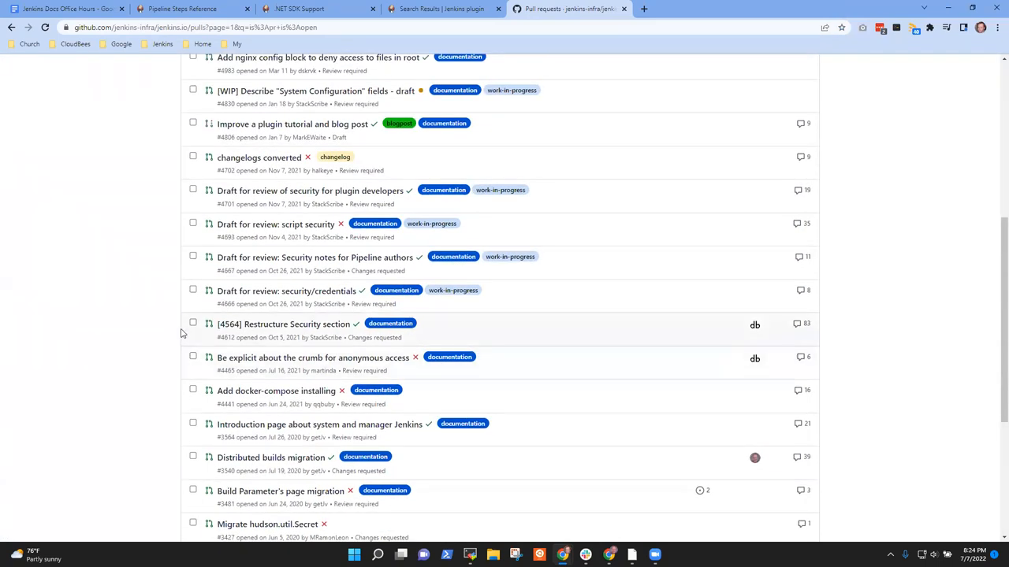
pyautogui.moveTo(154, 339)
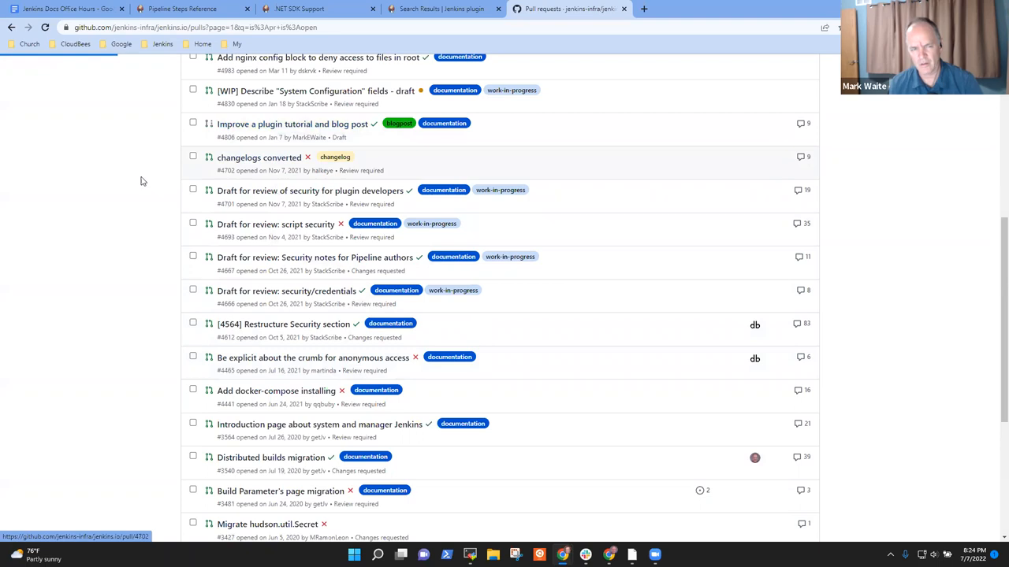
pyautogui.click(293, 123)
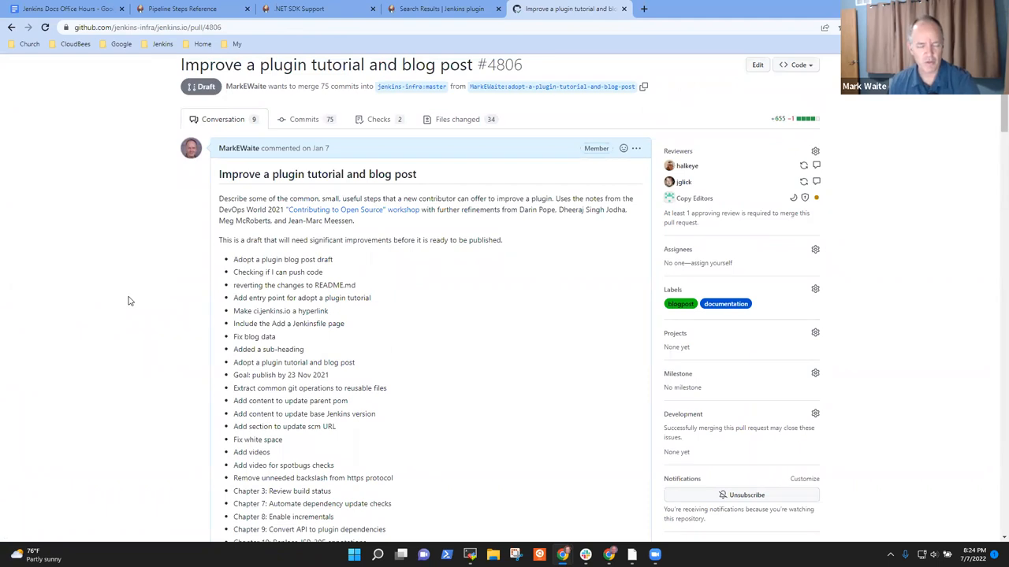
pyautogui.moveTo(214, 312)
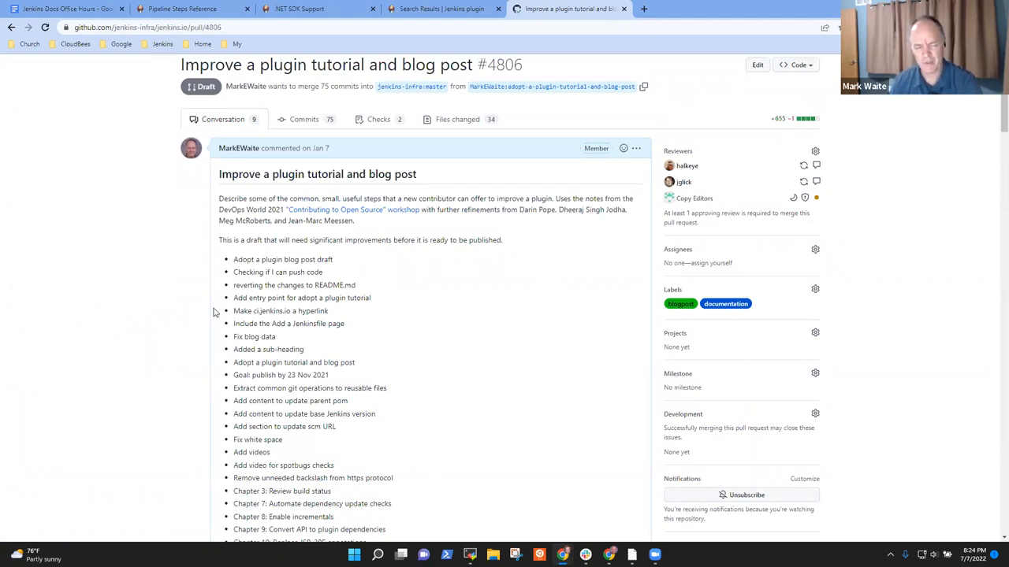
pyautogui.moveTo(151, 307)
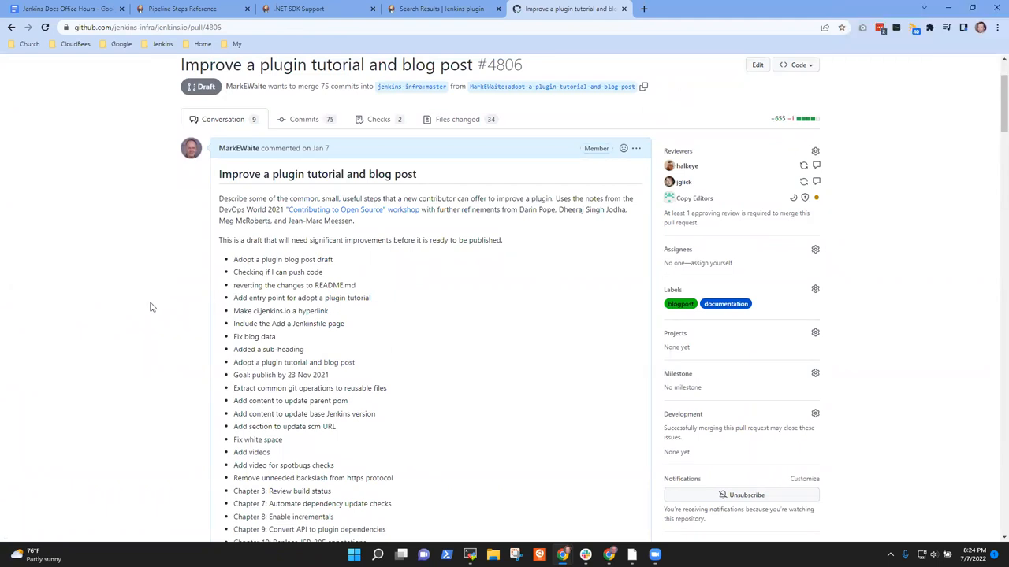
pyautogui.moveTo(154, 299)
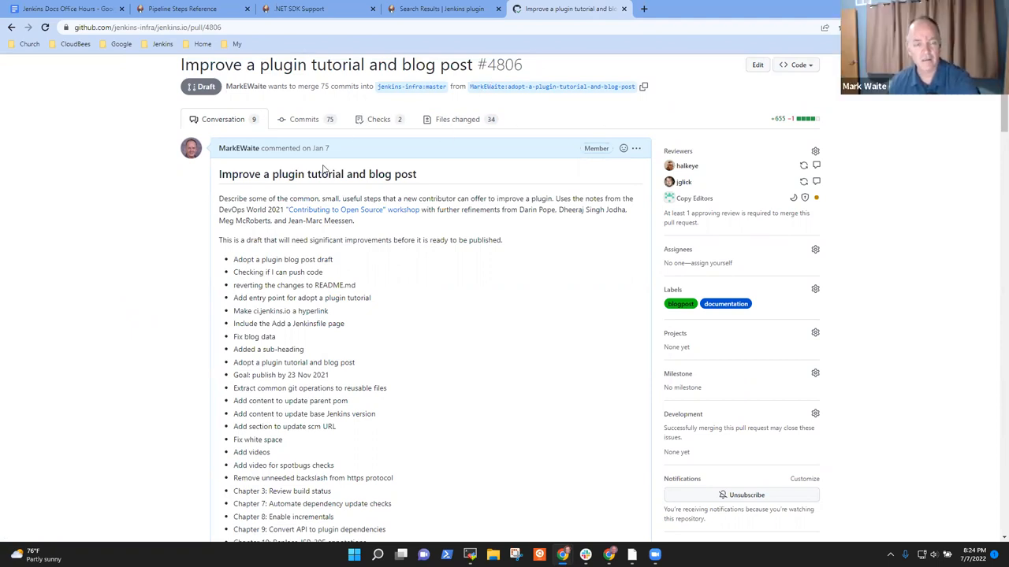
pyautogui.moveTo(365, 243)
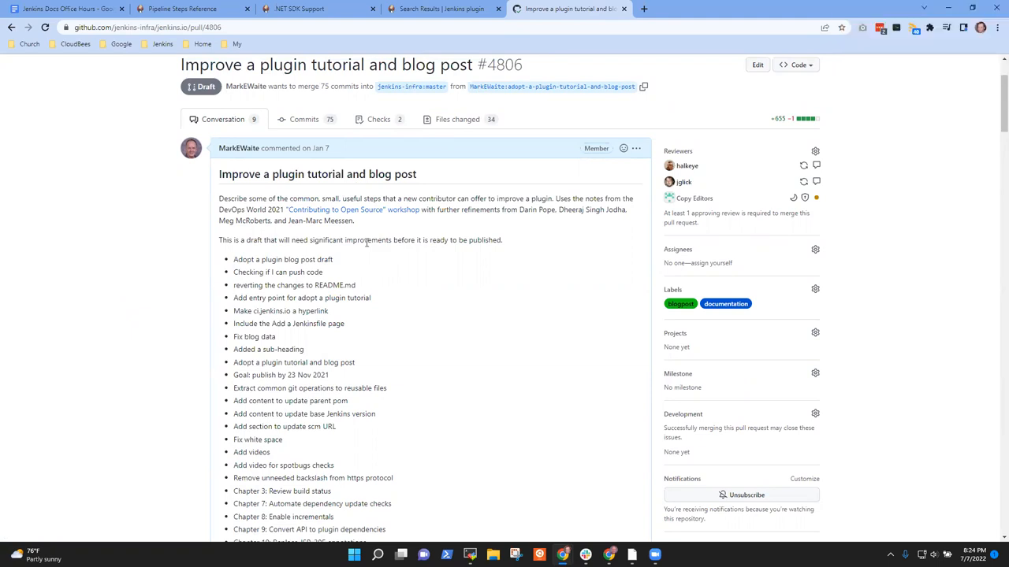
pyautogui.moveTo(353, 271)
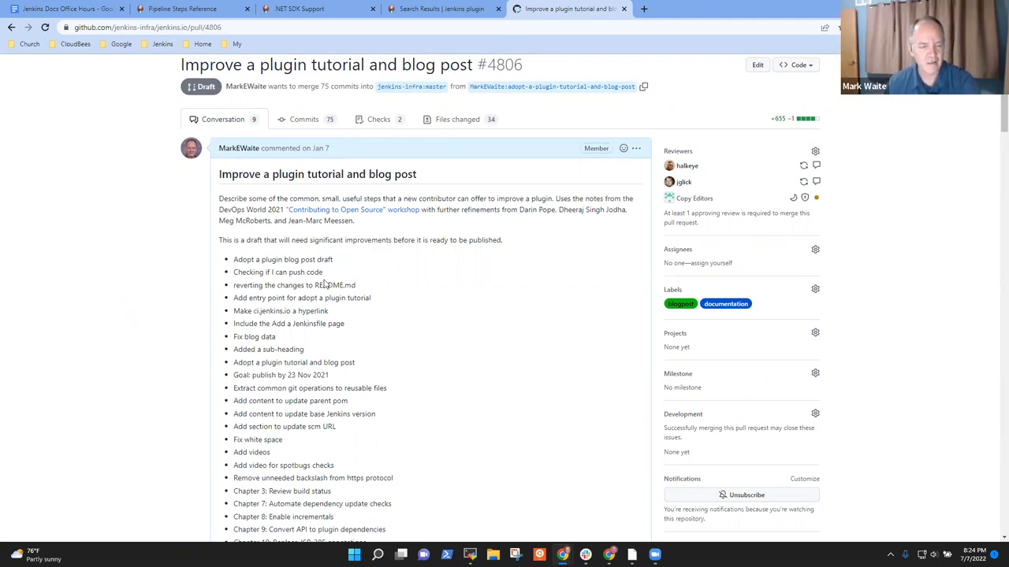
pyautogui.moveTo(45, 170)
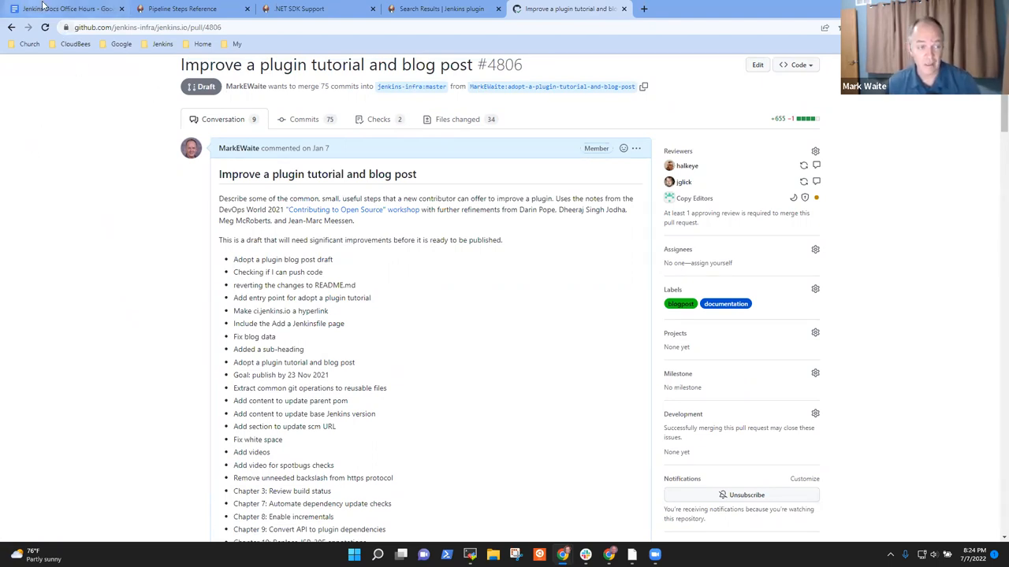
# Back in the notes, add a 'Modernizing a plugin' bullet
pyautogui.click(66, 10)
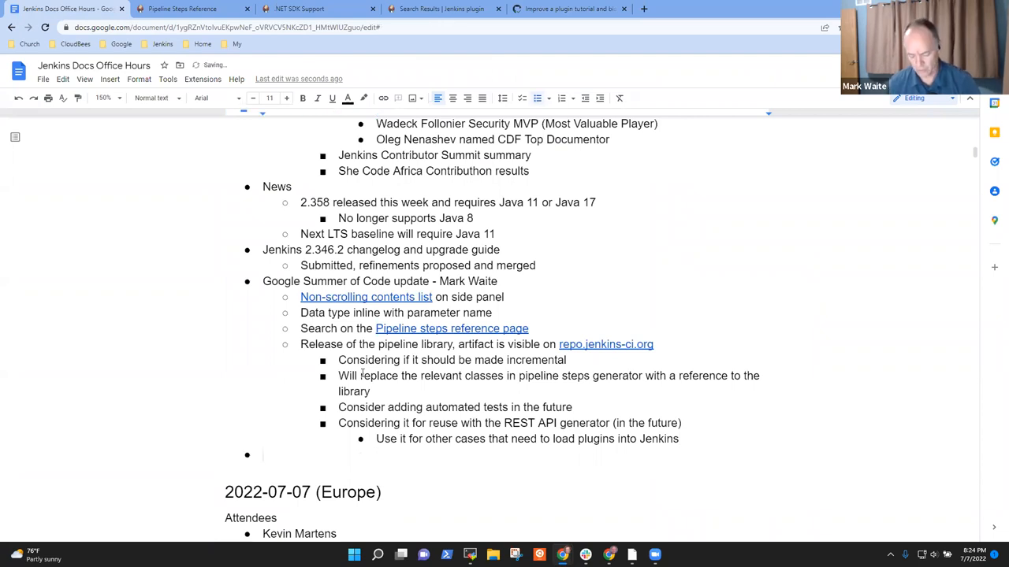
pyautogui.write('Monderi')
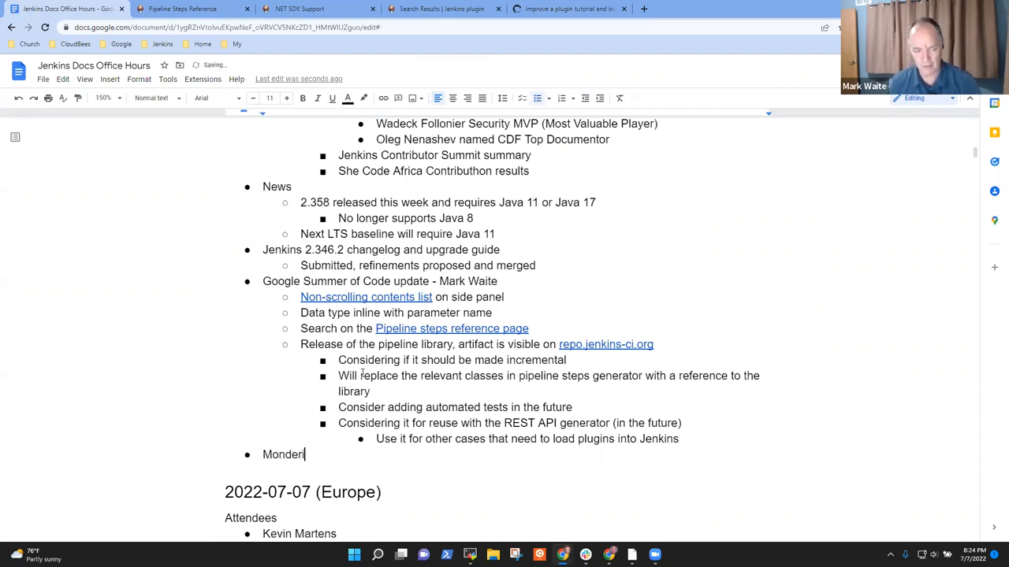
pyautogui.write('Modern')
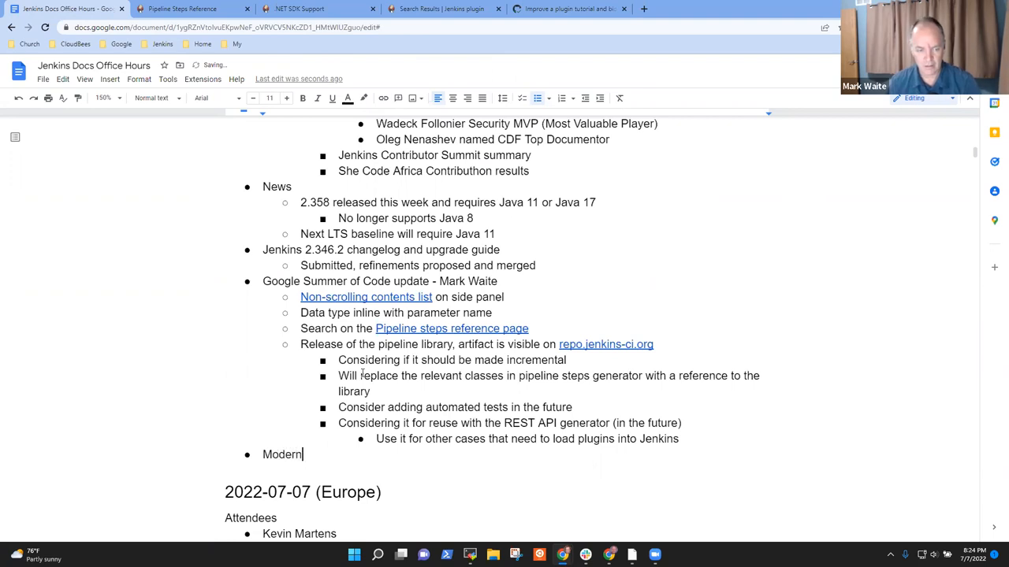
pyautogui.write('izingf a plug')
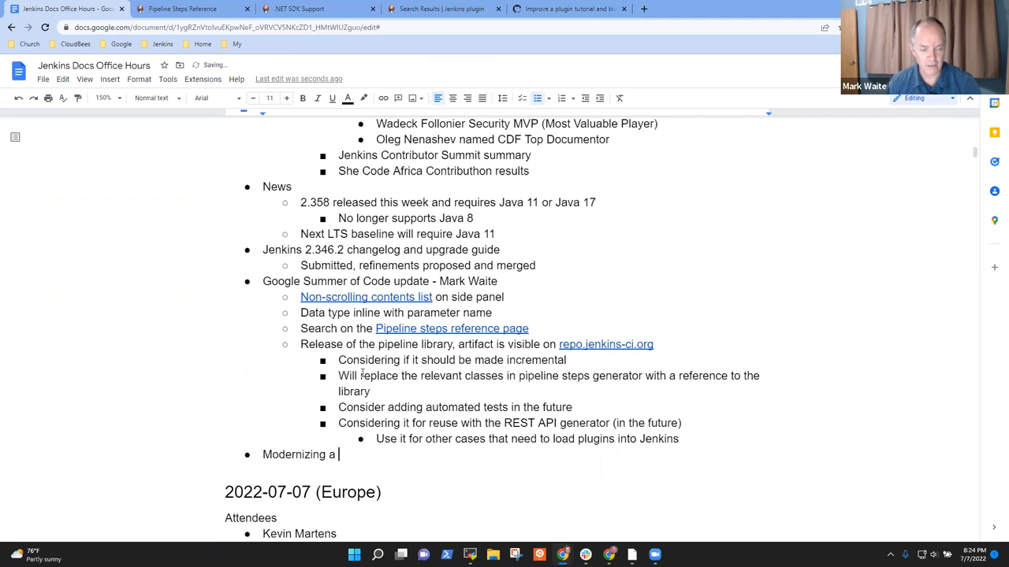
pyautogui.write('plugin')
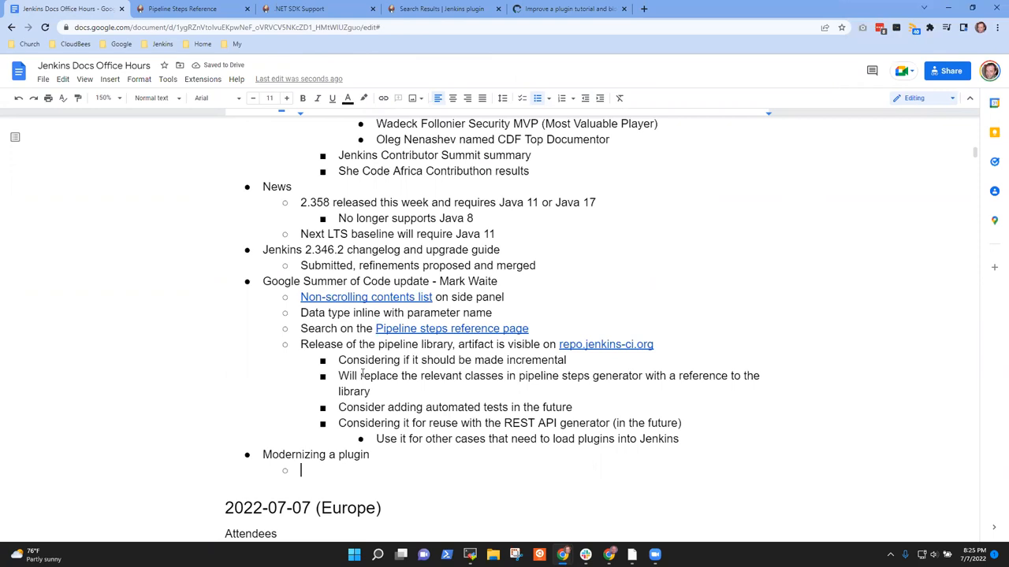
pyautogui.write('OpenR')
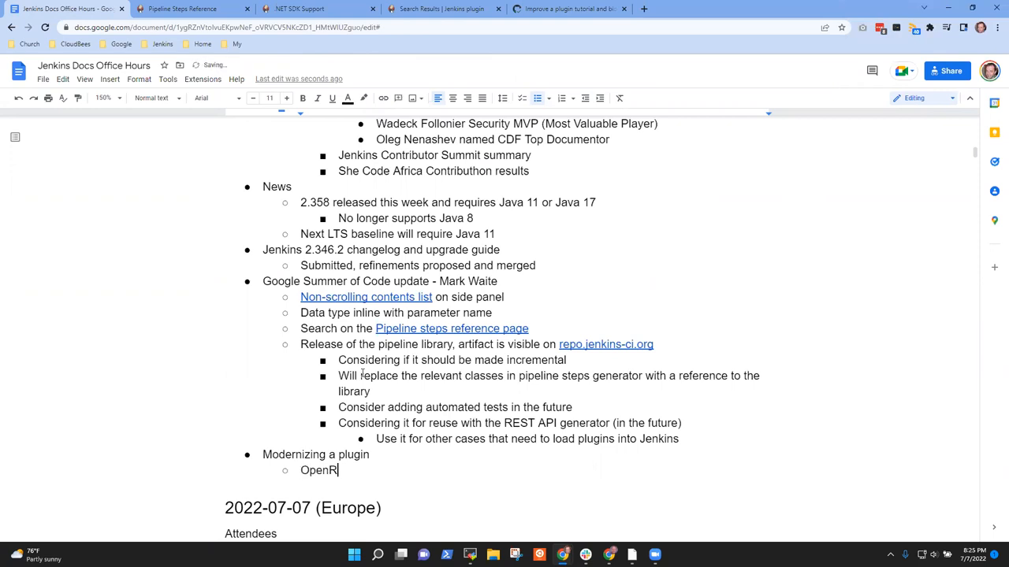
pyautogui.write('ewrite')
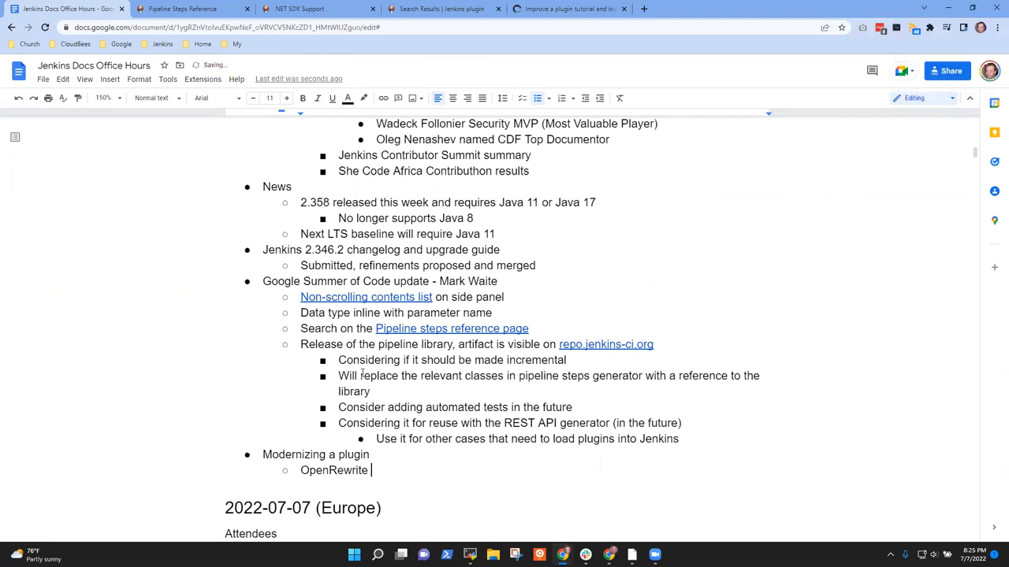
pyautogui.write('use')
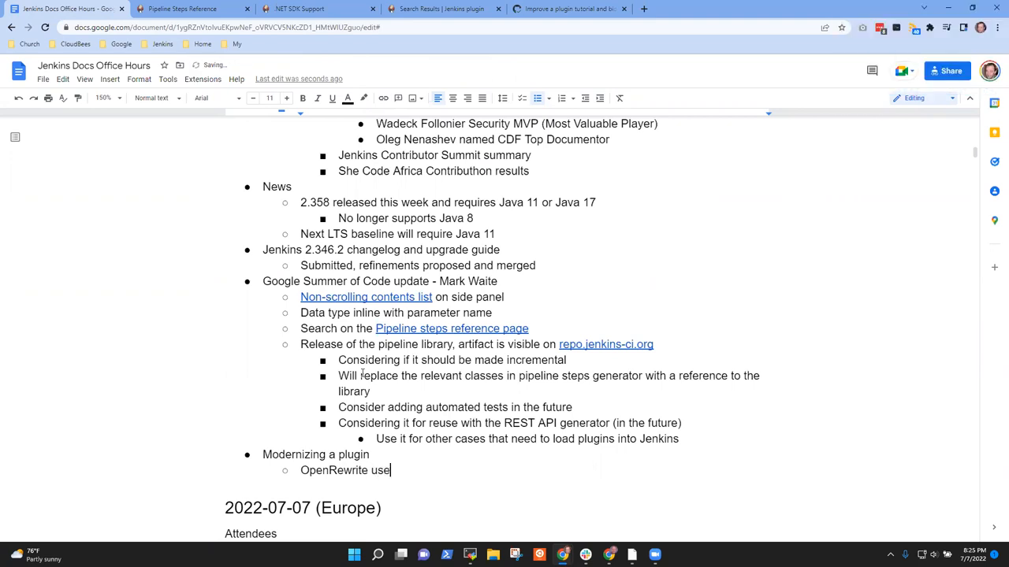
pyautogui.write('d by Steve')
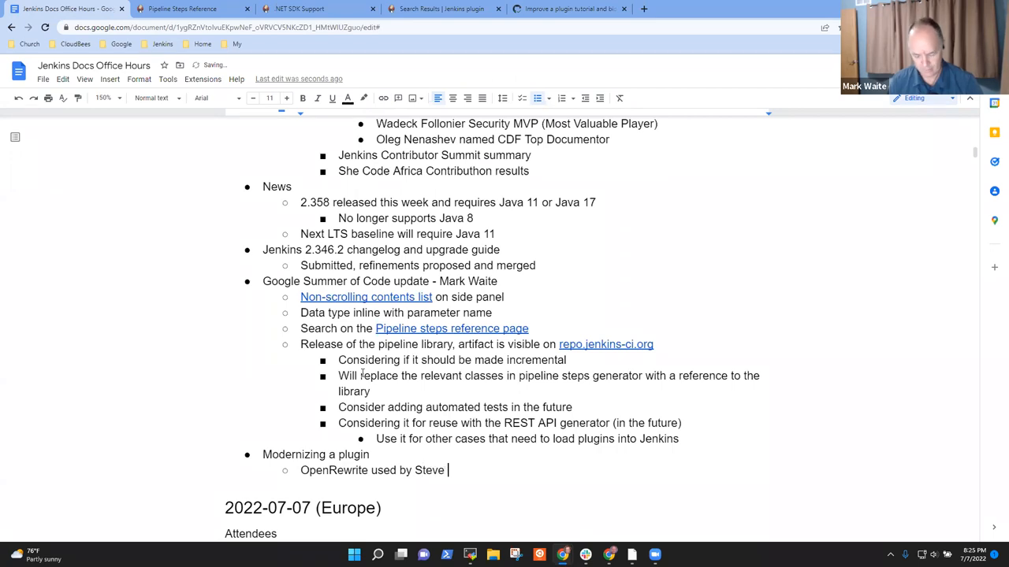
pyautogui.write('Hill to automate some')
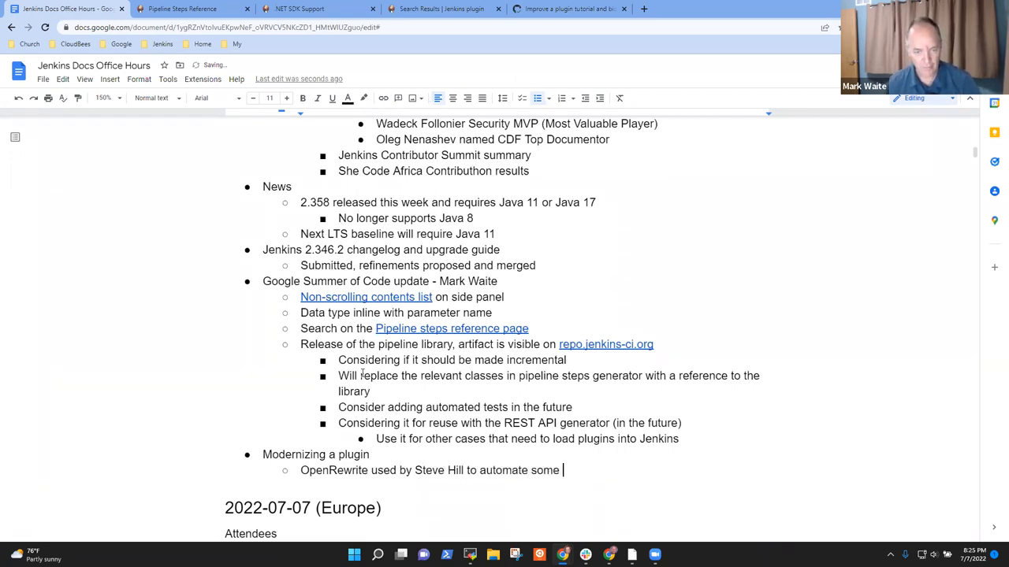
pyautogui.write('code')
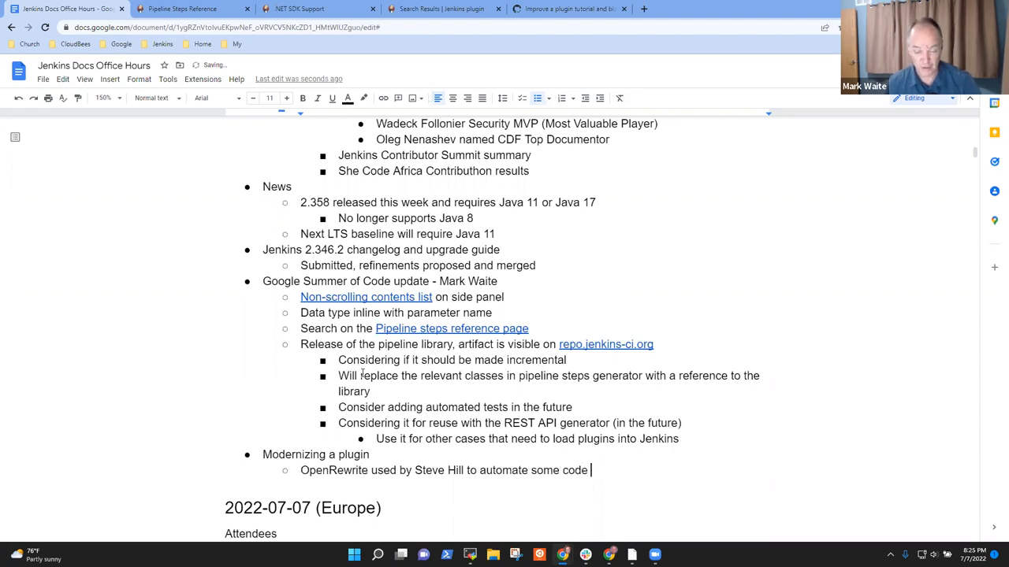
pyautogui.write('imprt')
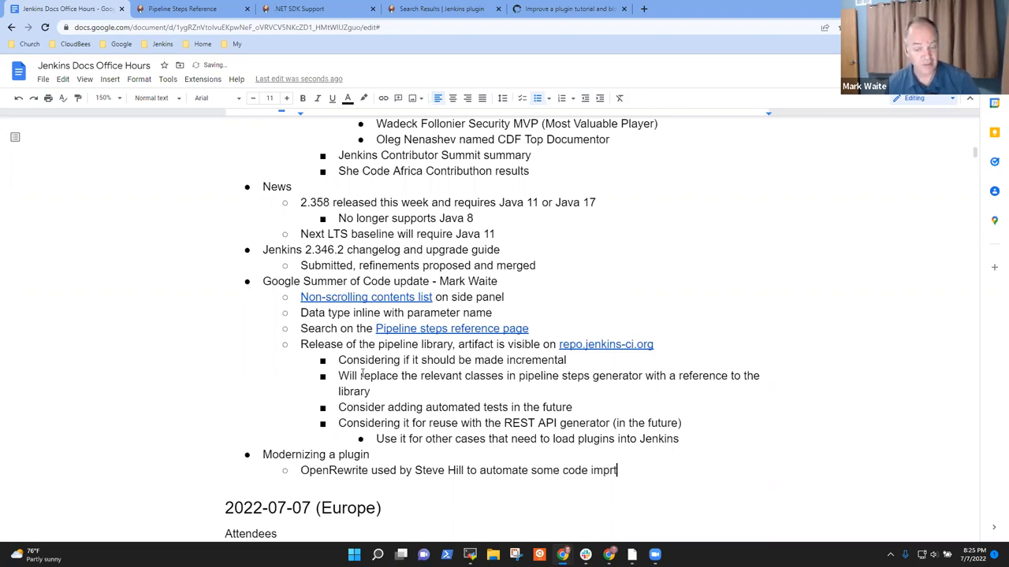
pyautogui.write('ovement')
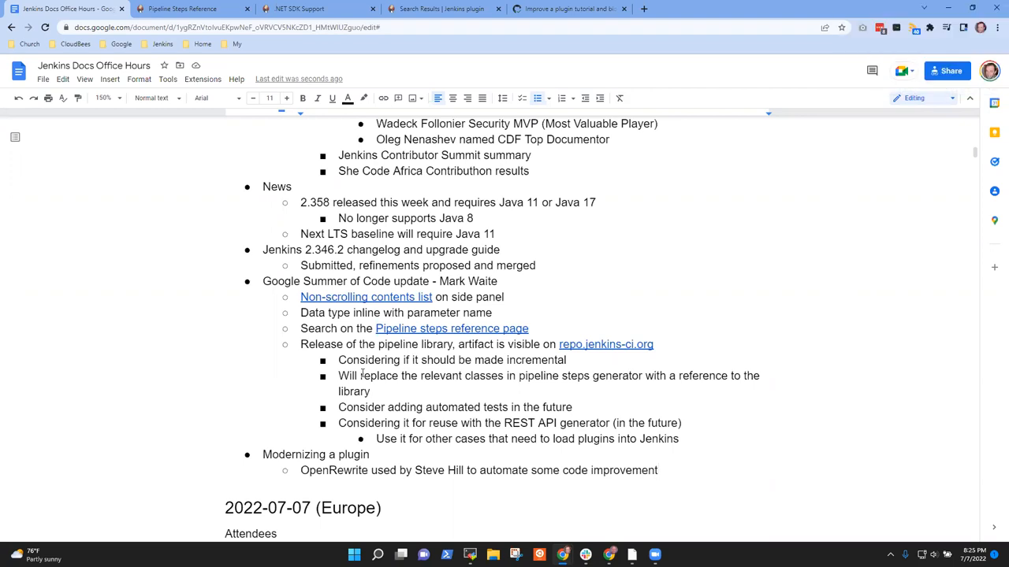
# Add a sub-bullet hoping future modernization steps get automated while the tool makes the code changes
pyautogui.write('H')
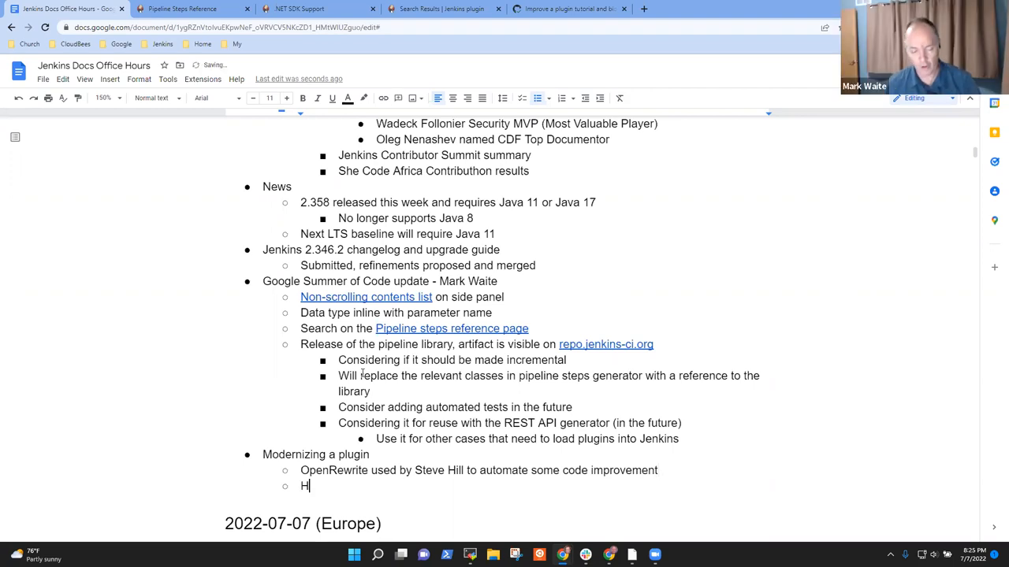
pyautogui.write('ope that in the')
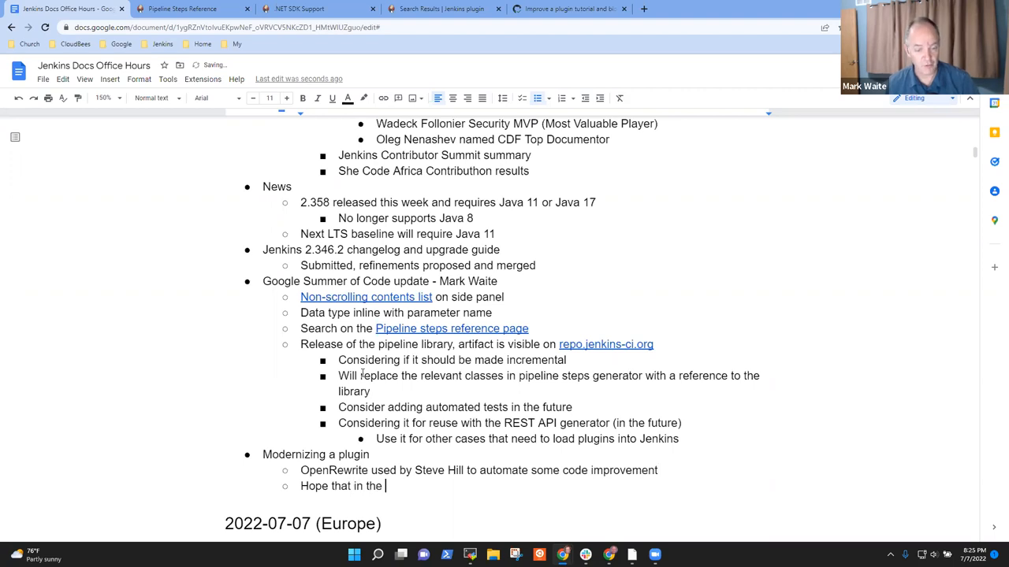
pyautogui.write('future the')
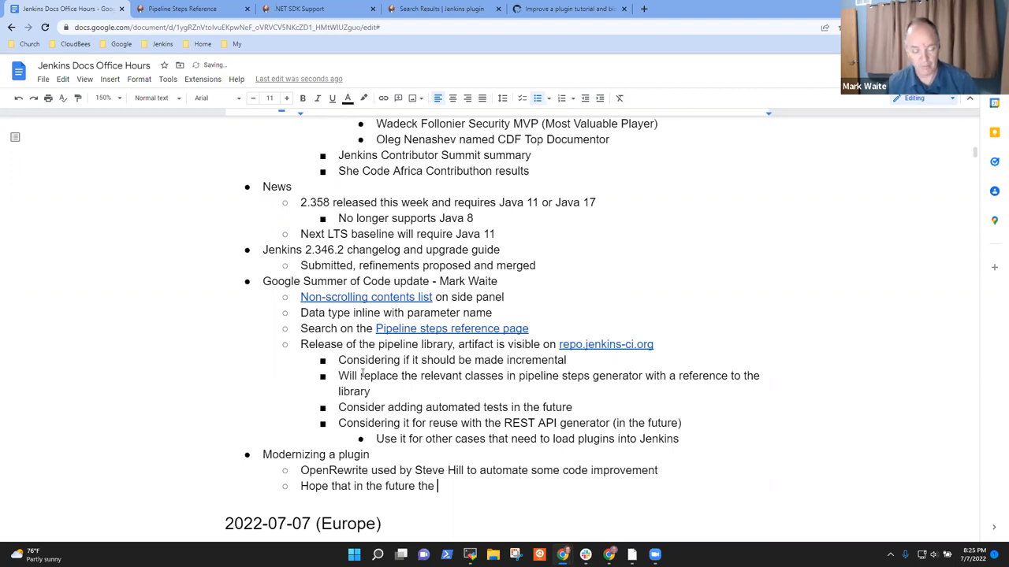
pyautogui.write('modernization steps can be a')
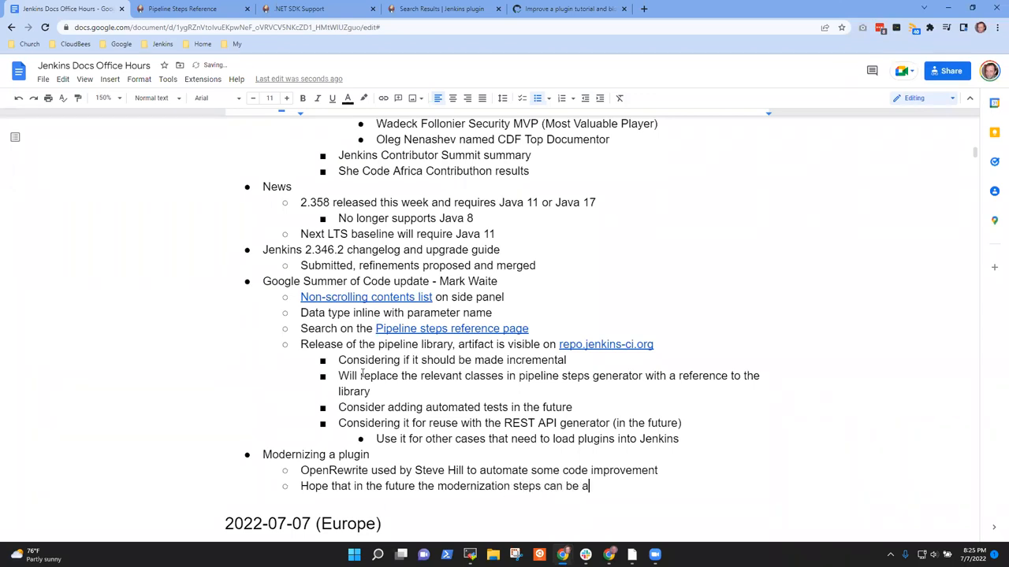
pyautogui.write('utomated so the submitter does the testing and evlau')
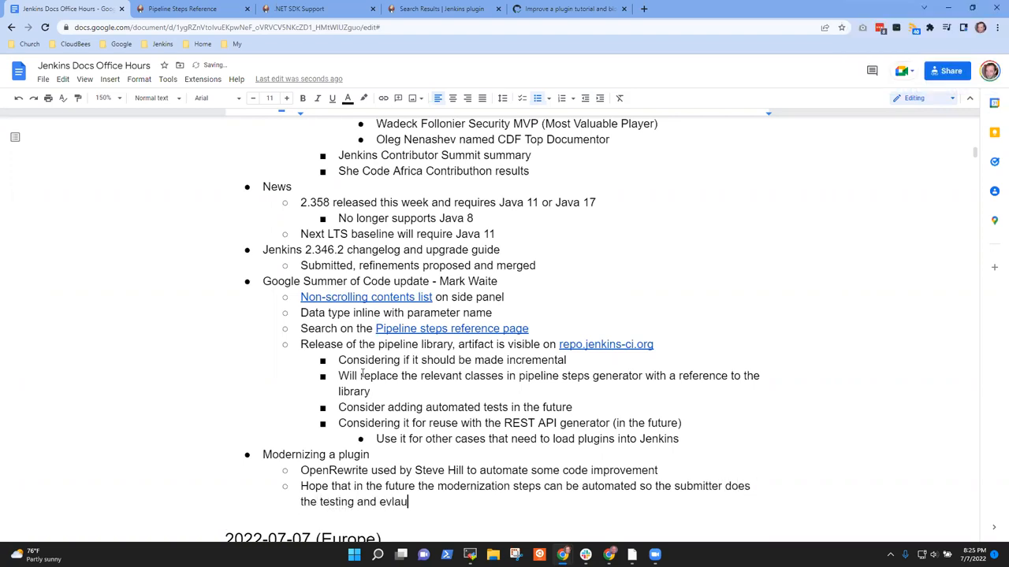
pyautogui.press('Backspace')
pyautogui.write('aluation, wh')
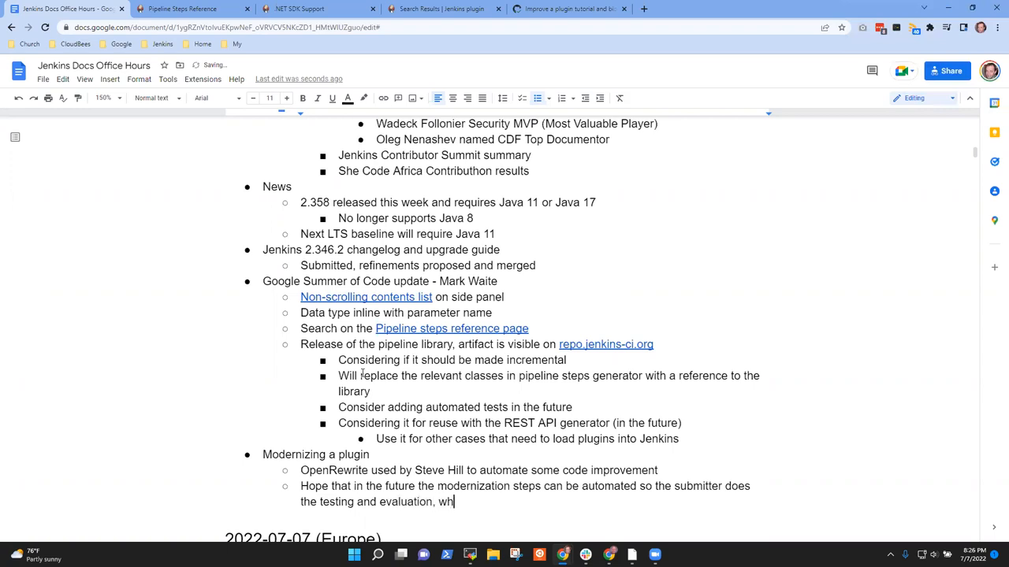
pyautogui.write('ile the tool makes')
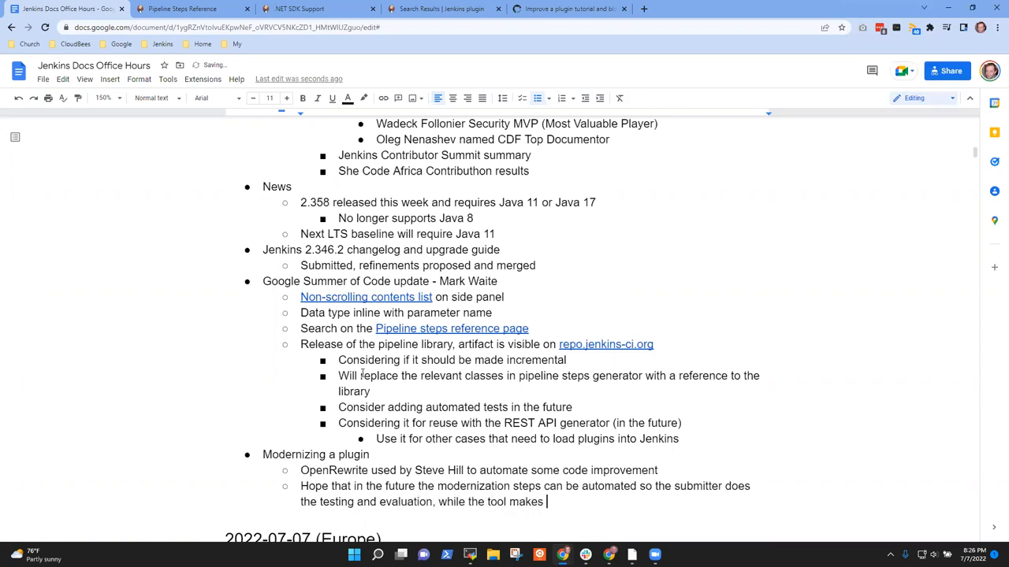
pyautogui.write('the code changes')
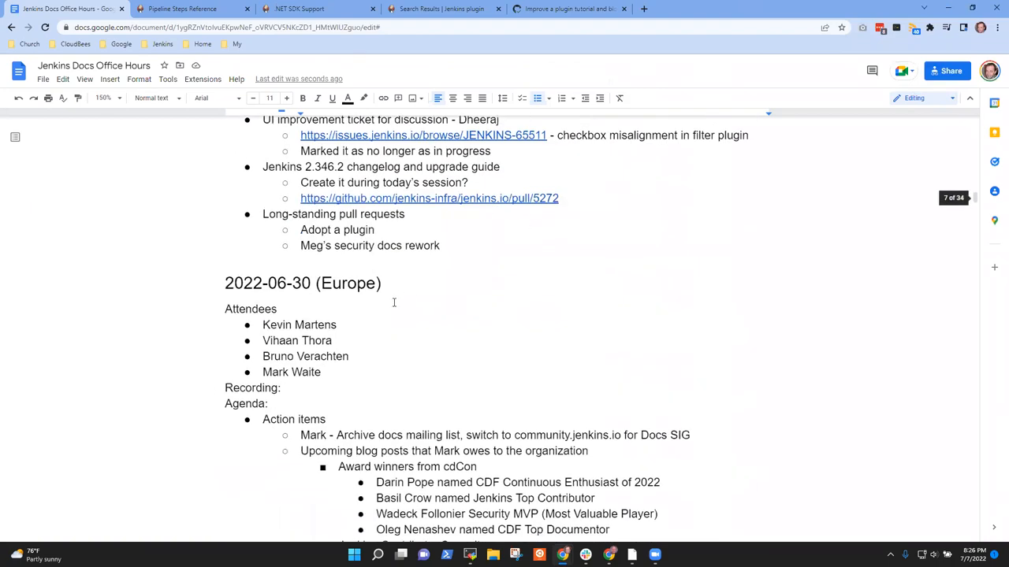
# Carry forward a 'Long-standing pull requests' bullet from last week's notes above Modernizing a plugin
pyautogui.scroll(-3)
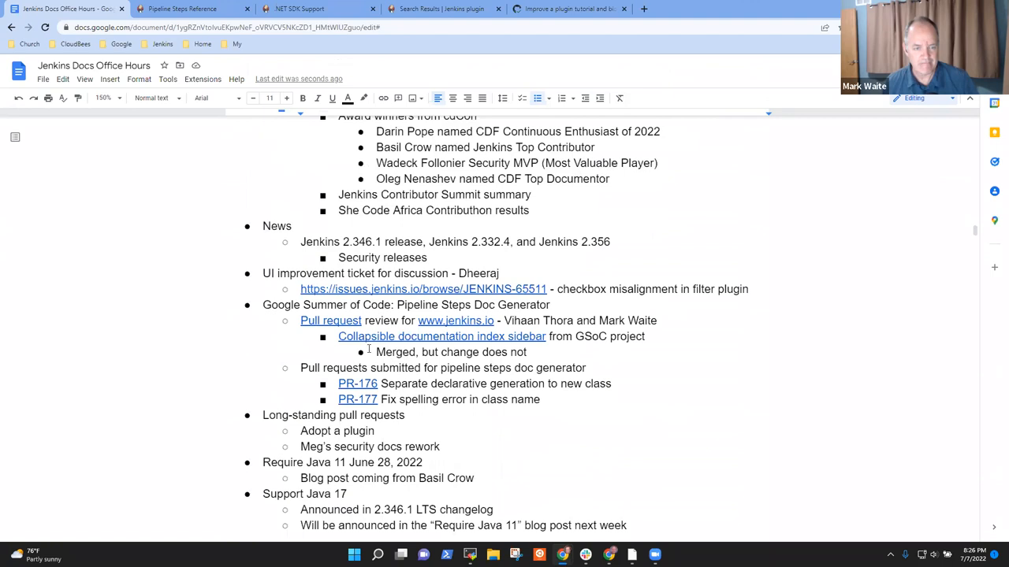
pyautogui.scroll(-3)
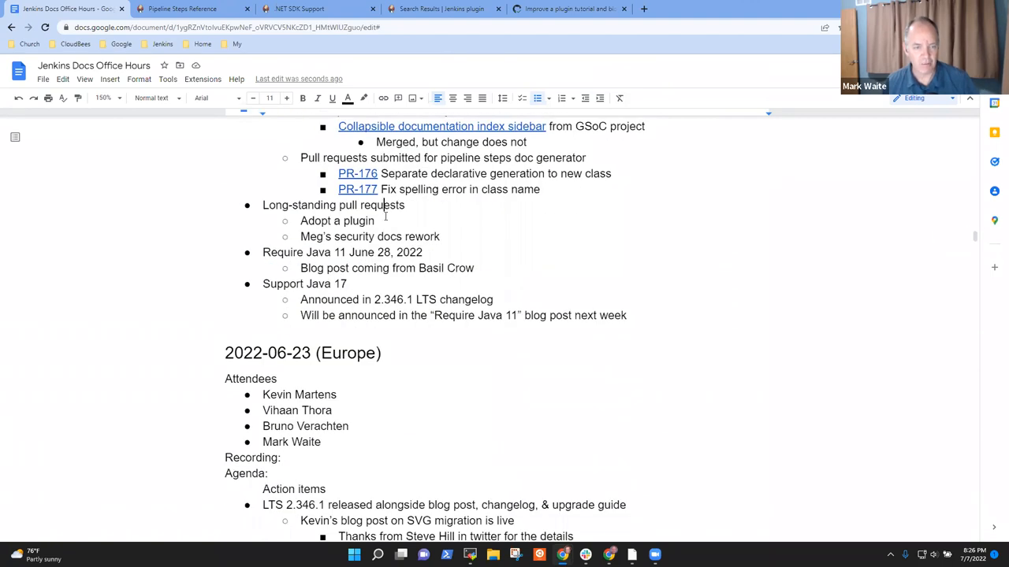
pyautogui.moveTo(262, 204); pyautogui.dragTo(440, 237)
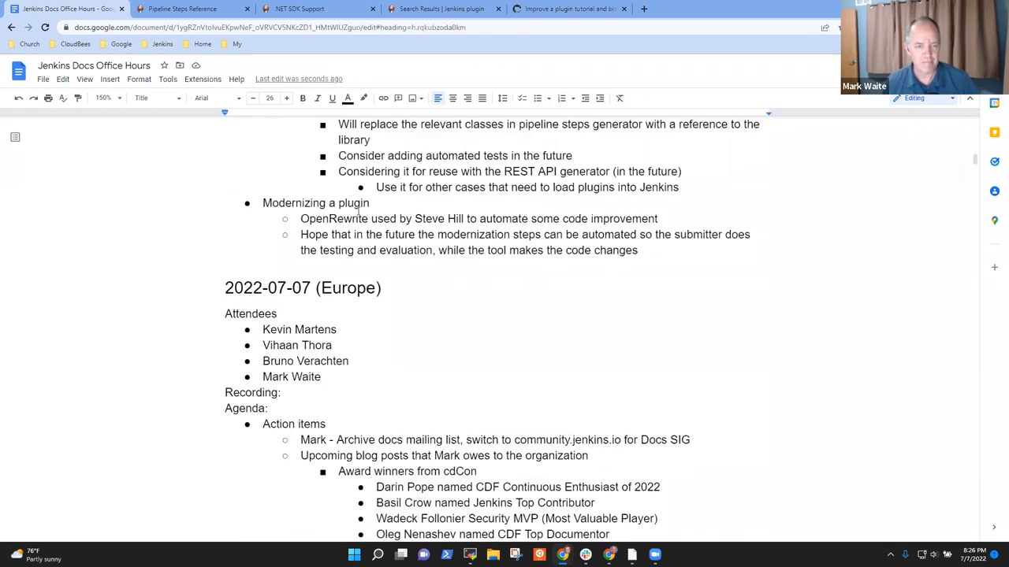
pyautogui.press('Enter')
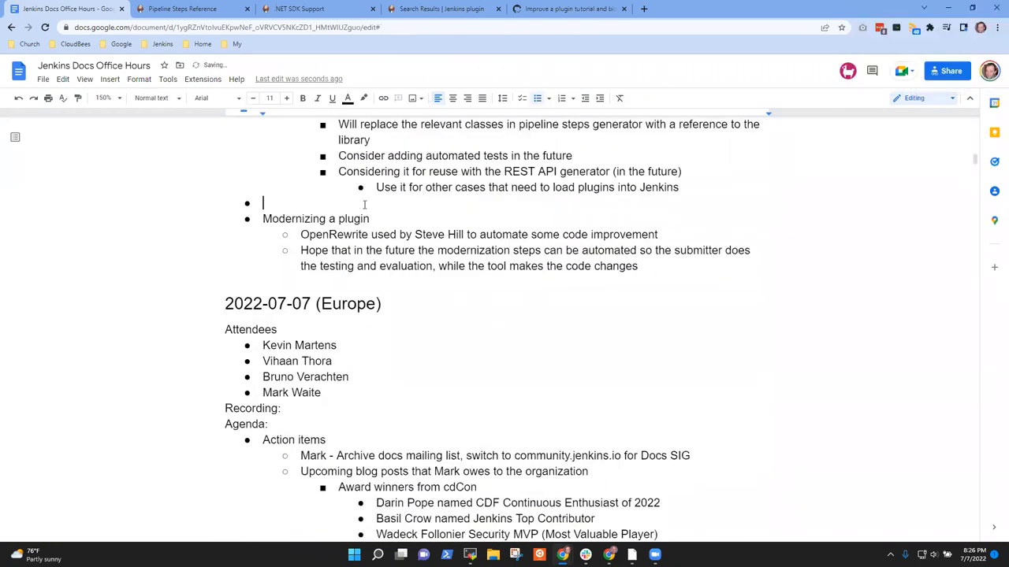
pyautogui.write('Long-standing pull requests')
pyautogui.write("Meg's security docs rework")
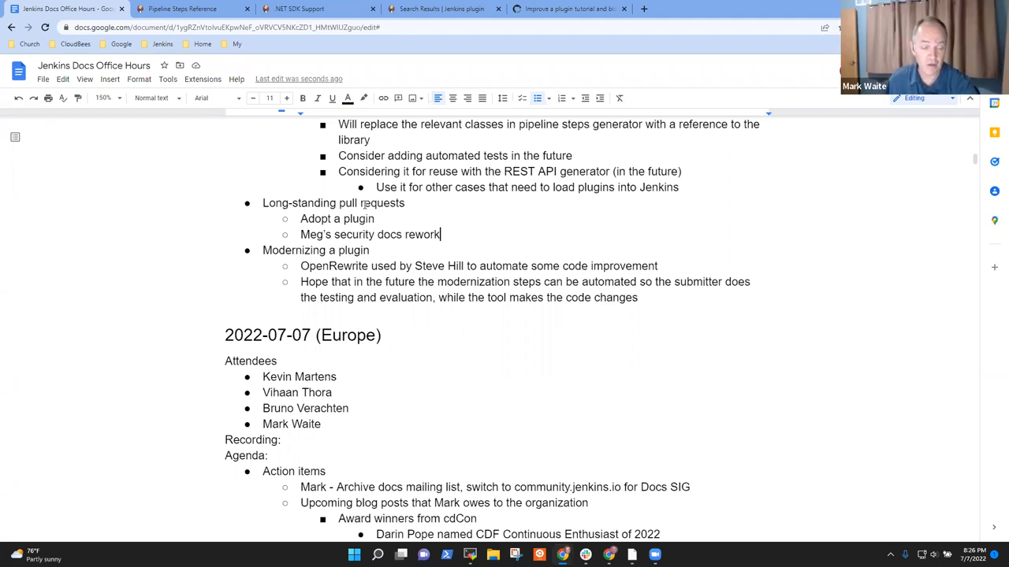
# Review the pasted 'Adopt a plugin' and 'Meg's security docs rework' items under it
pyautogui.click(375, 220)
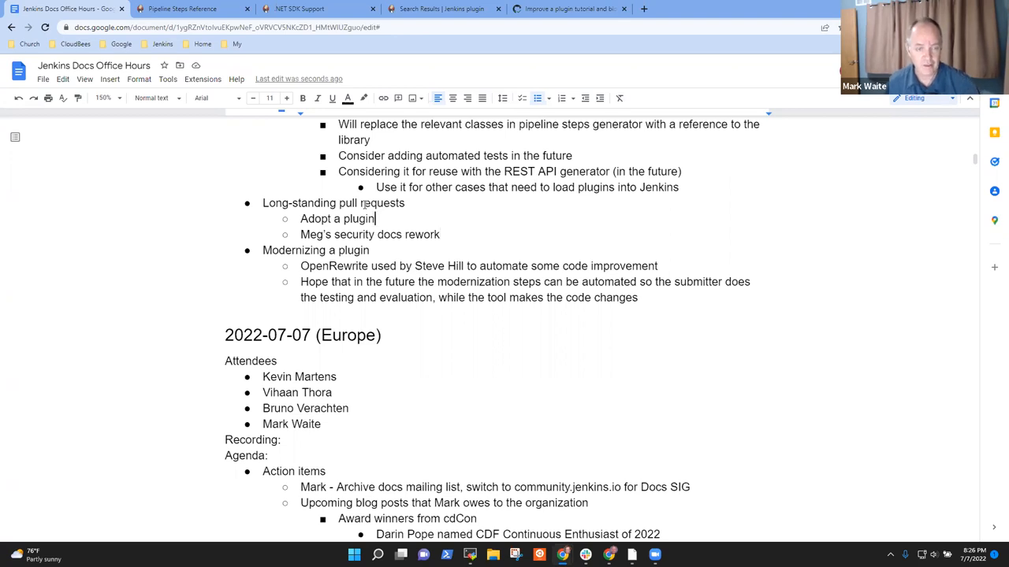
pyautogui.doubleClick(337, 217)
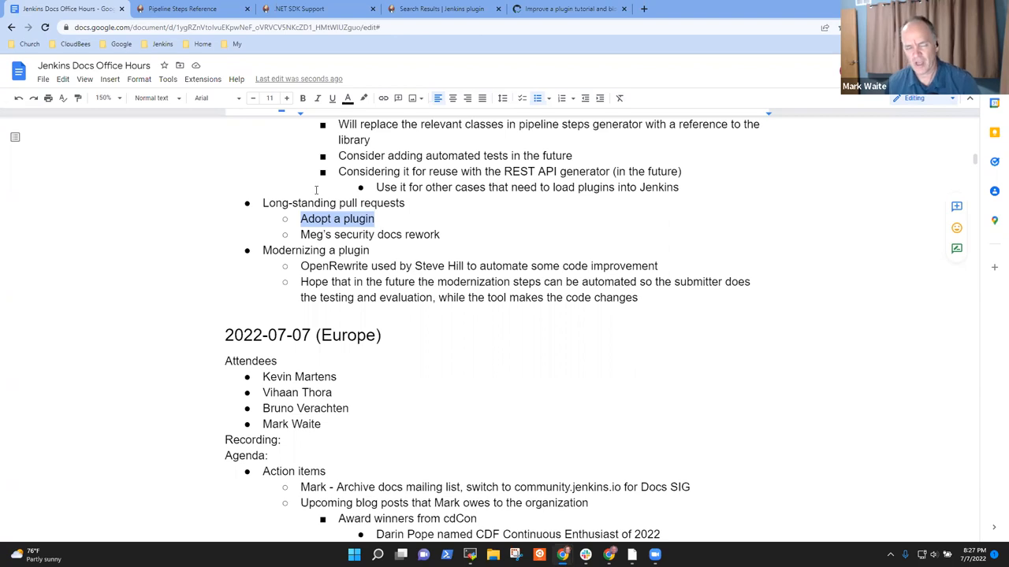
pyautogui.click(439, 233)
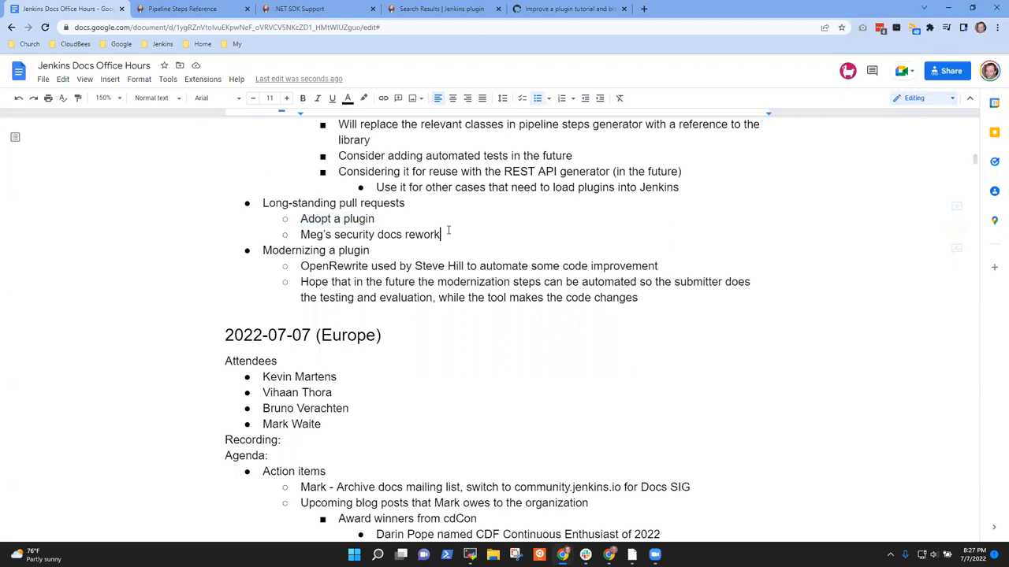